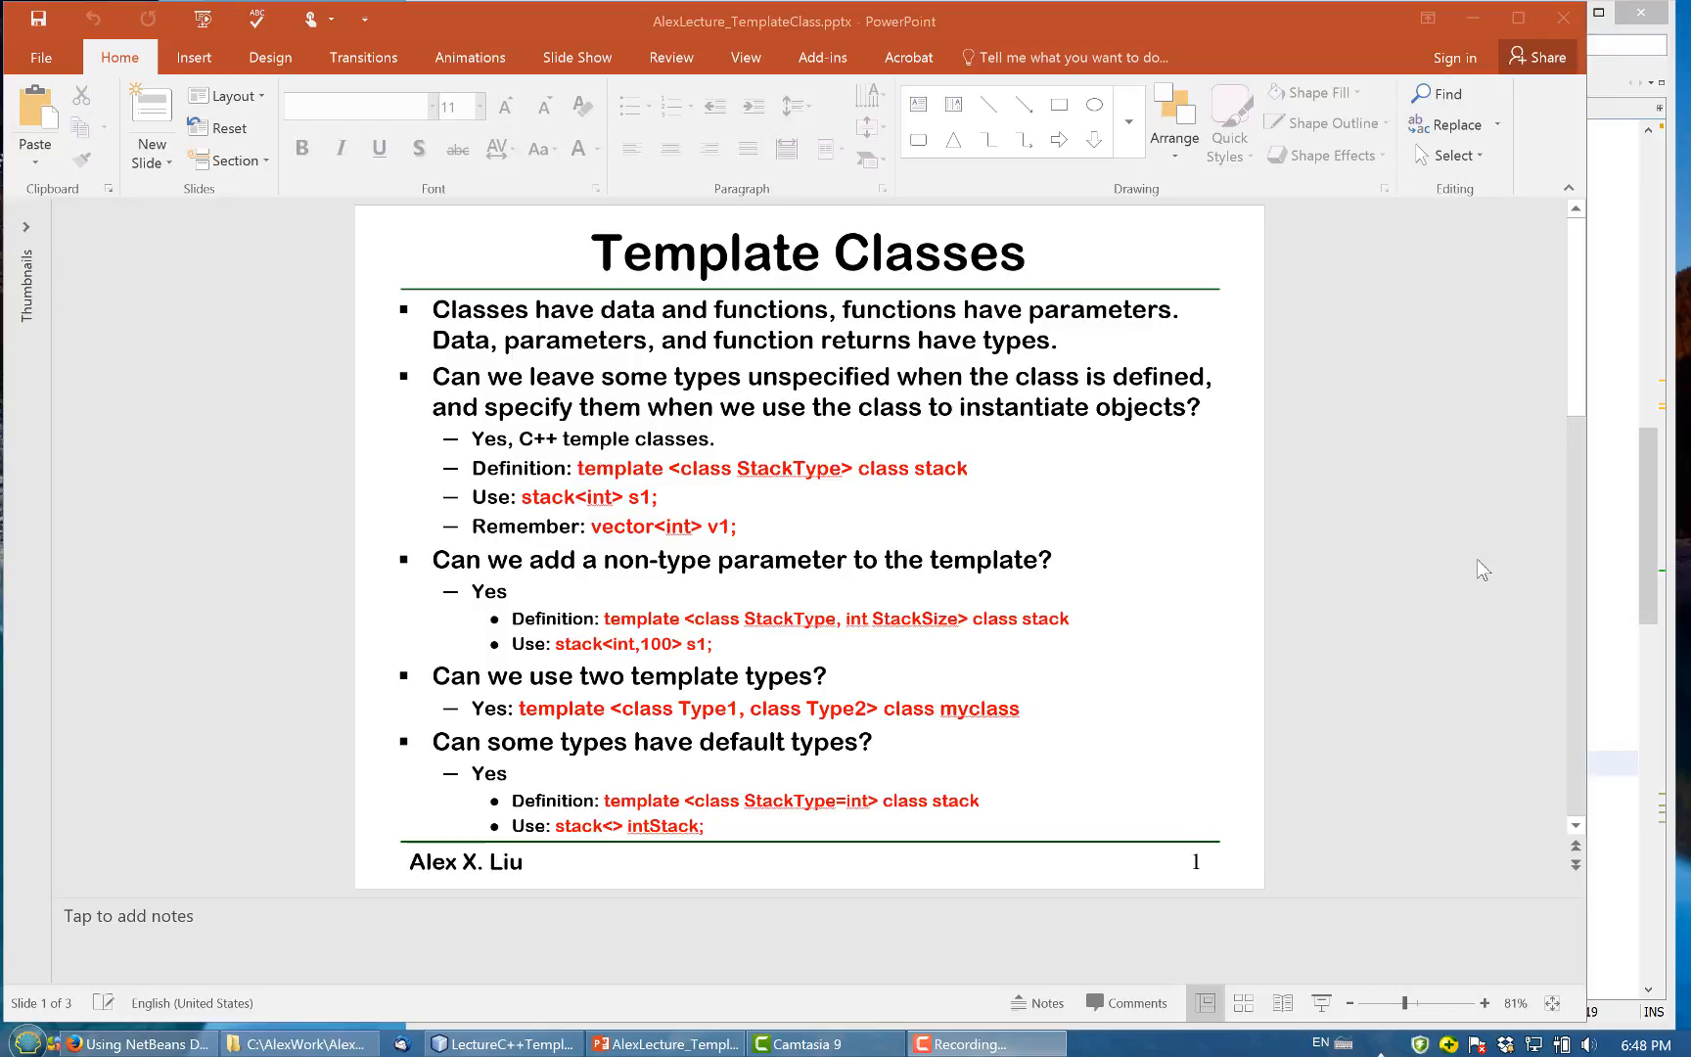
mouse_move(600, 478)
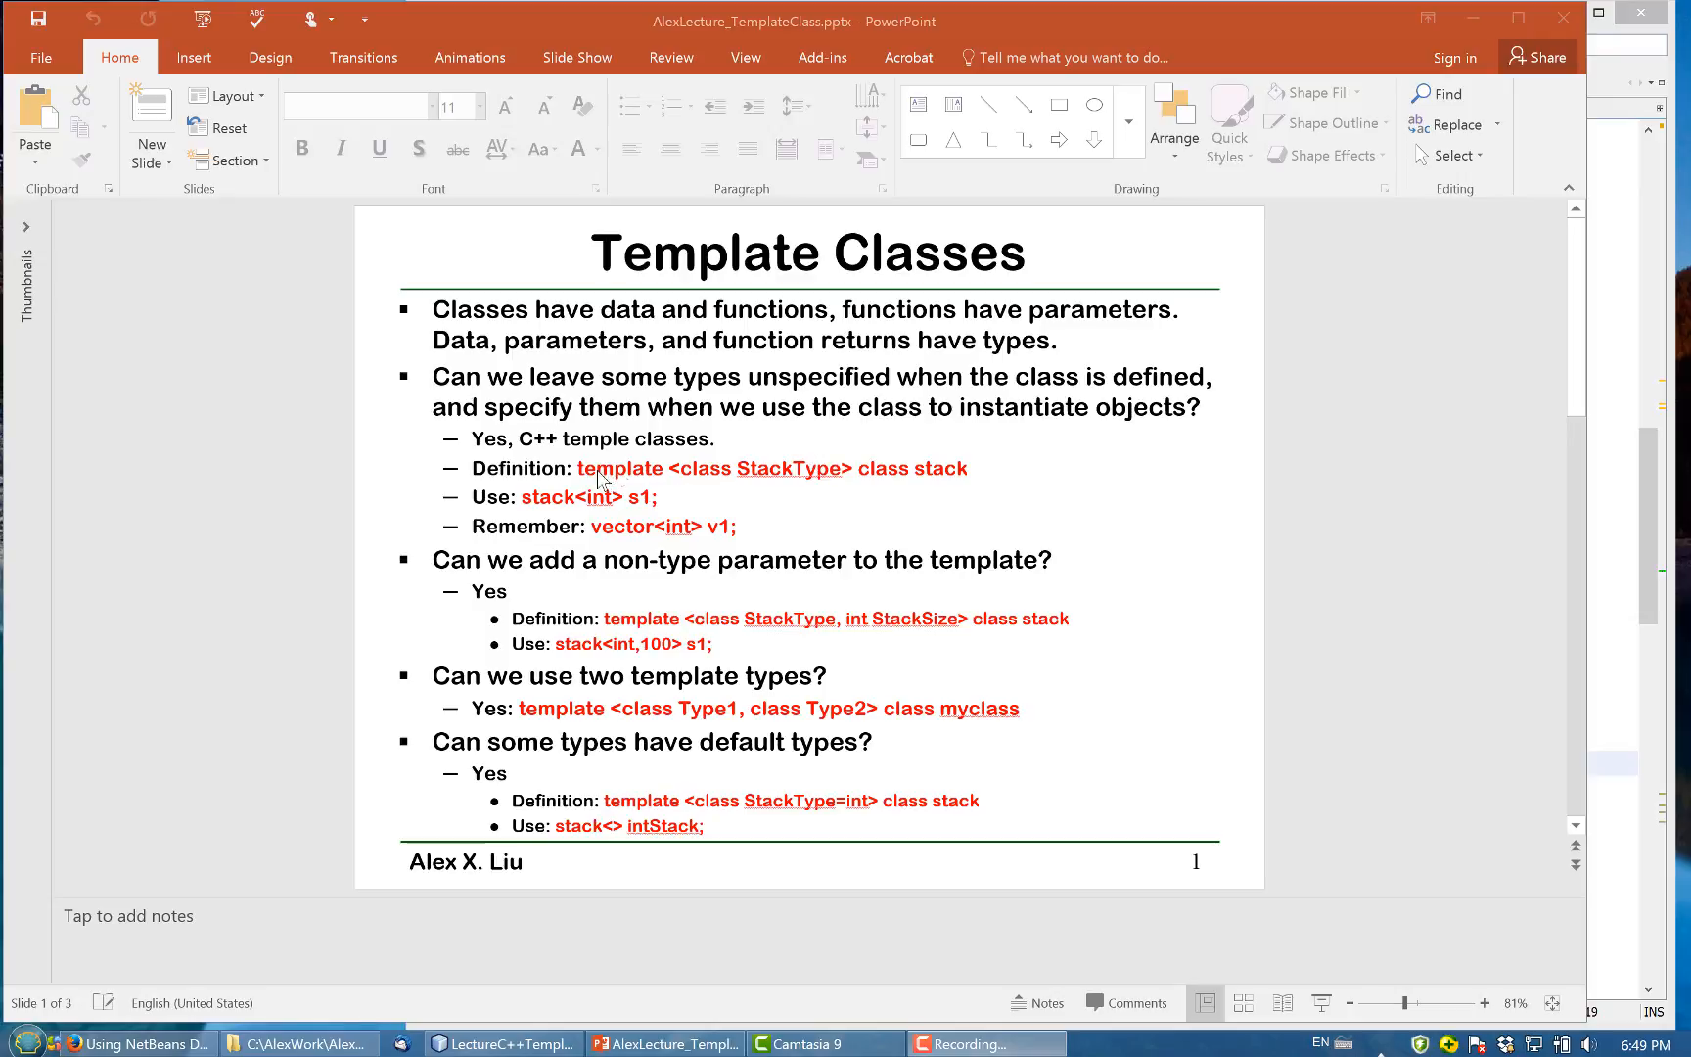
mouse_move(690, 488)
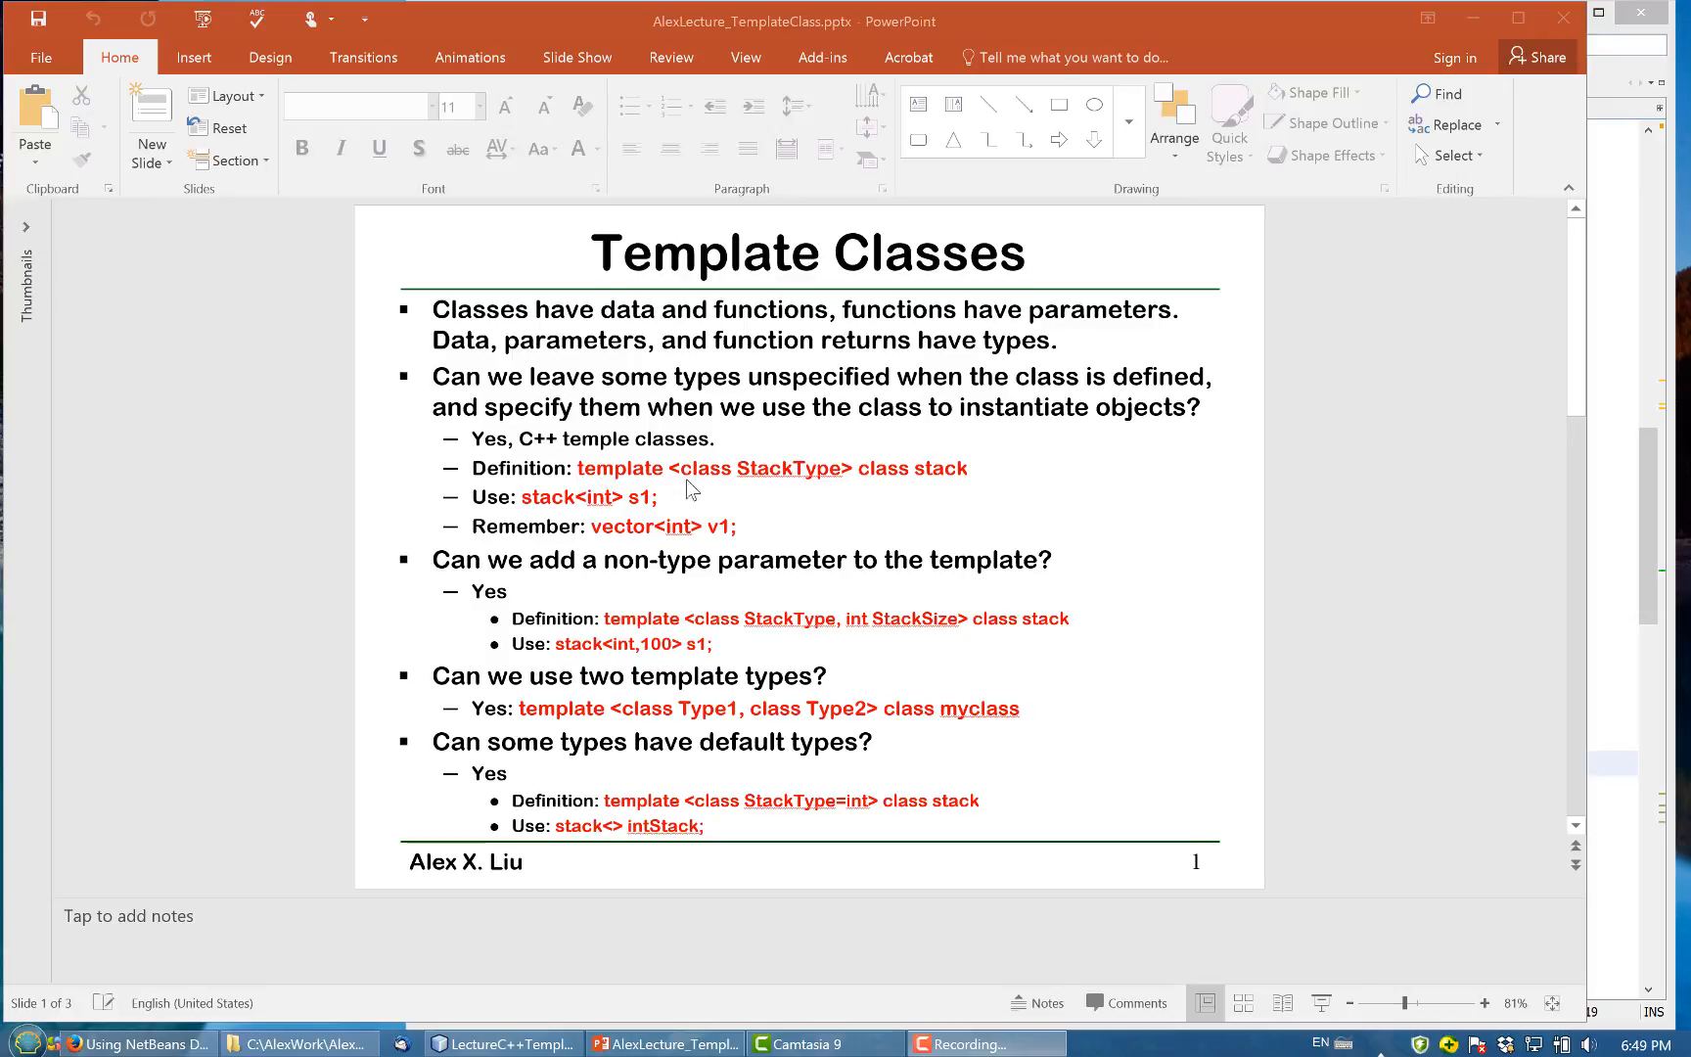
mouse_move(814, 480)
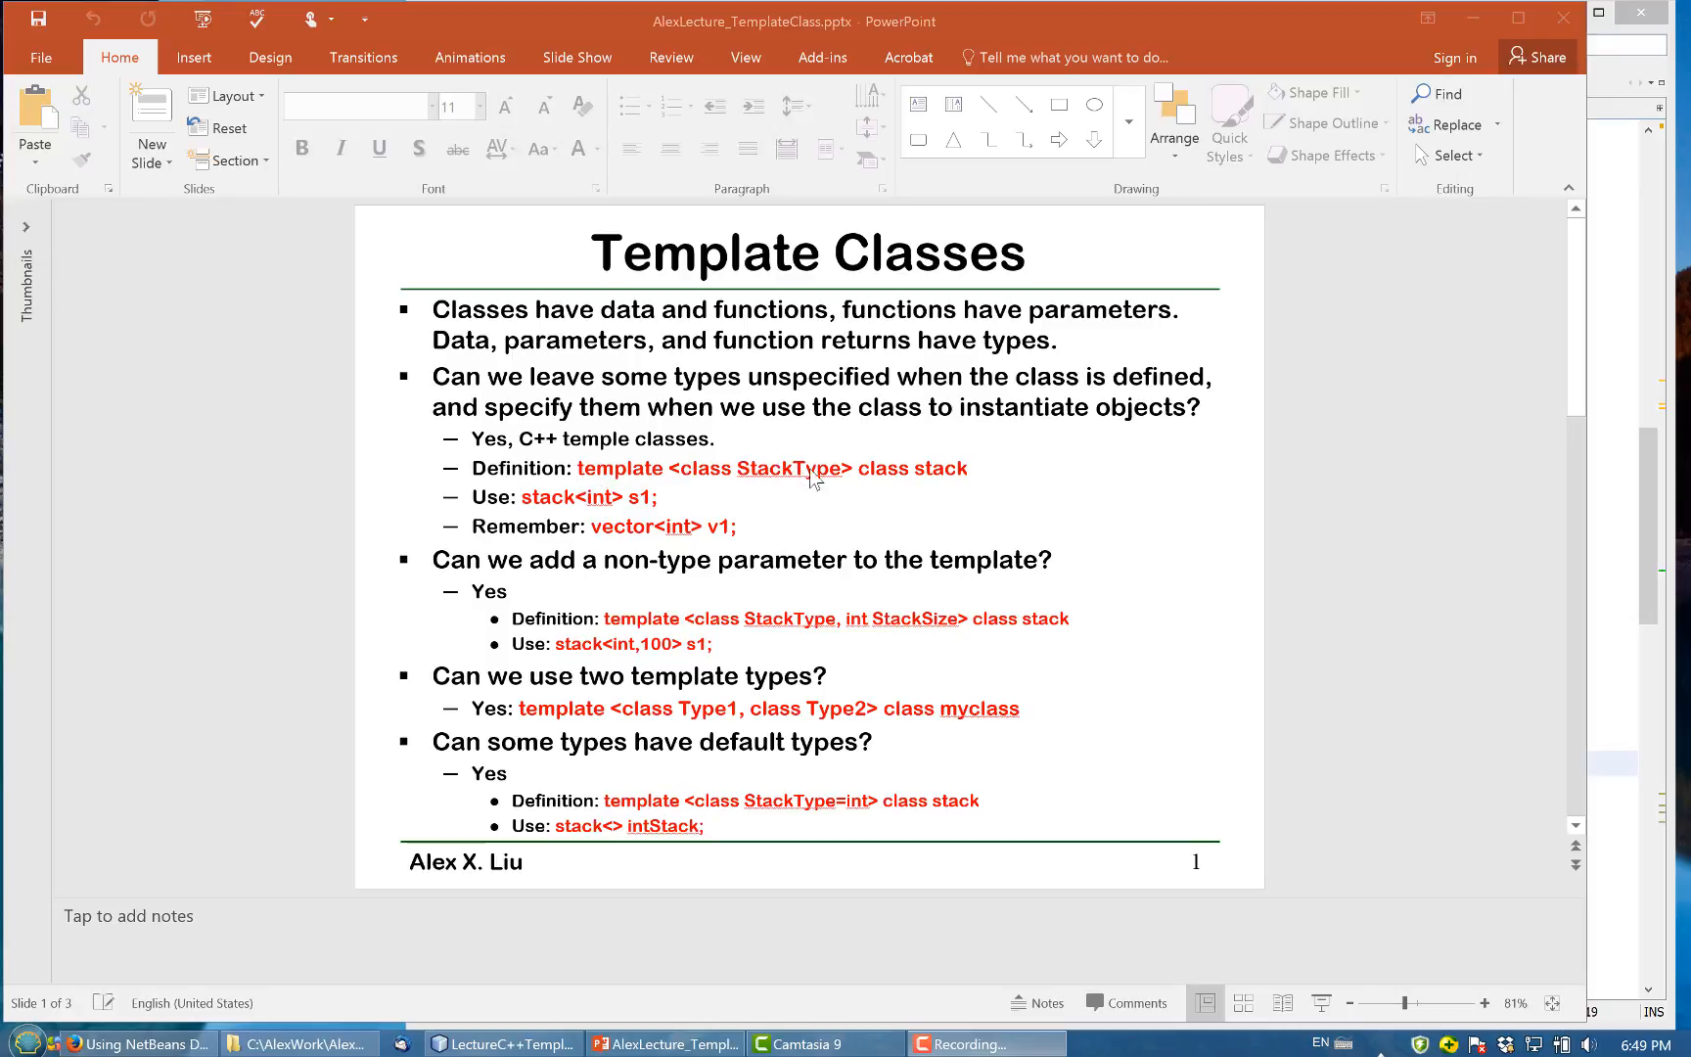
mouse_move(822, 485)
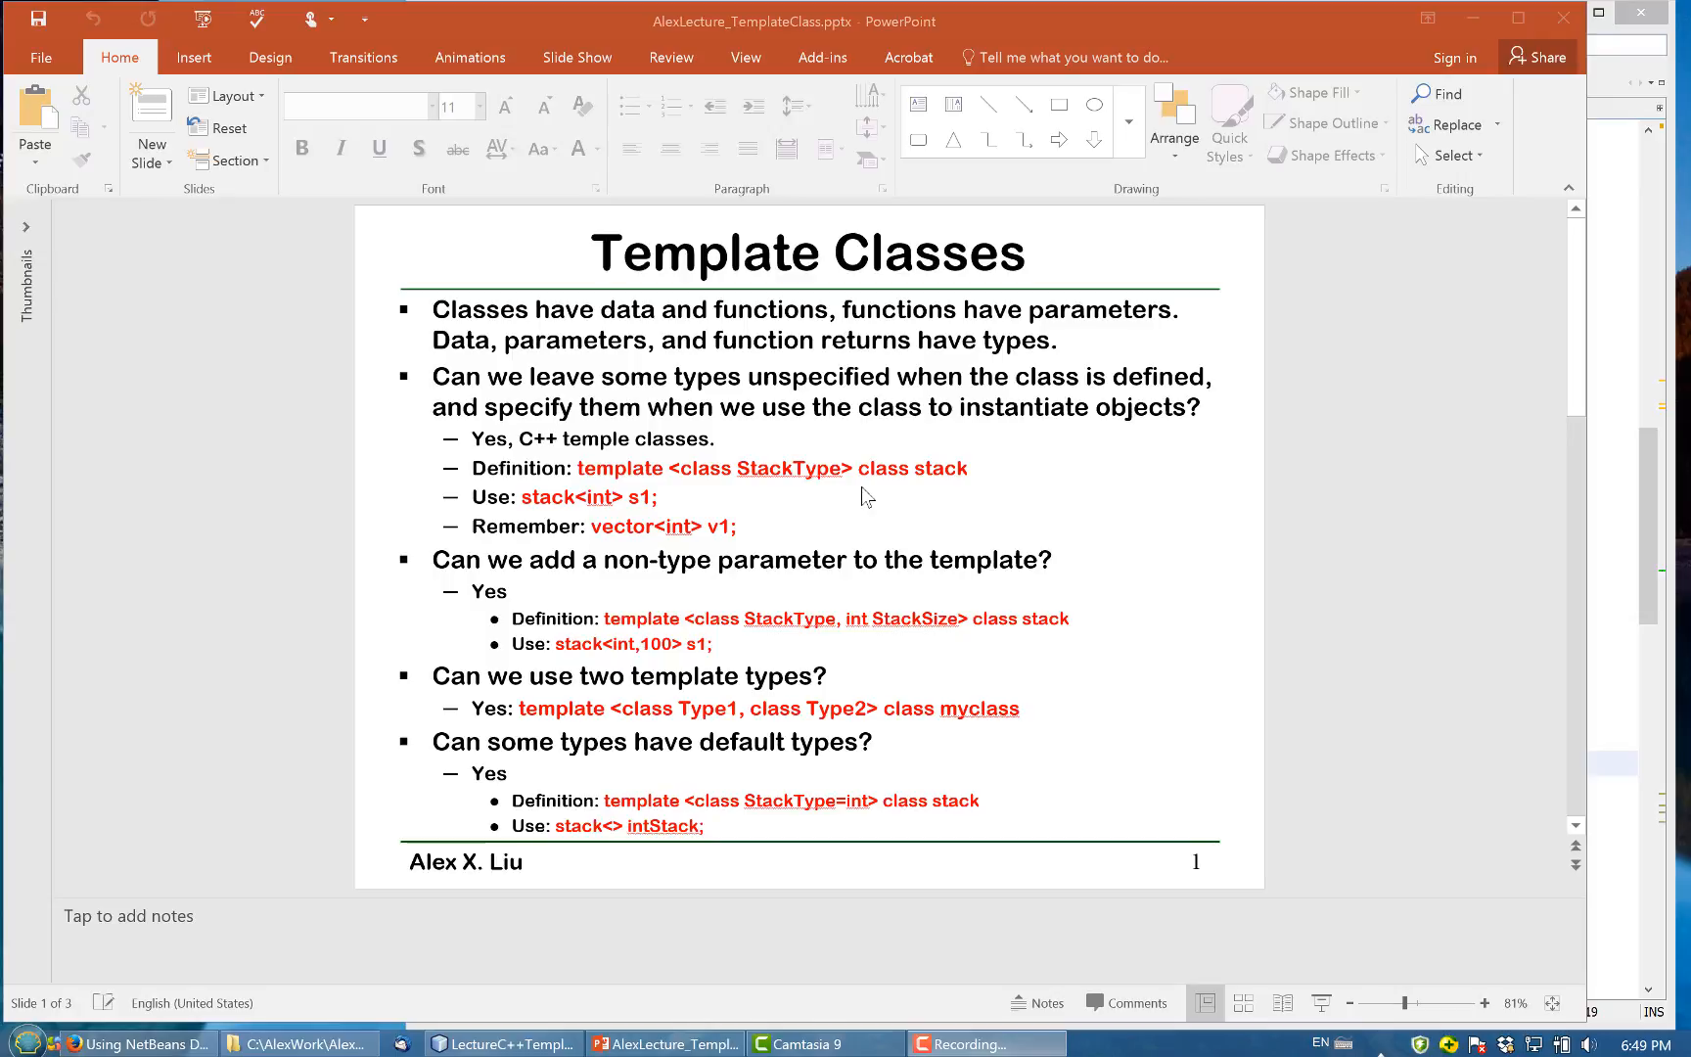
mouse_move(960, 487)
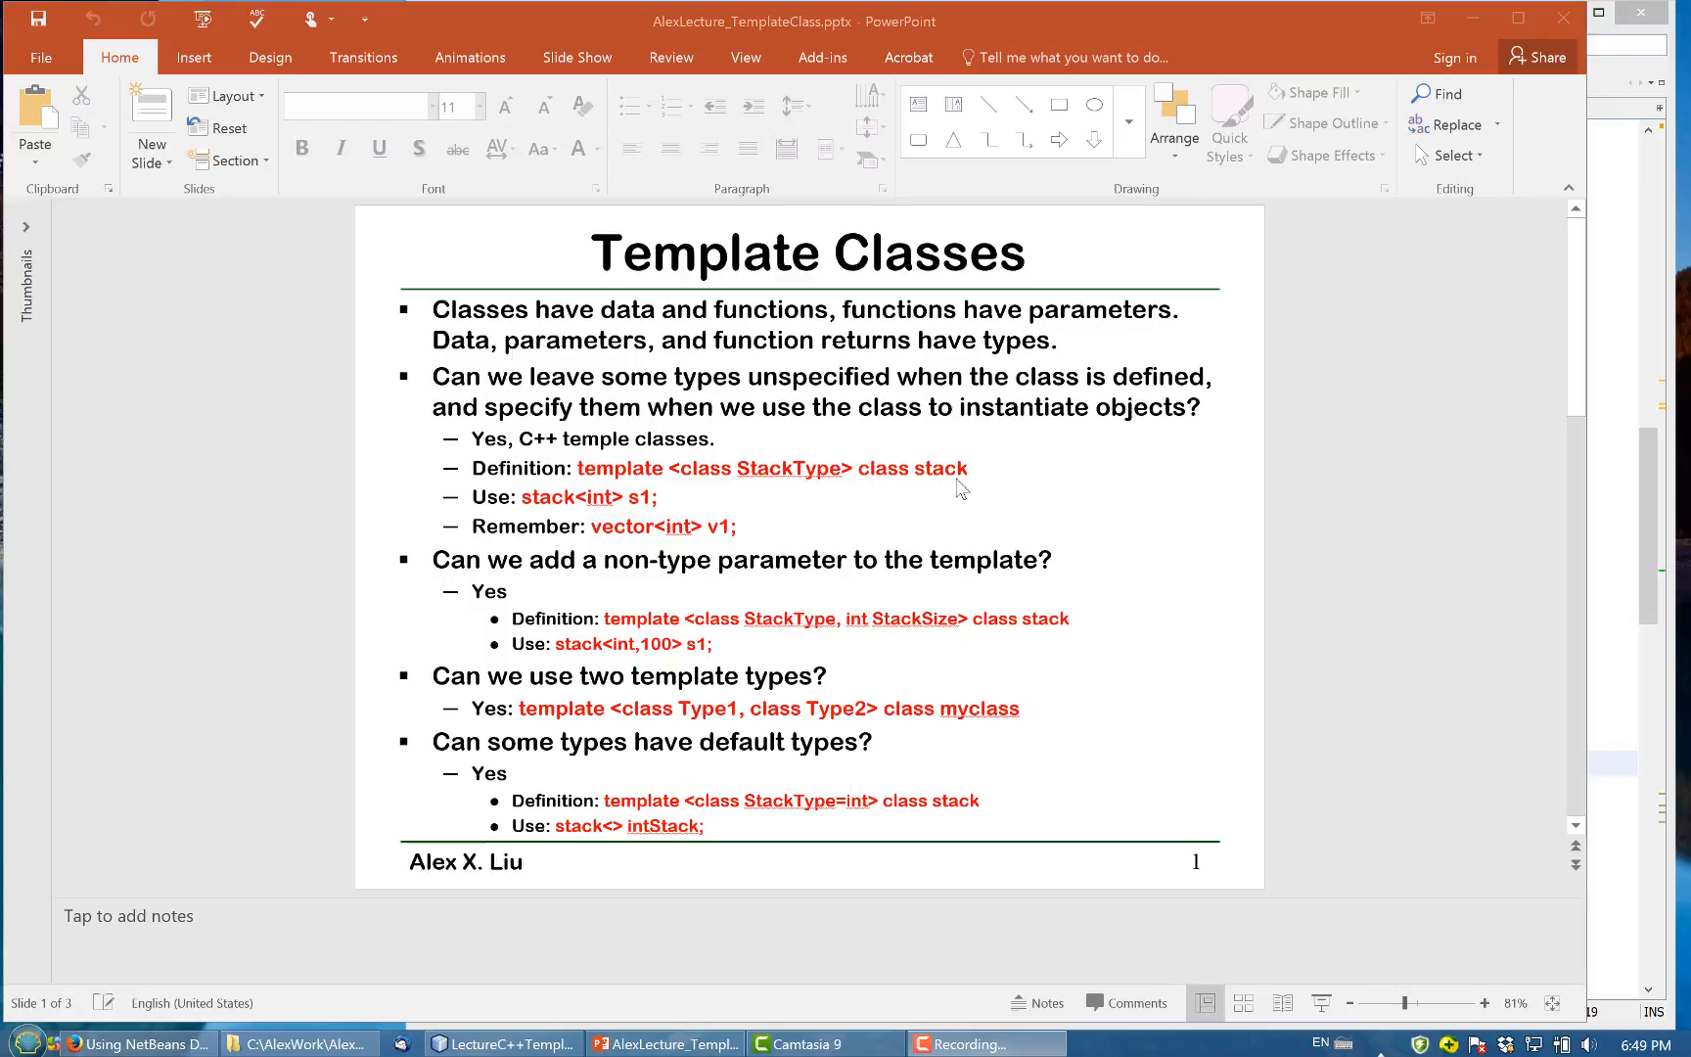
mouse_move(602, 503)
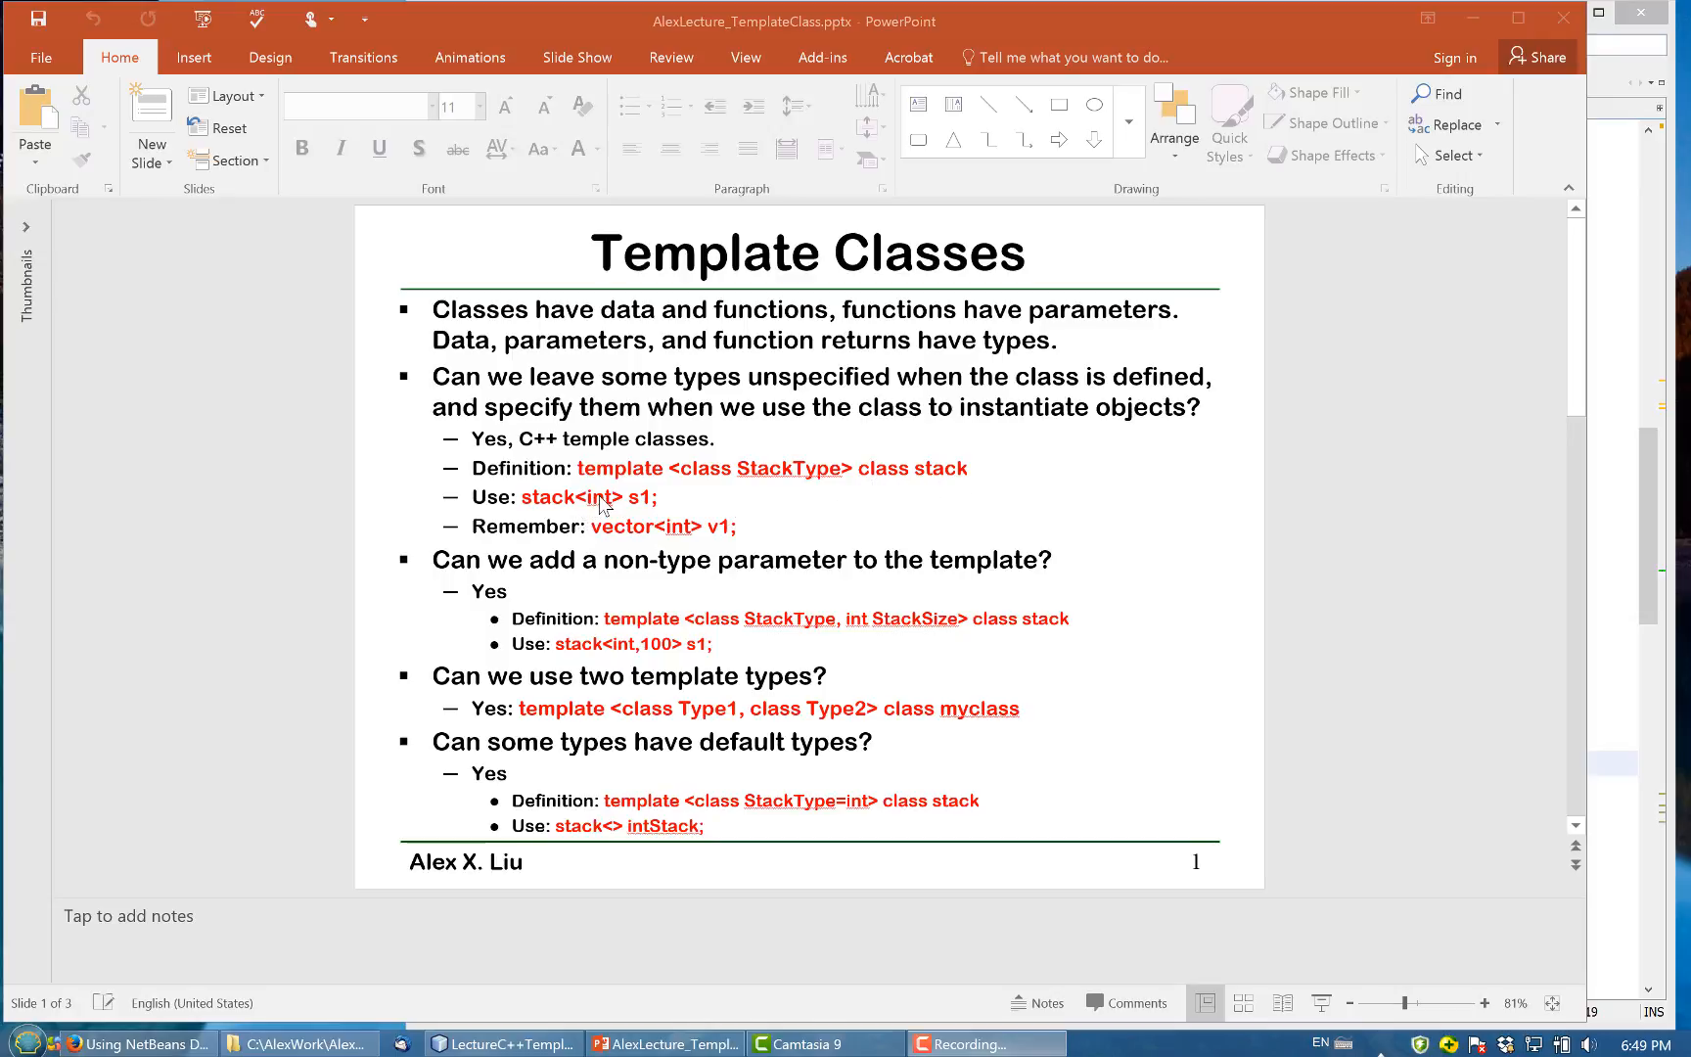
mouse_move(950, 485)
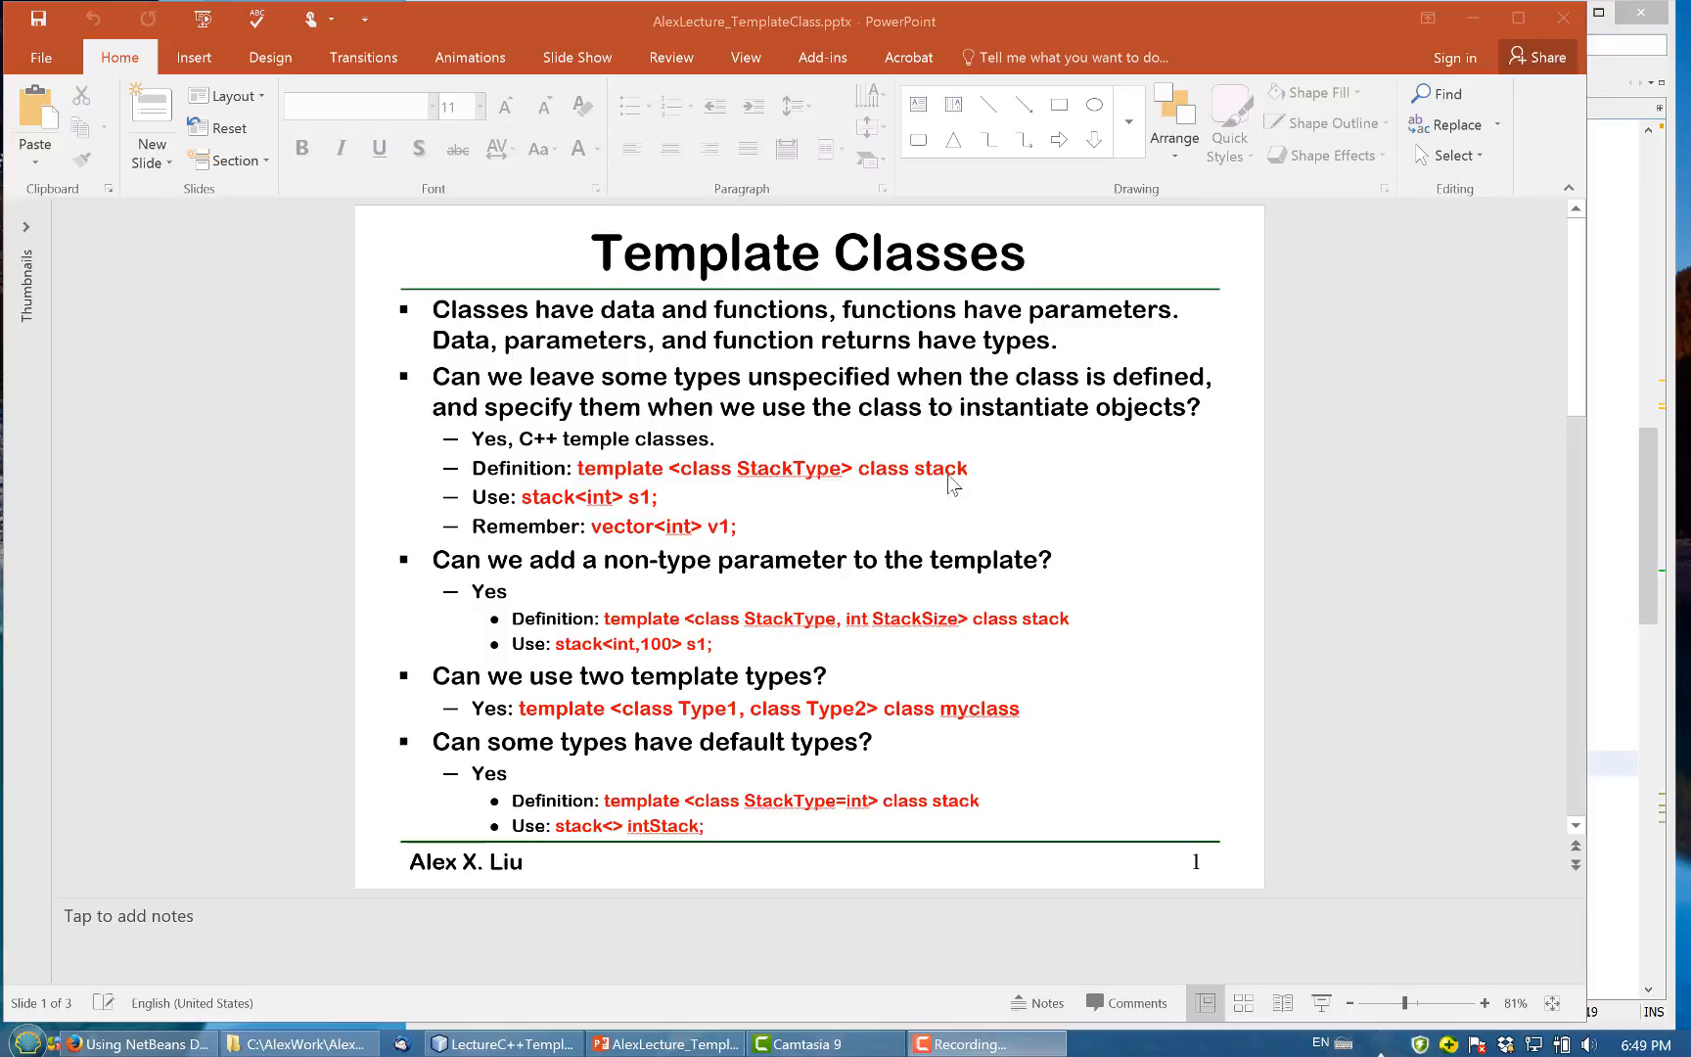
mouse_move(609, 507)
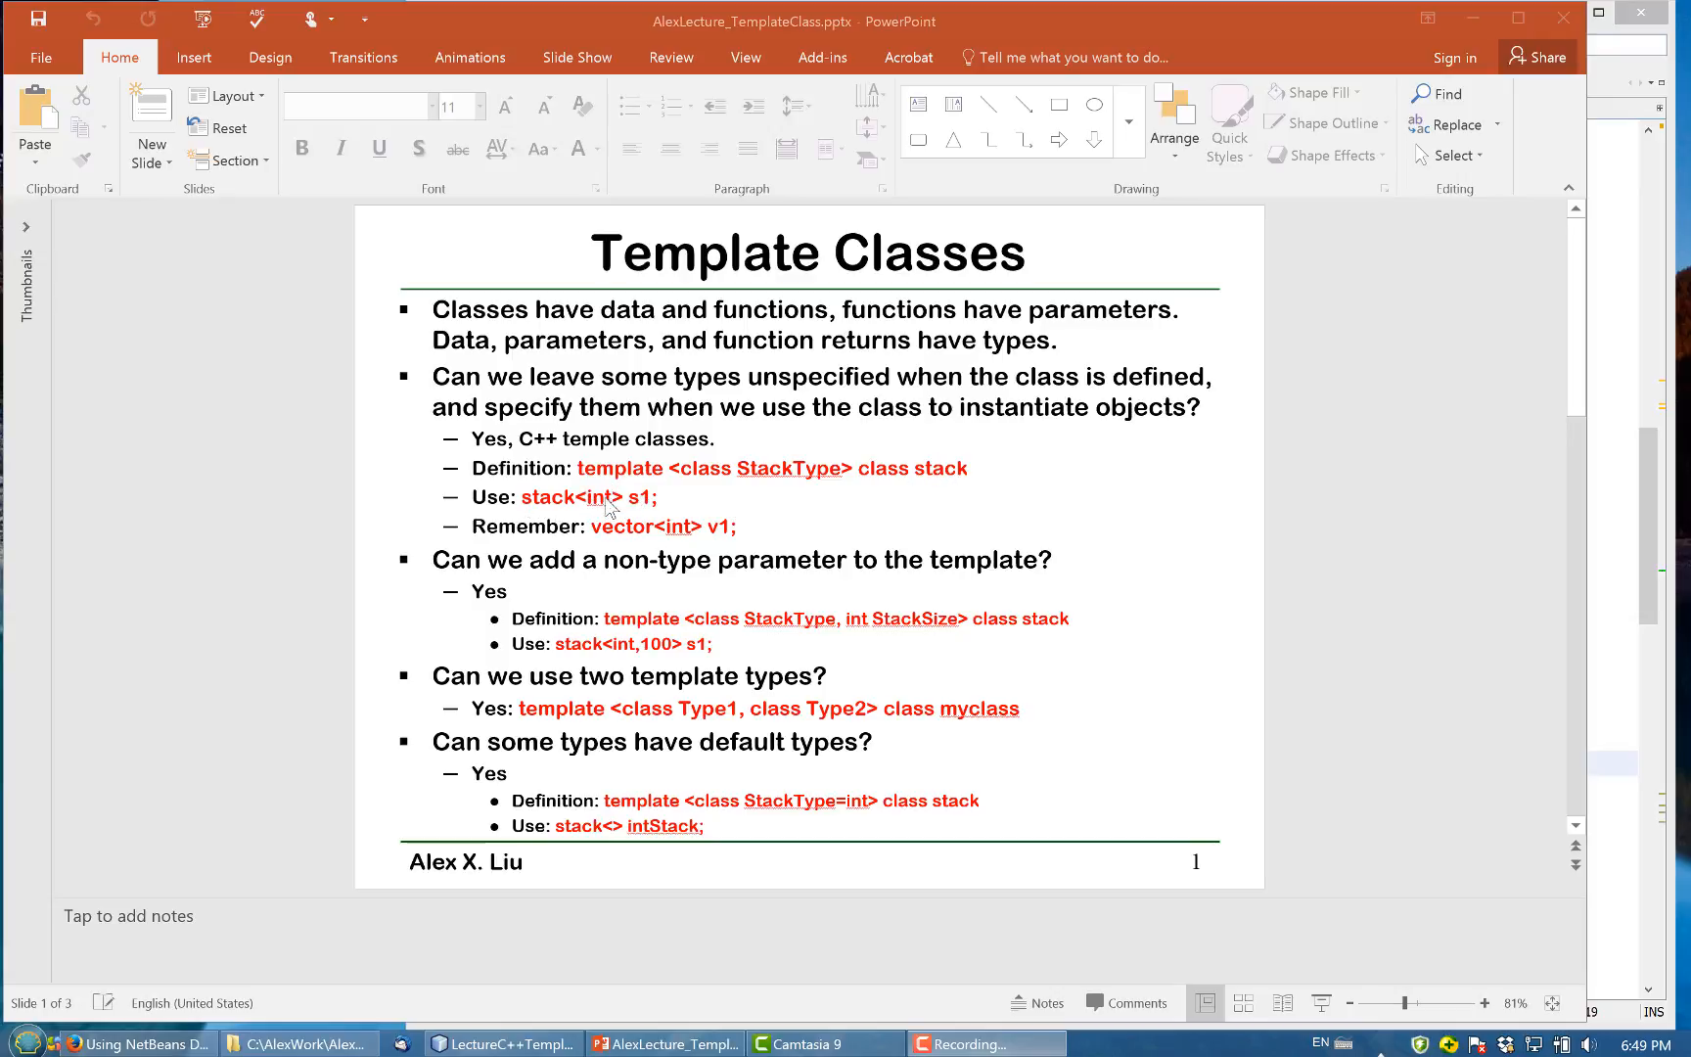
mouse_move(793, 466)
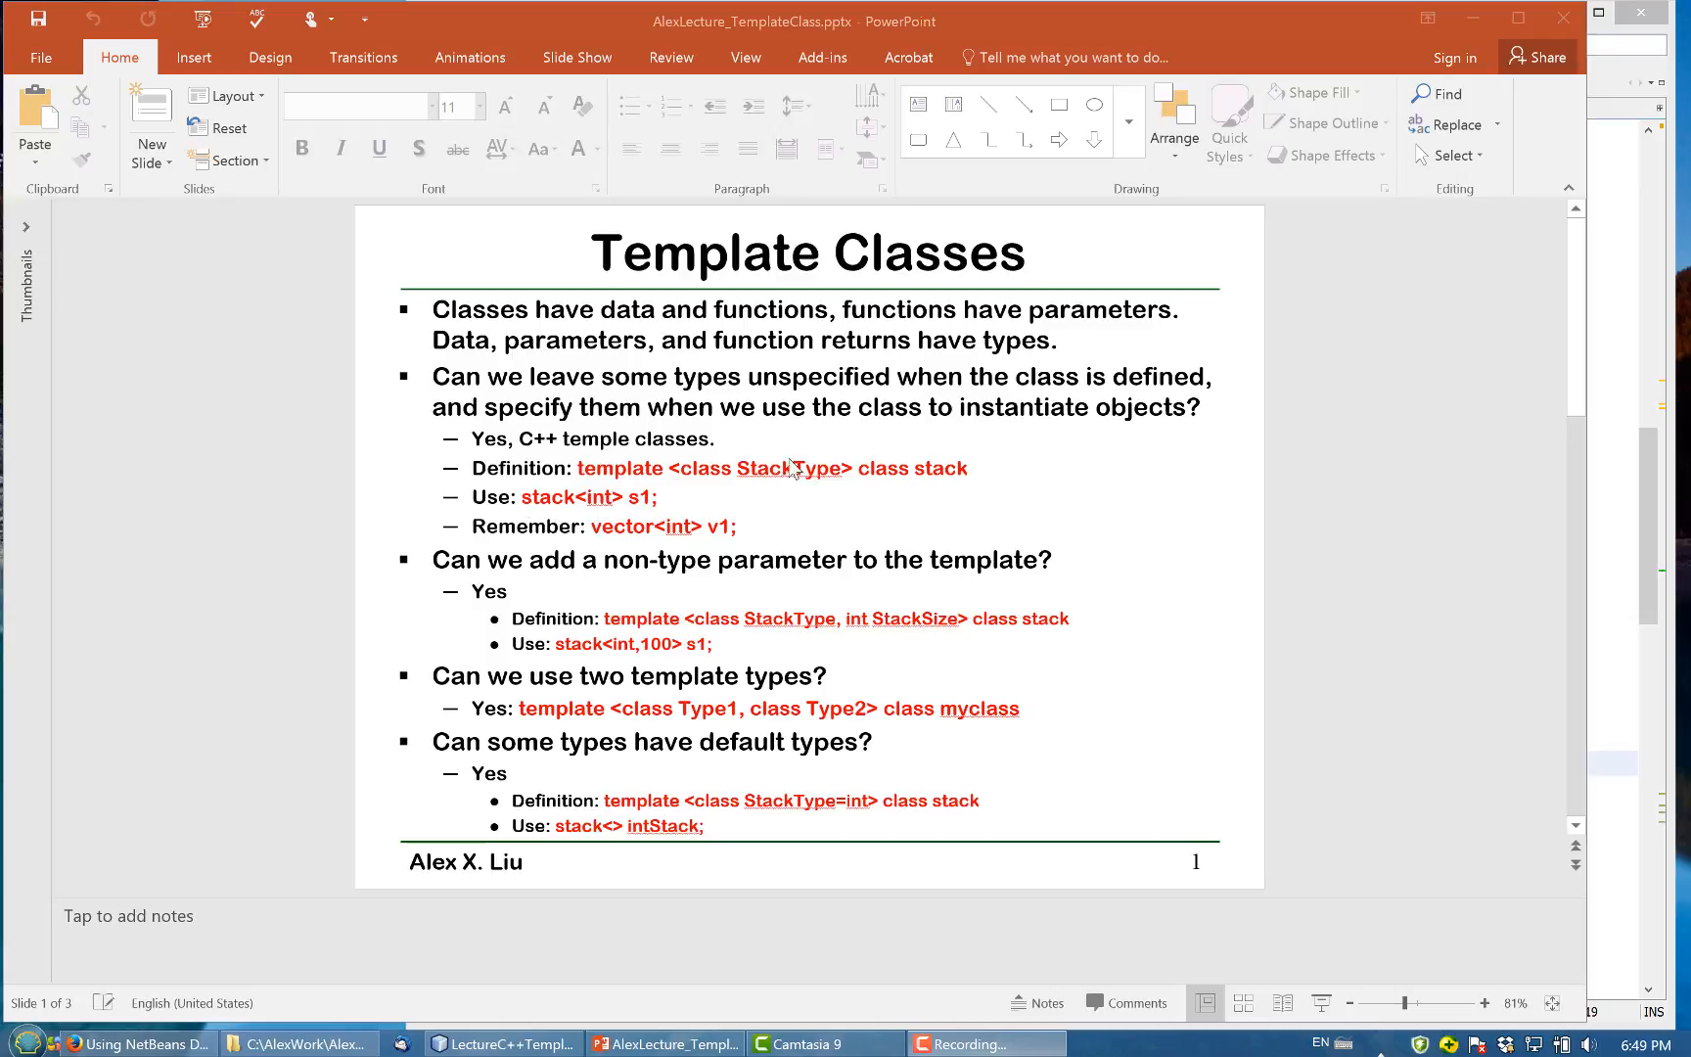
mouse_move(796, 482)
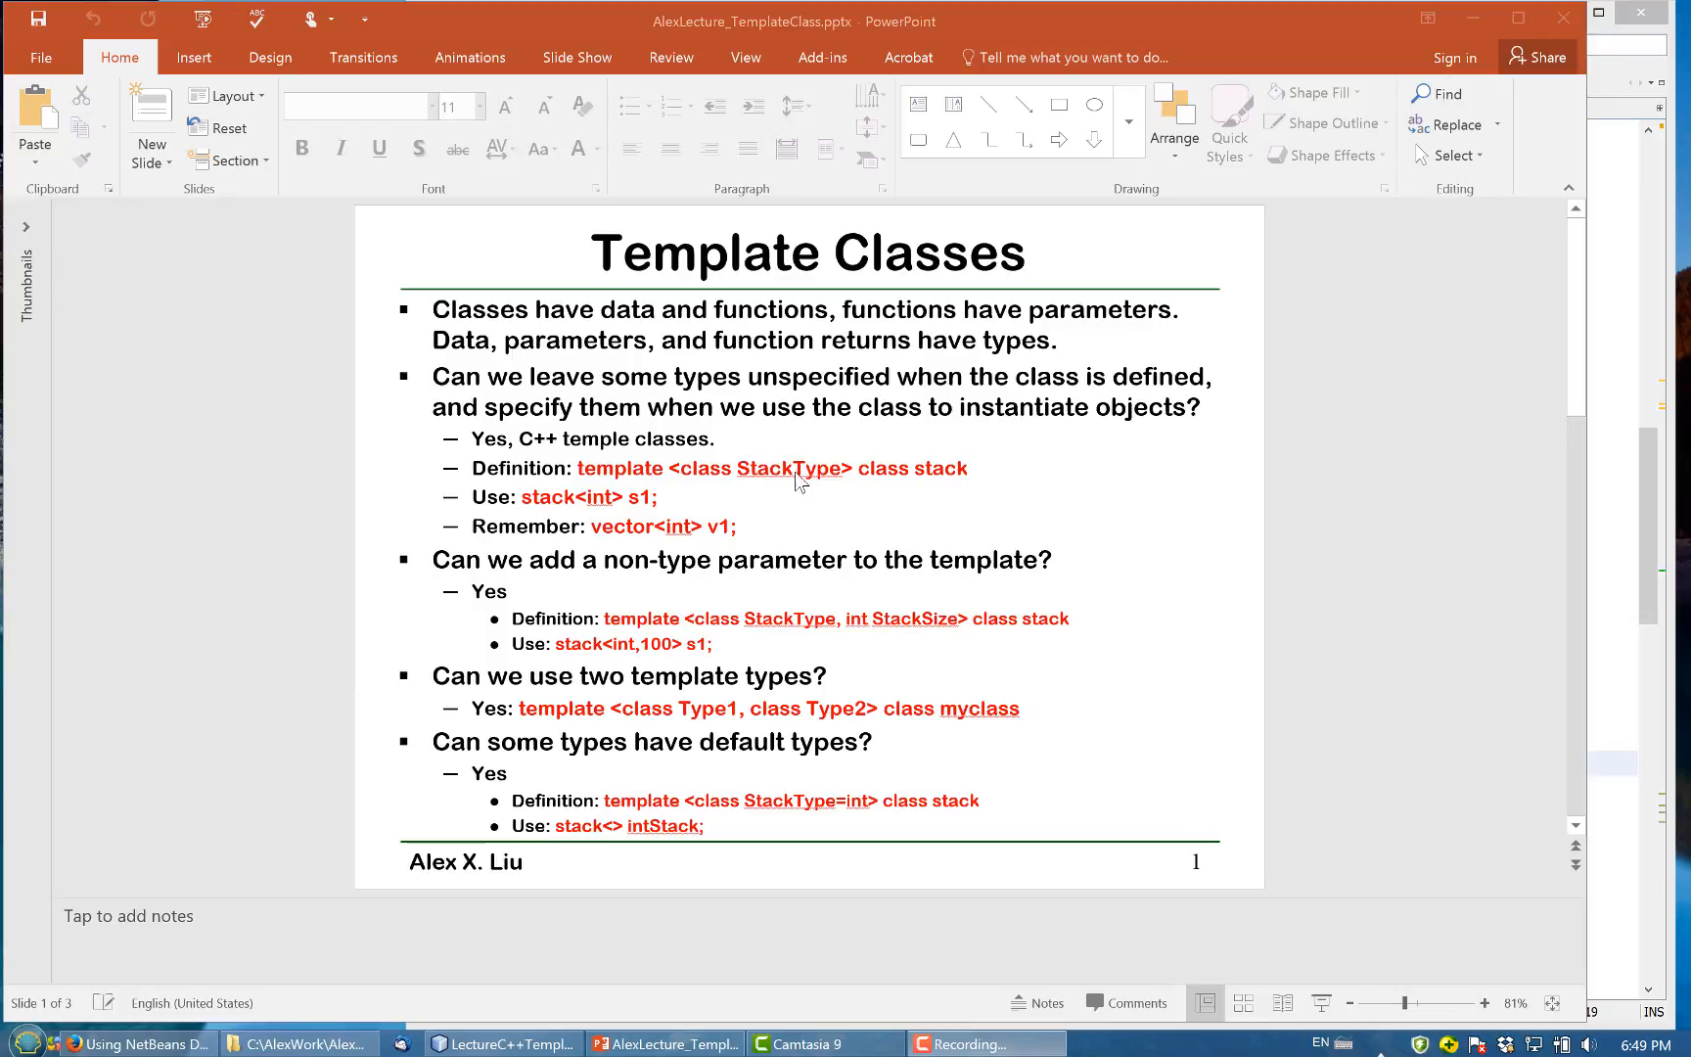
mouse_move(664, 514)
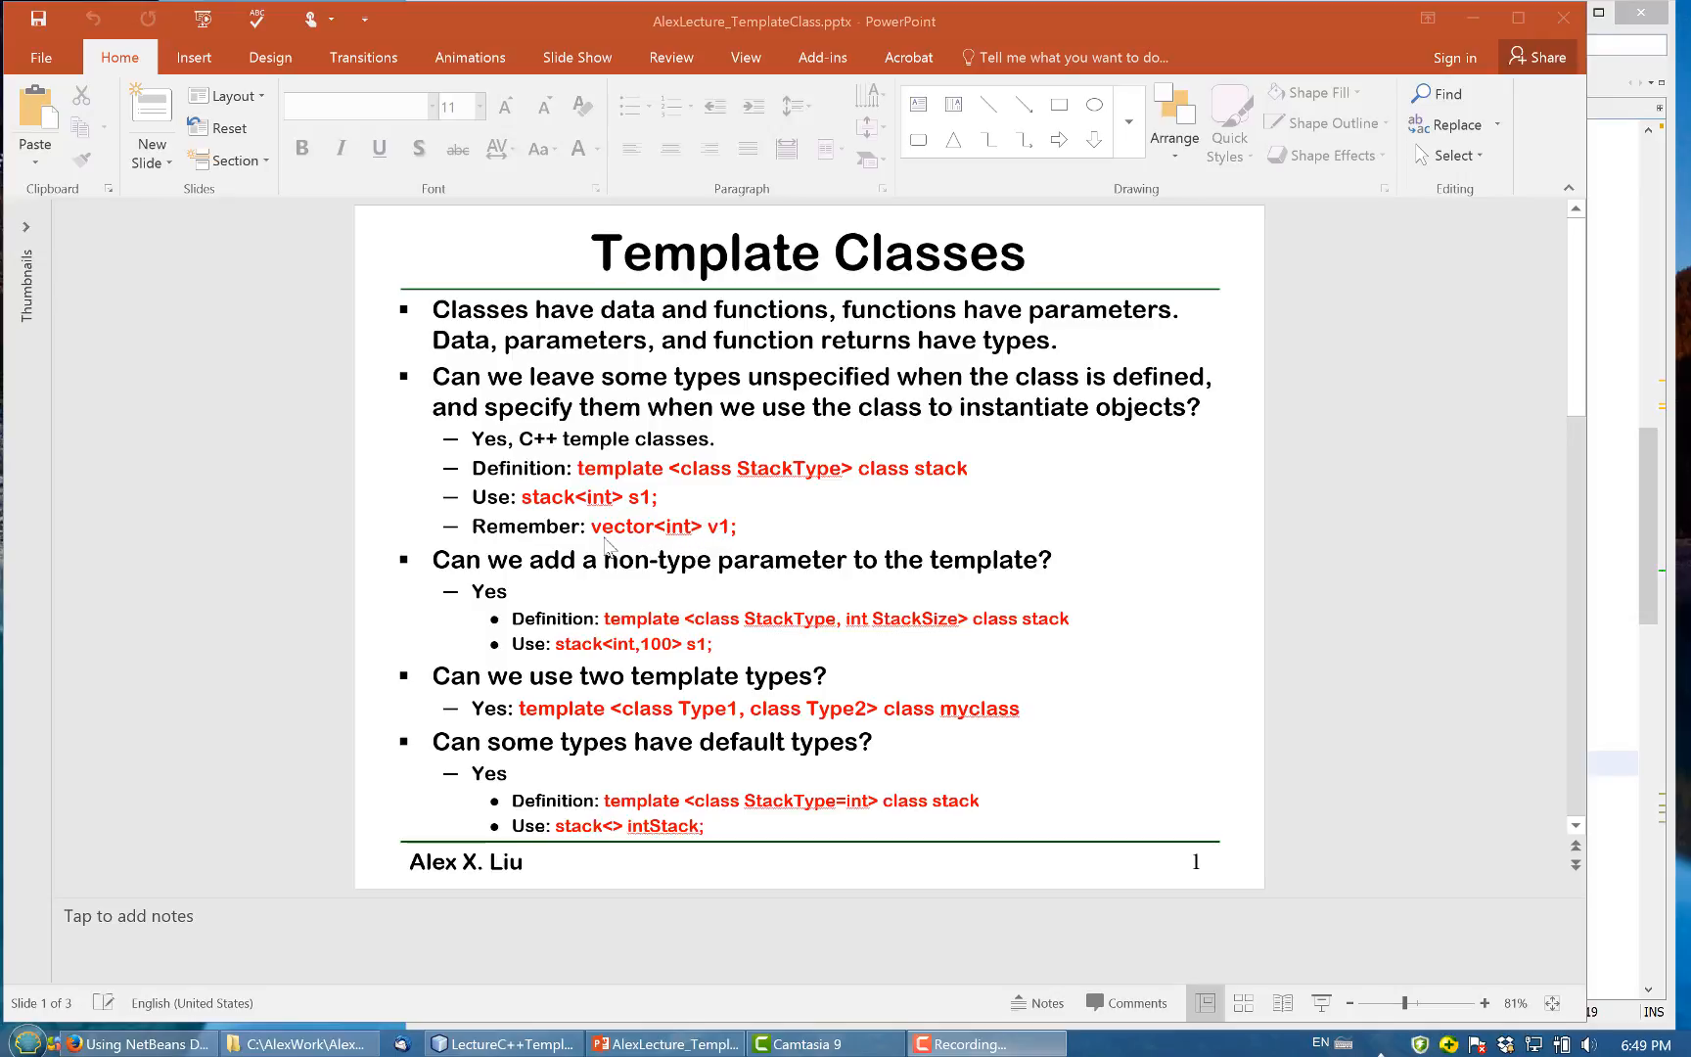
mouse_move(726, 595)
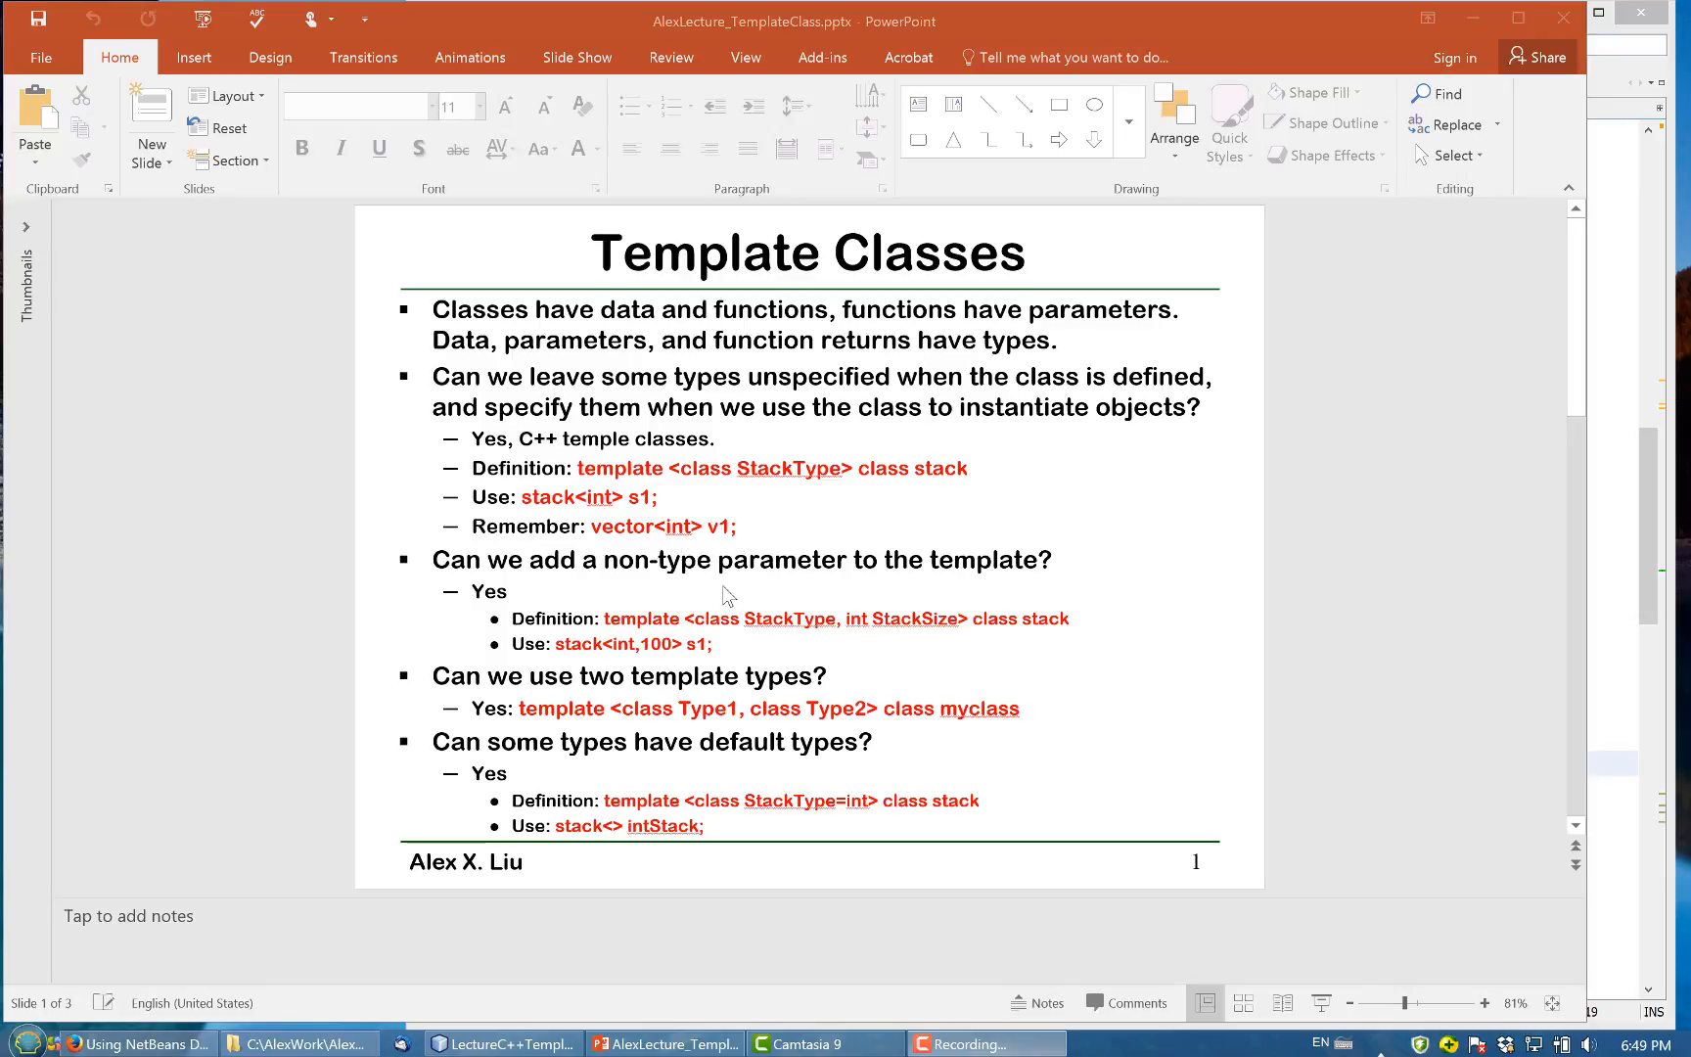
mouse_move(659, 501)
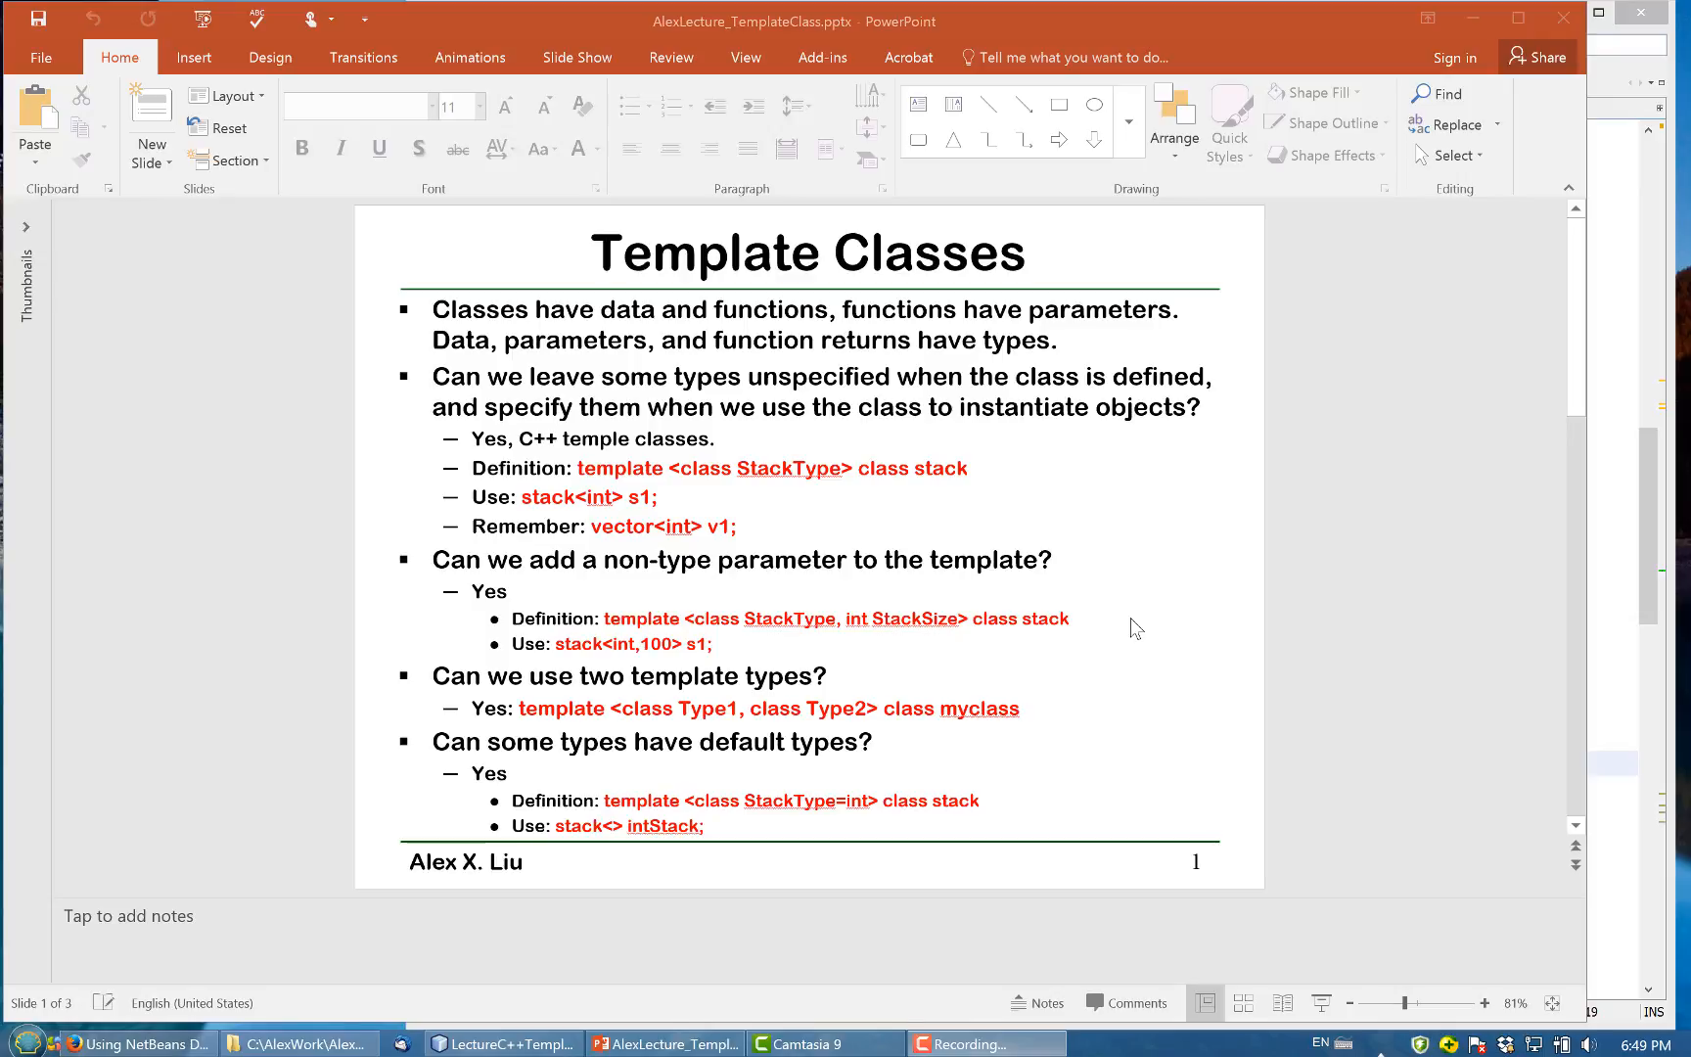
mouse_move(874, 640)
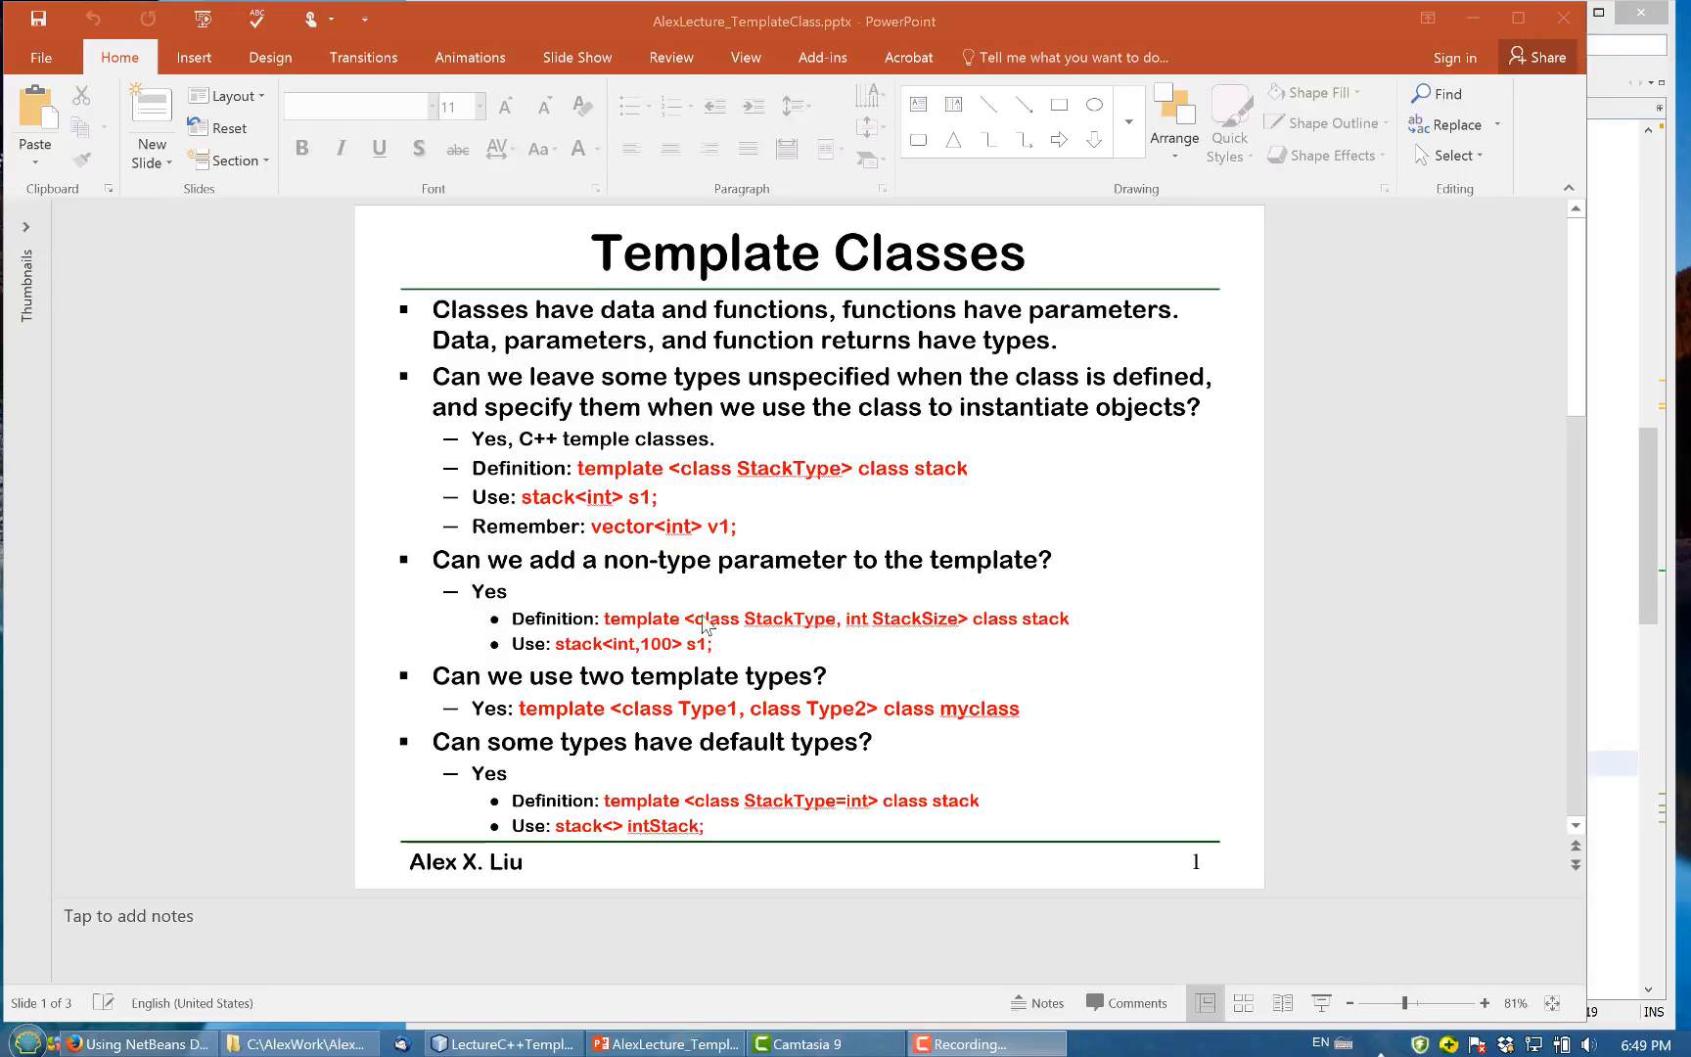
mouse_move(717, 634)
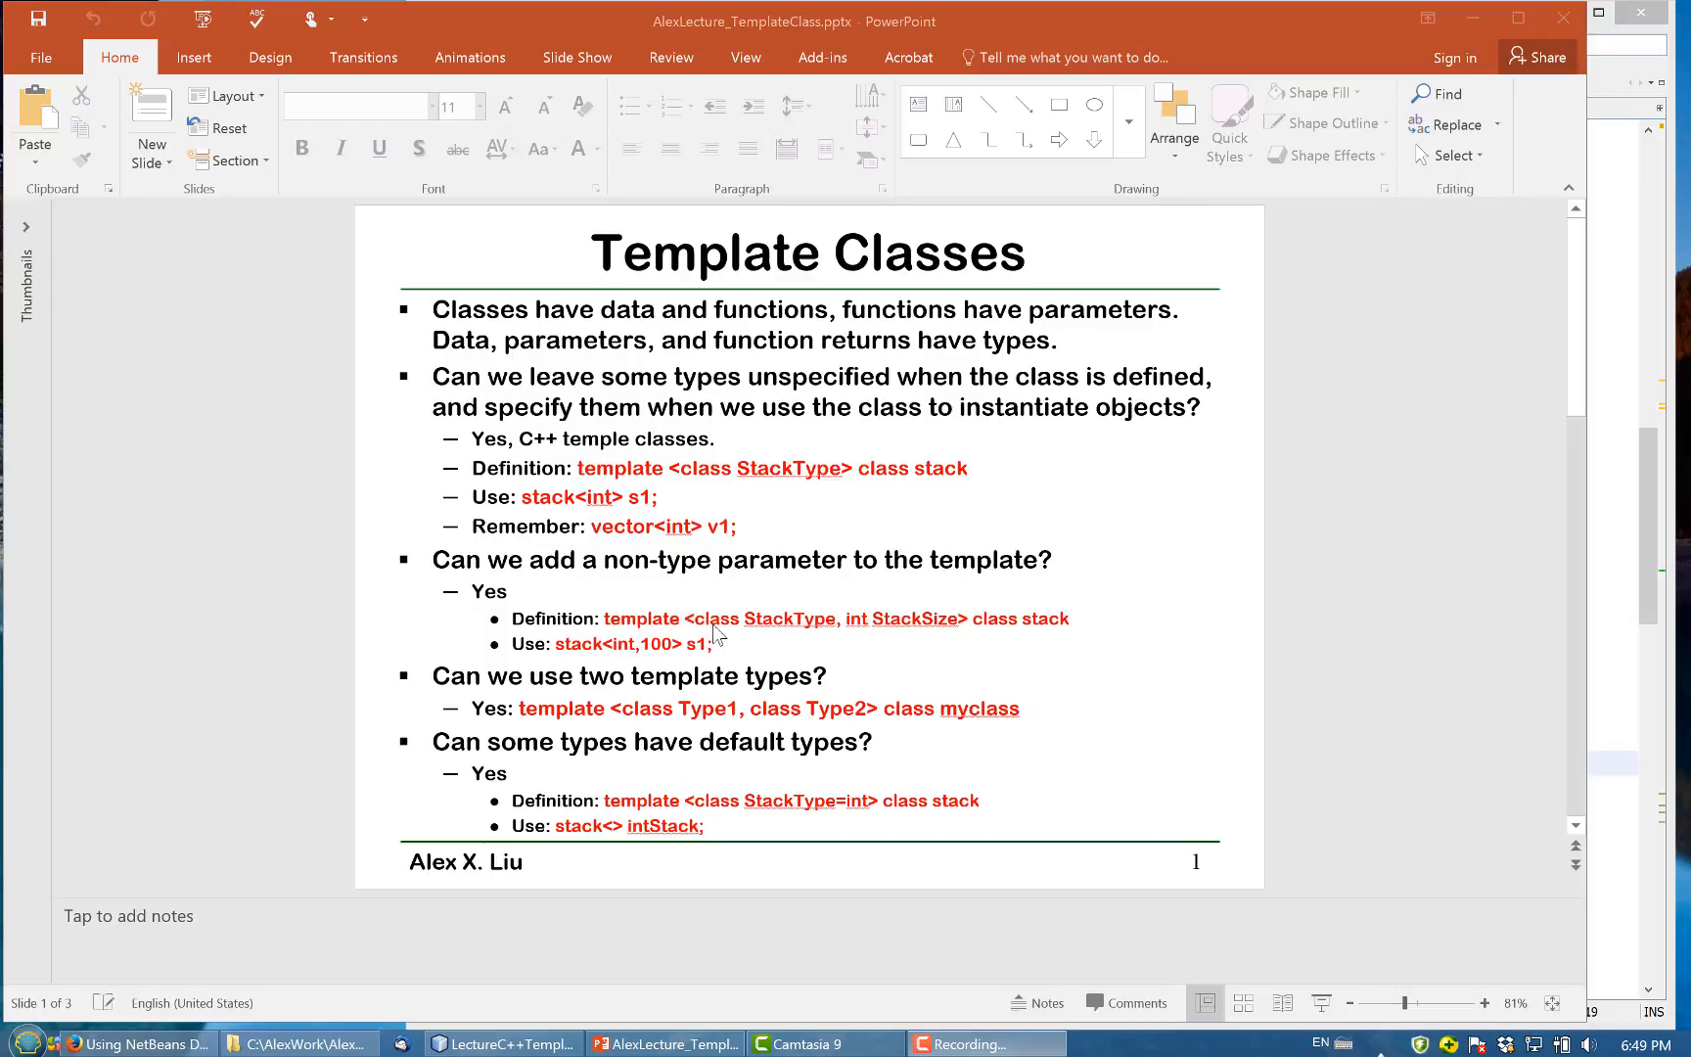
mouse_move(818, 630)
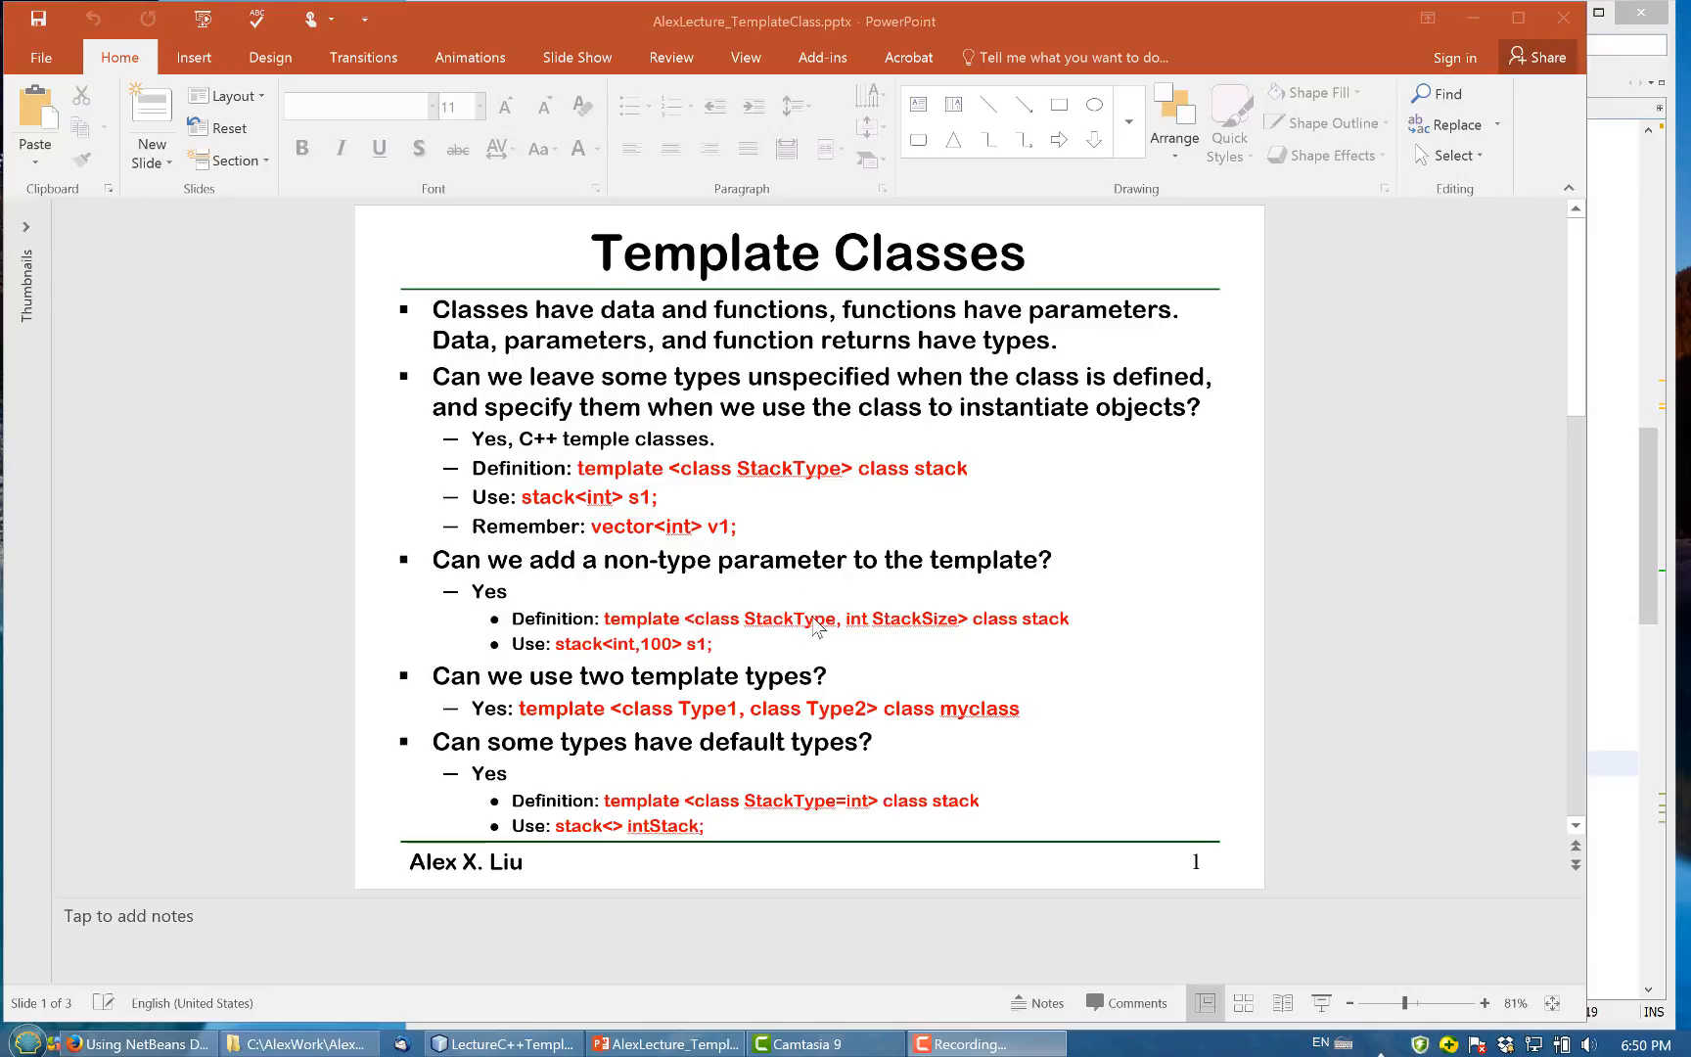
mouse_move(886, 628)
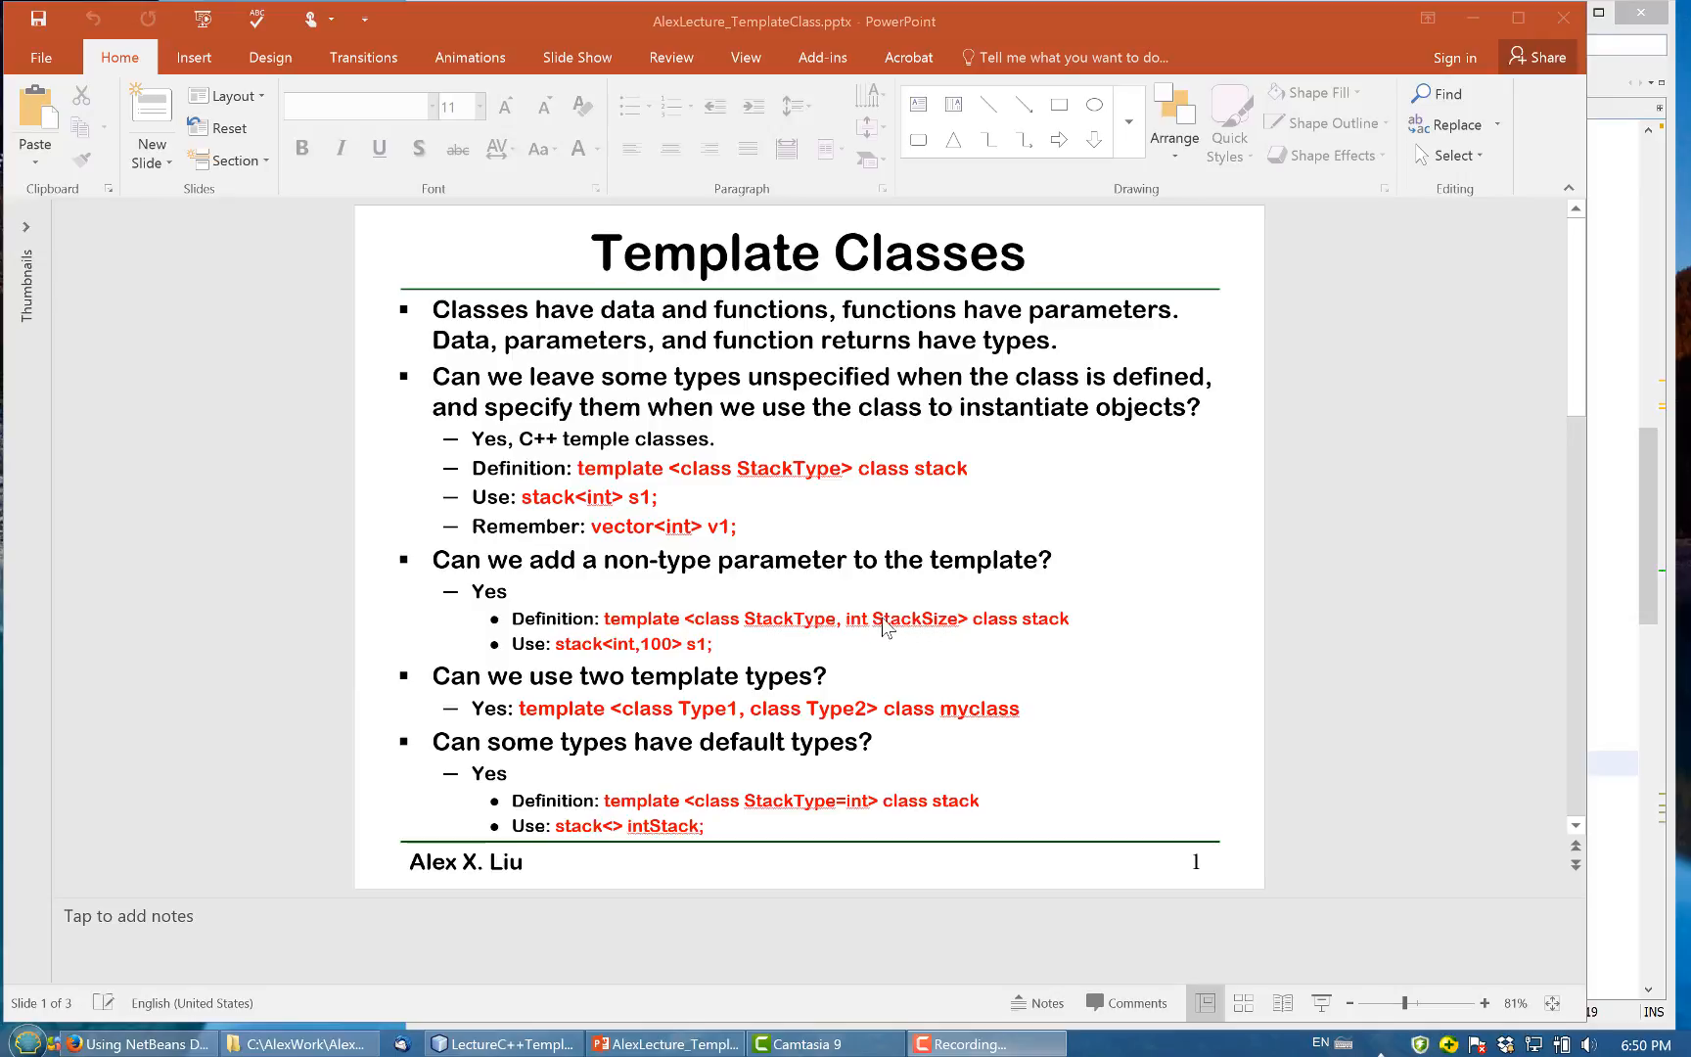
mouse_move(916, 638)
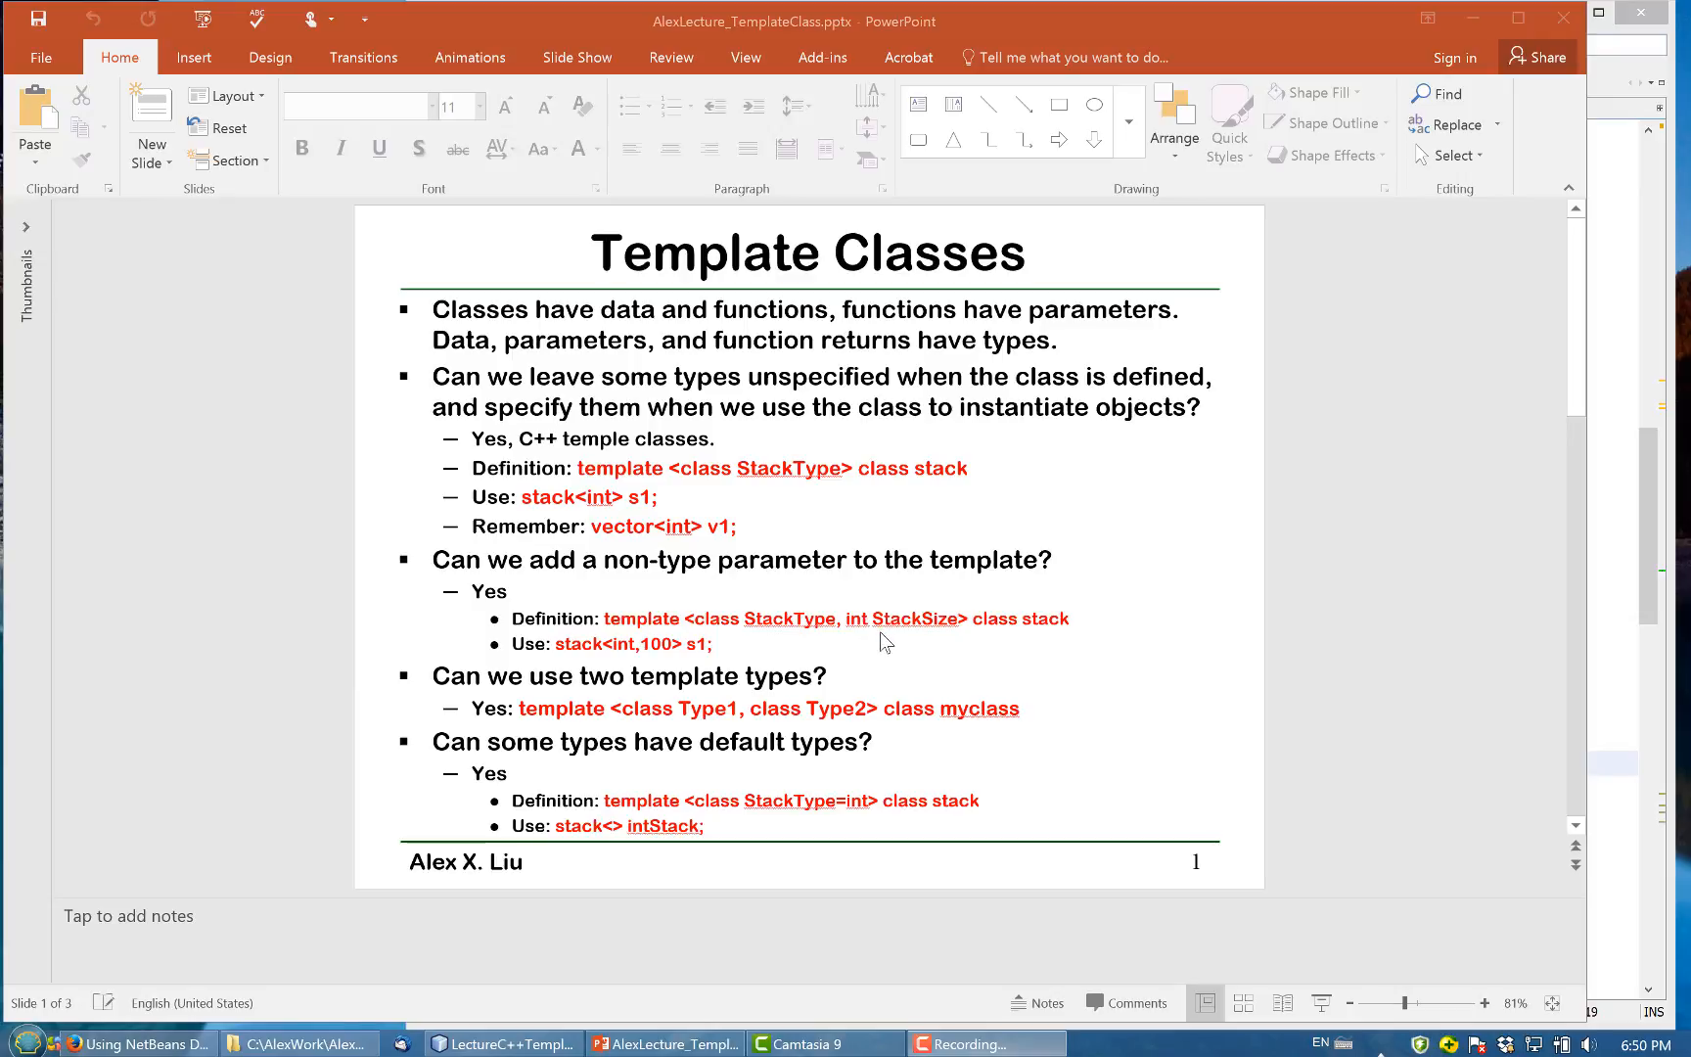
mouse_move(992, 634)
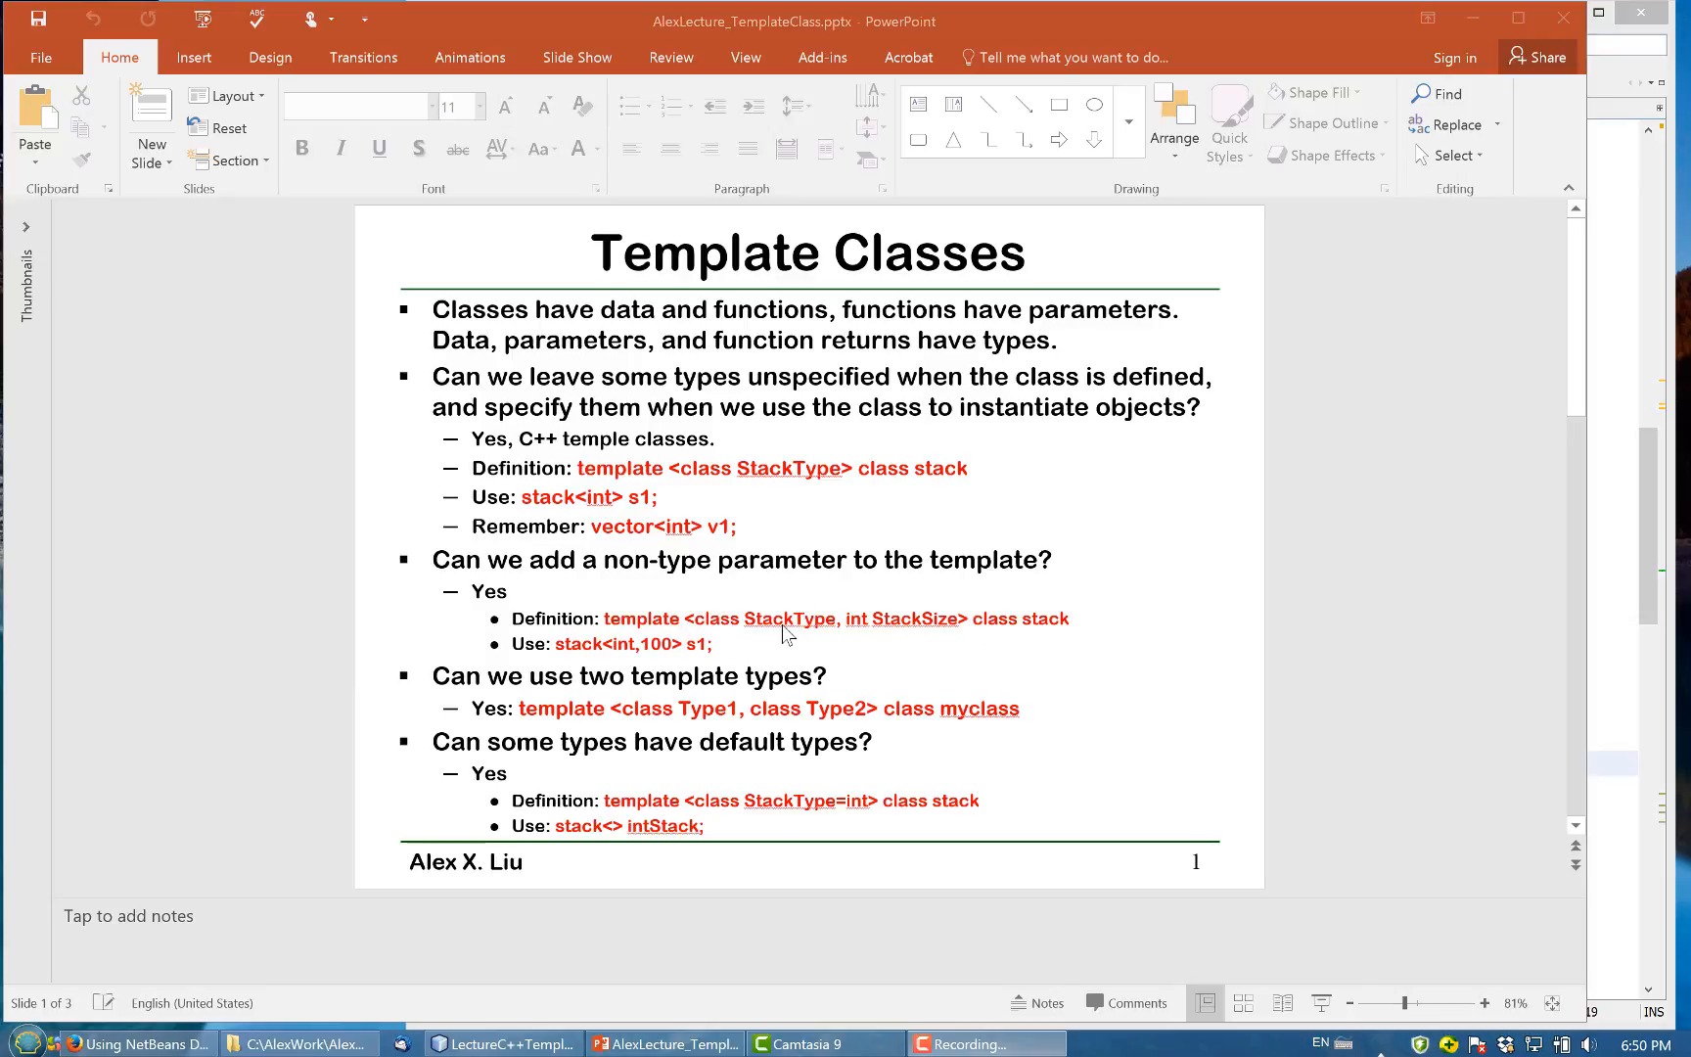
mouse_move(917, 631)
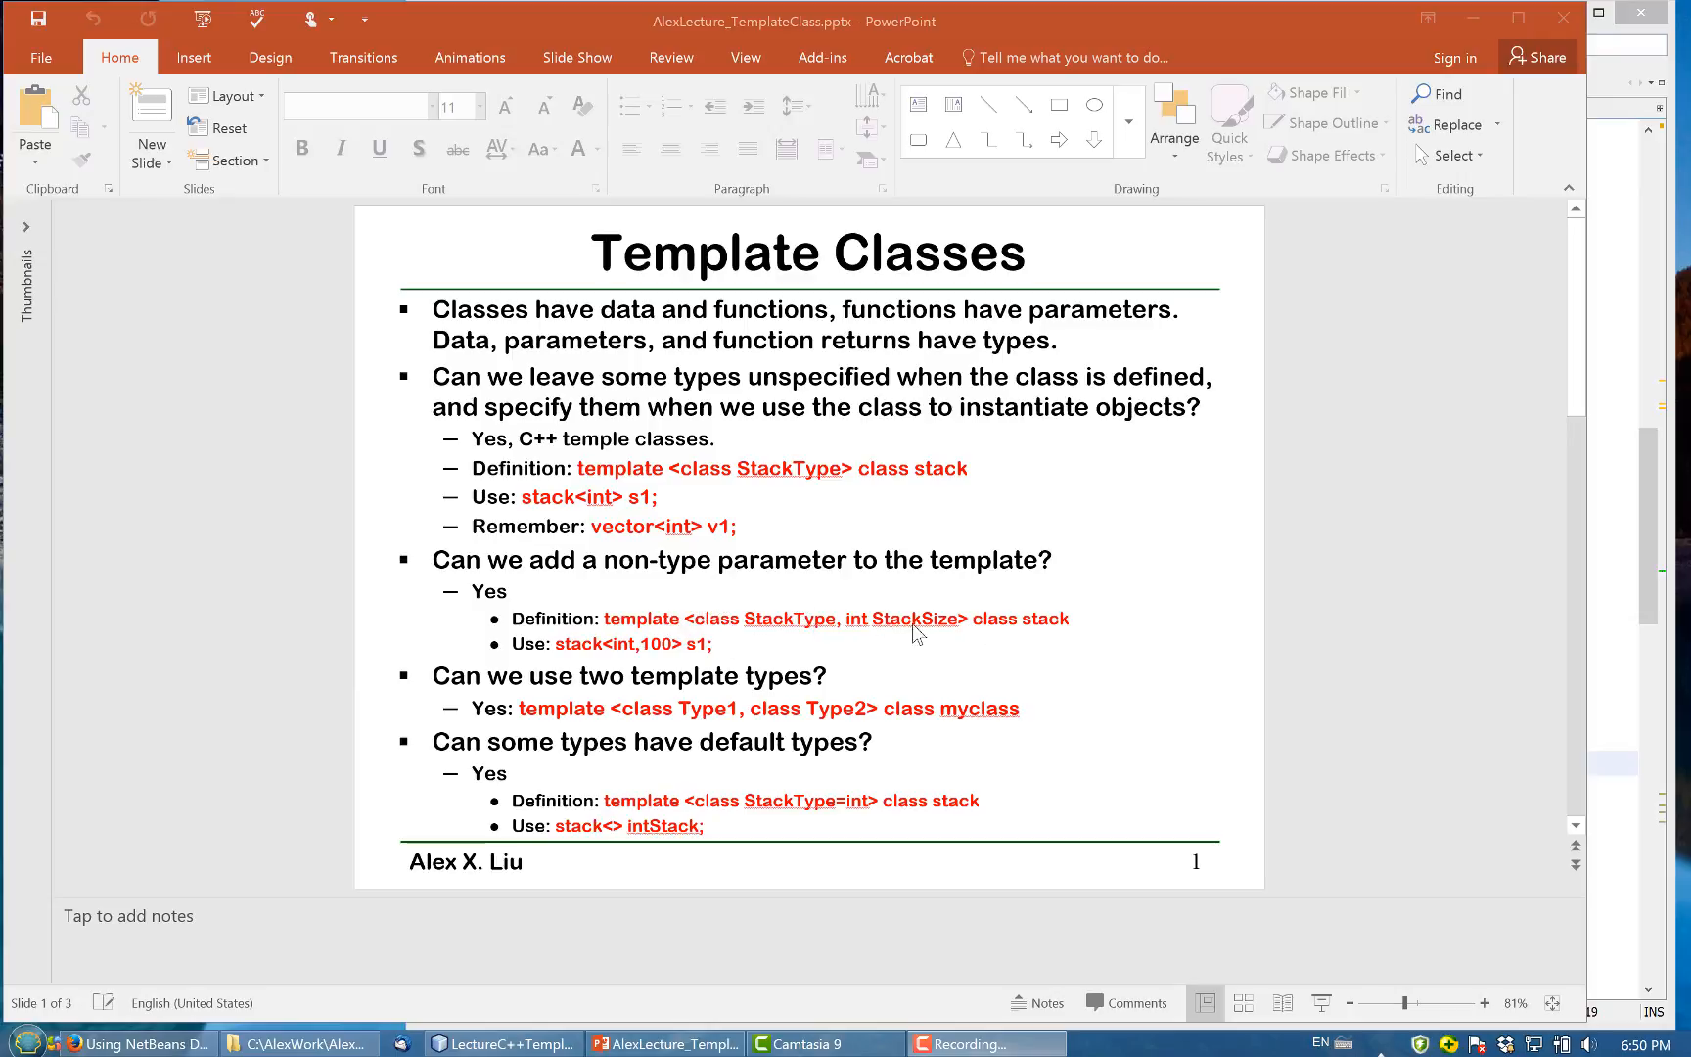
mouse_move(974, 636)
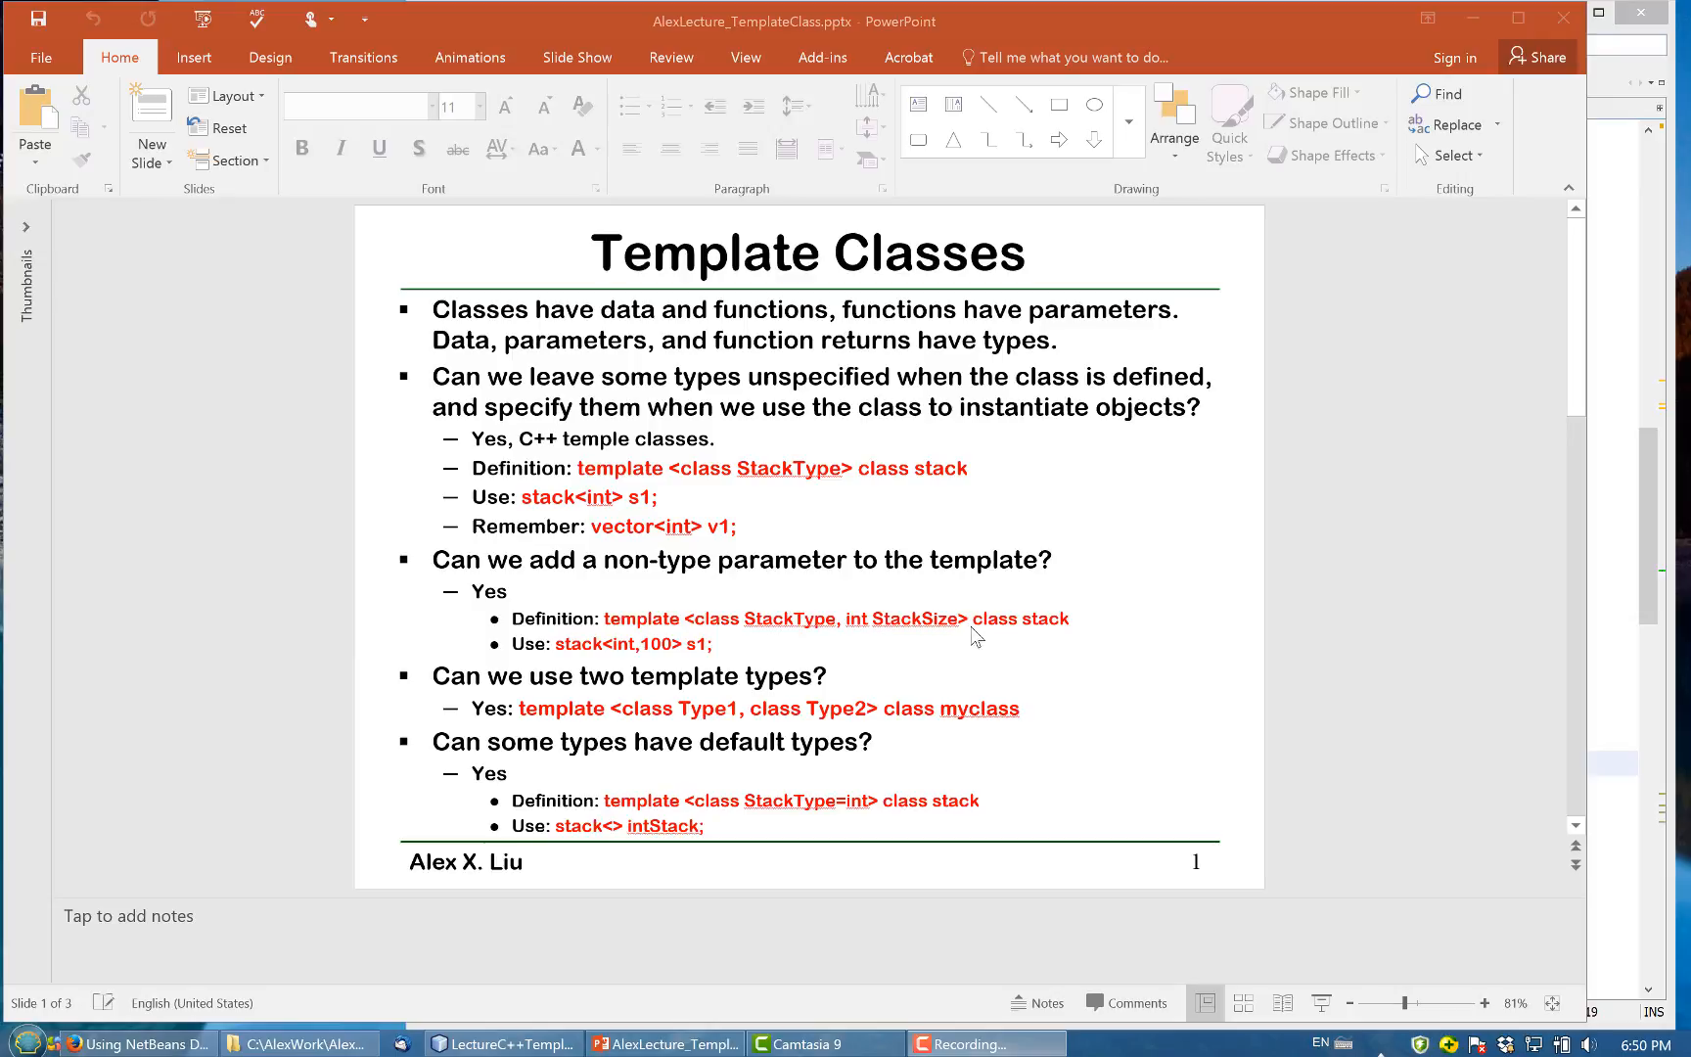
mouse_move(634, 665)
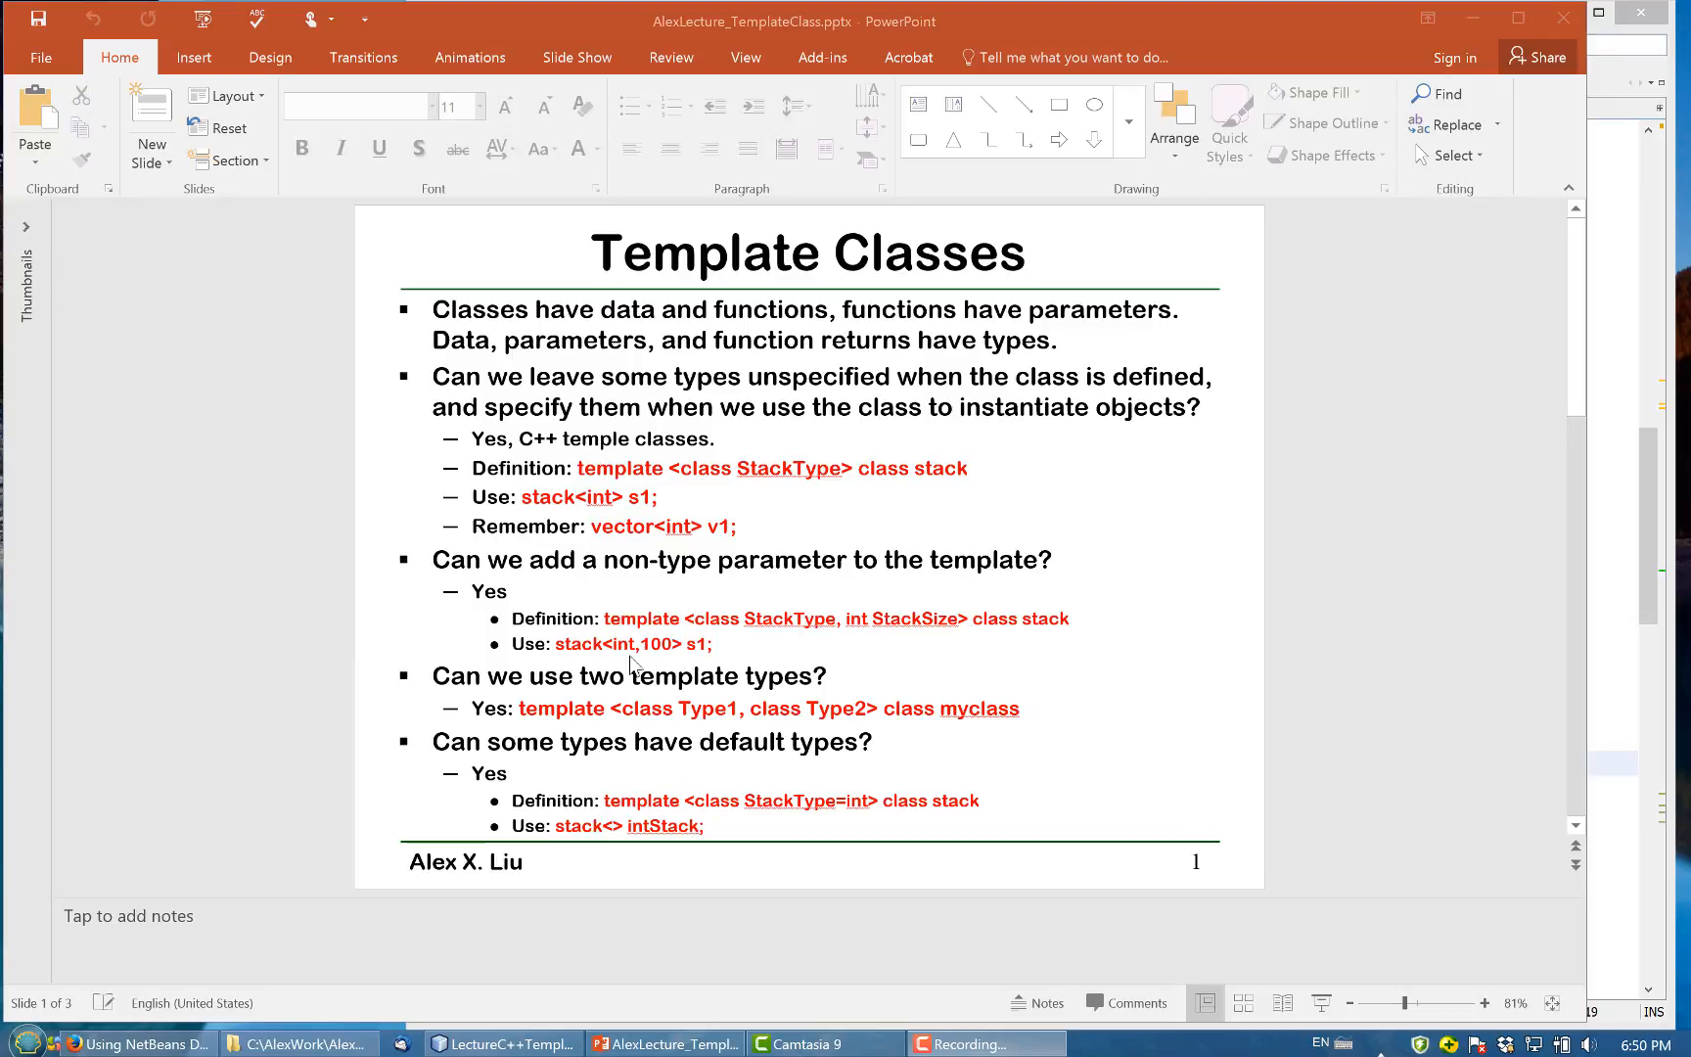
mouse_move(574, 663)
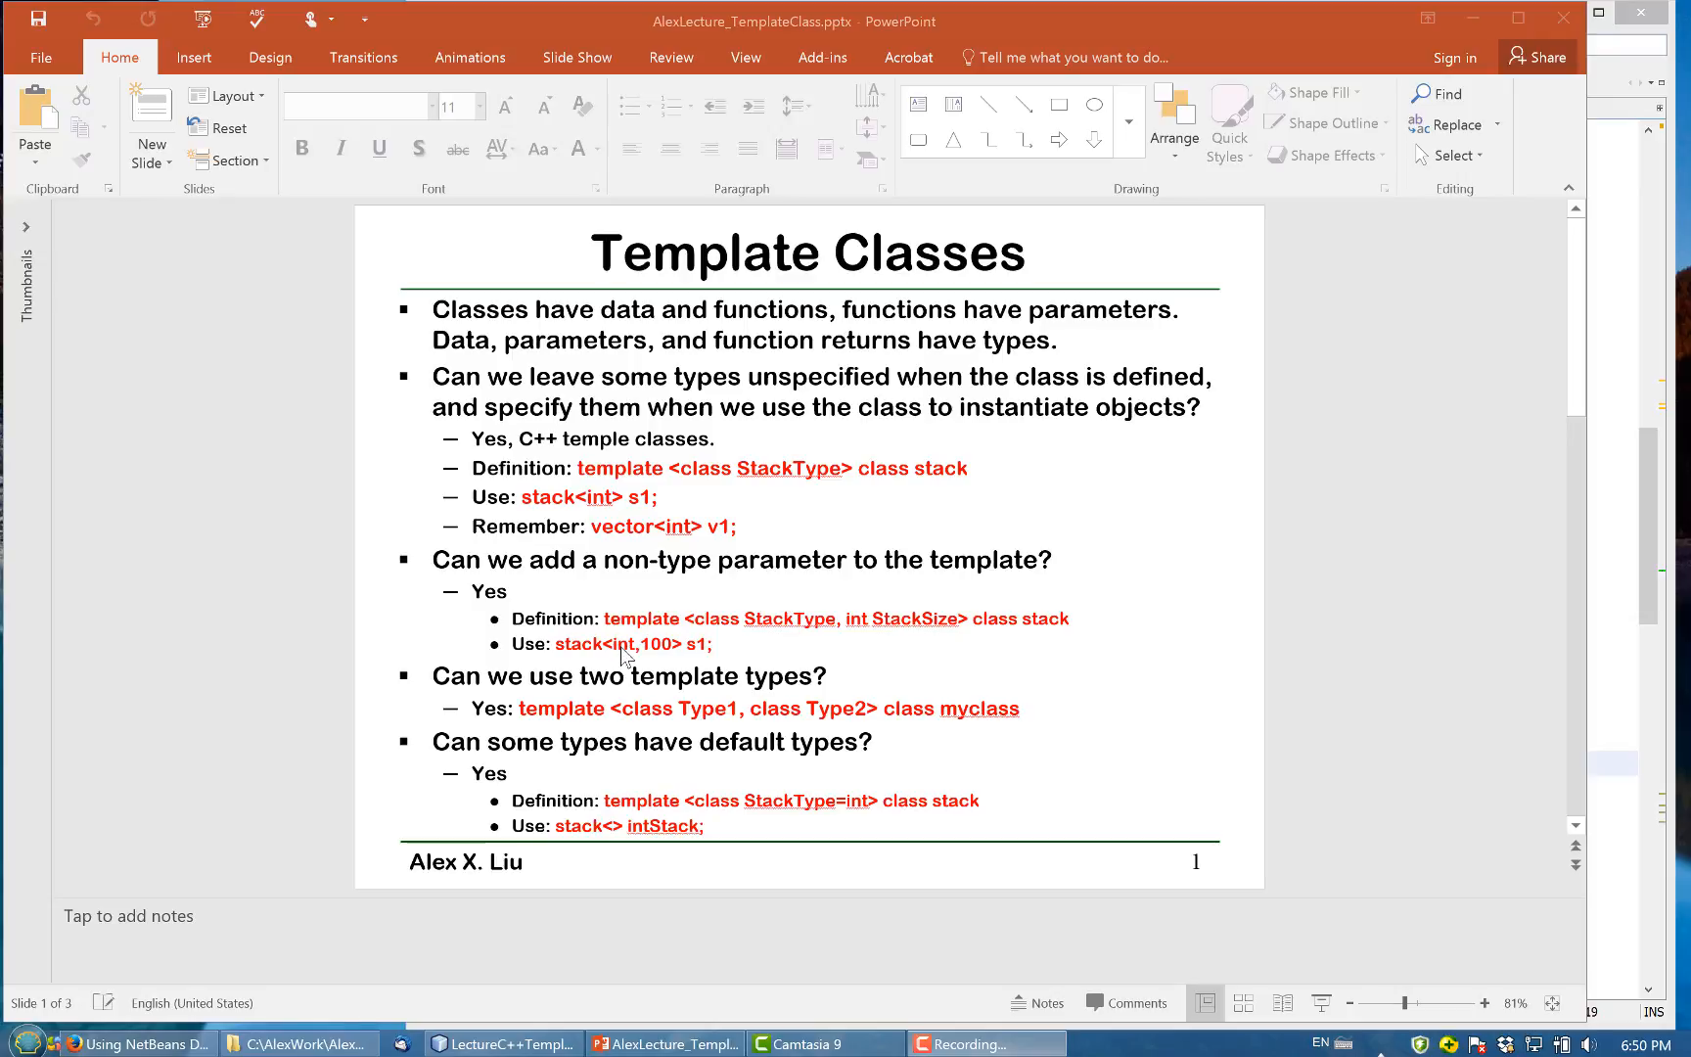
mouse_move(666, 663)
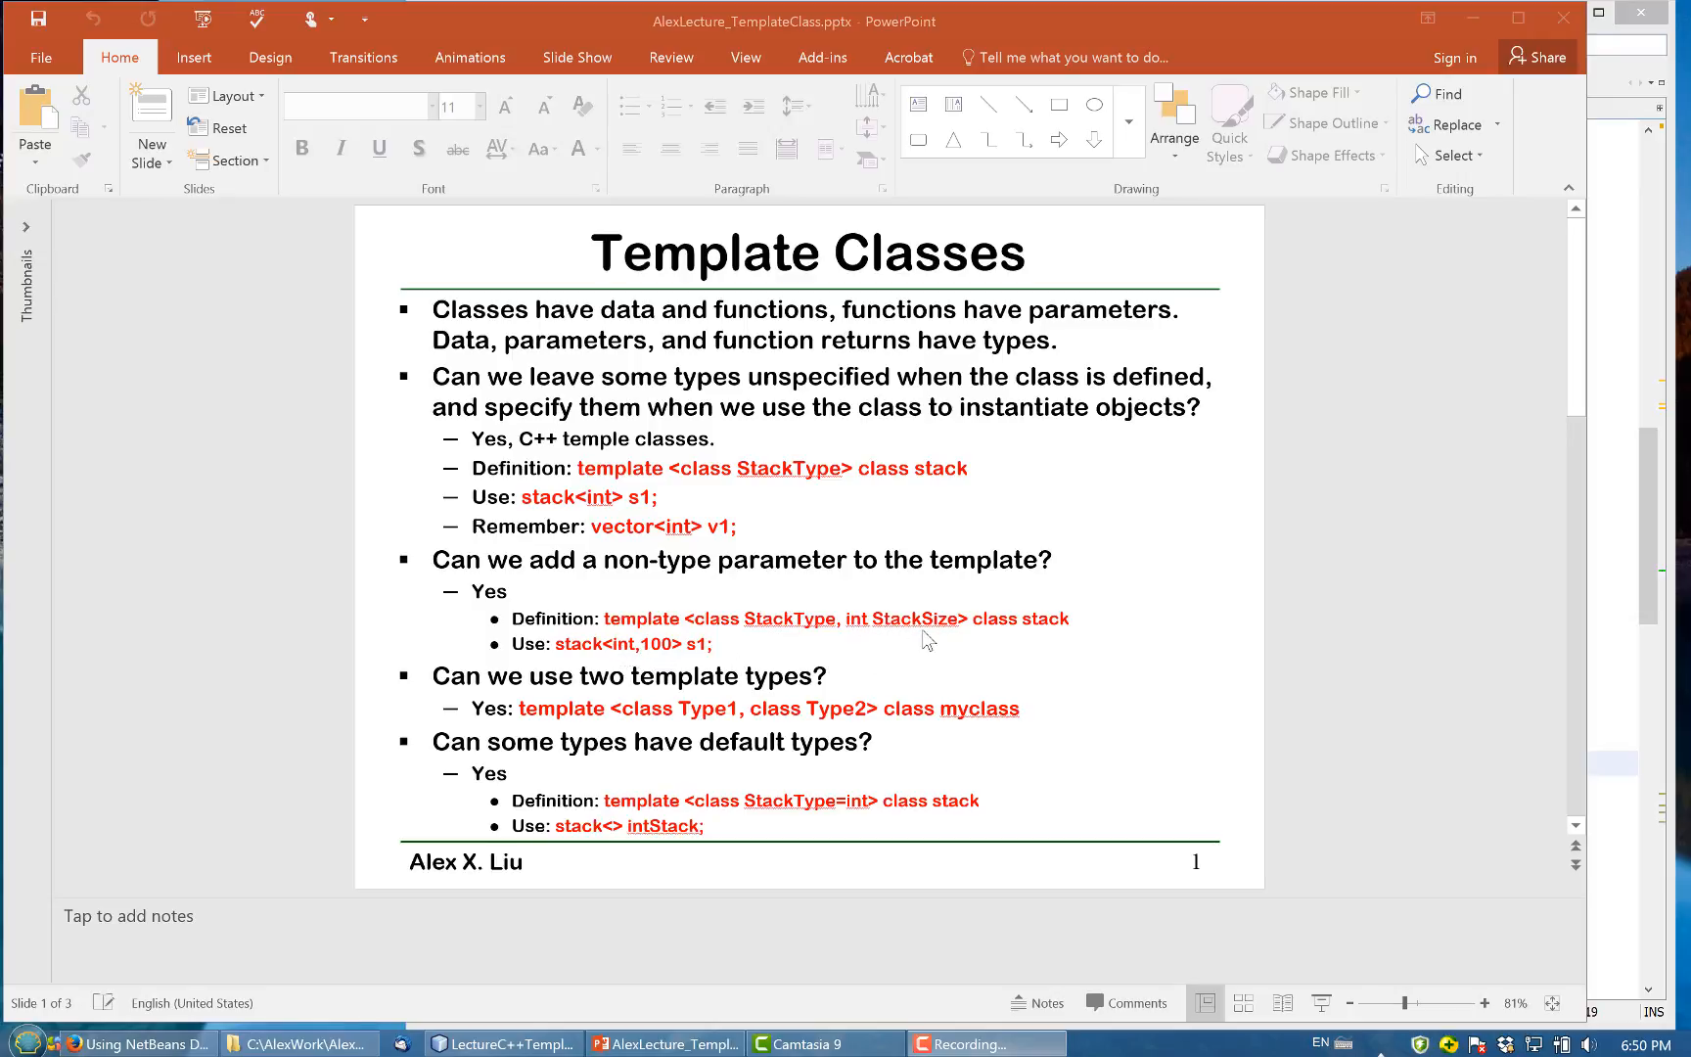
mouse_move(901, 644)
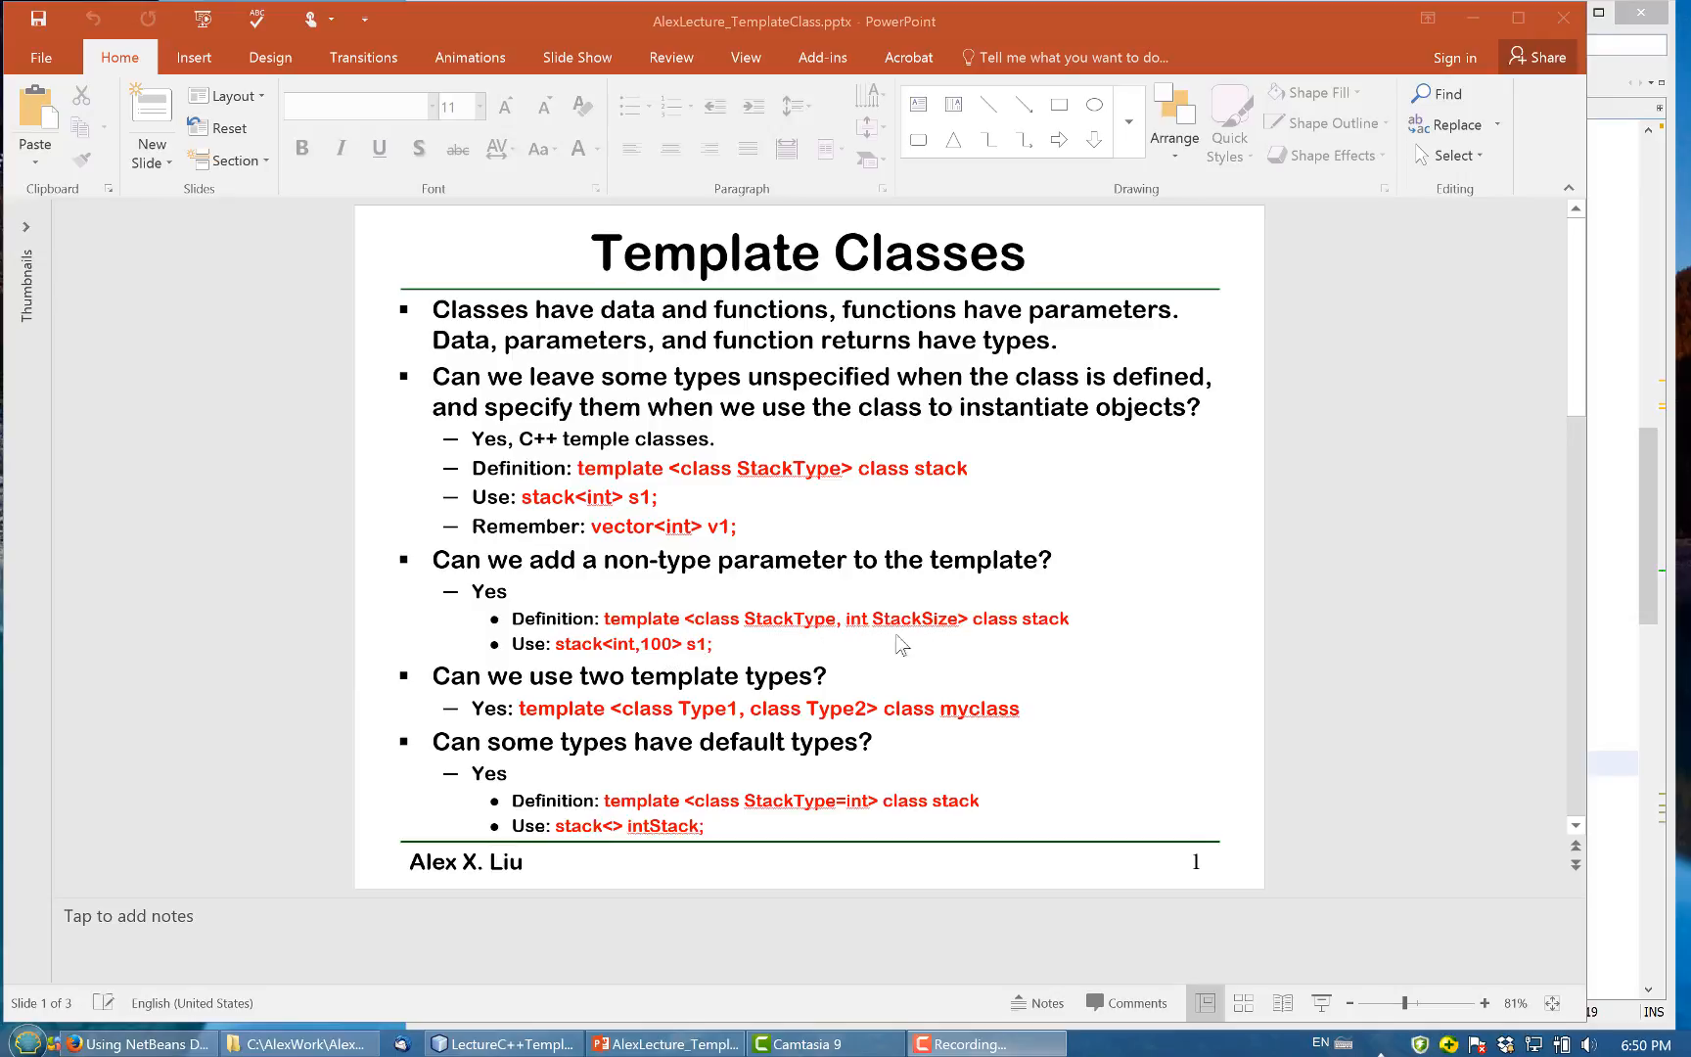
mouse_move(659, 657)
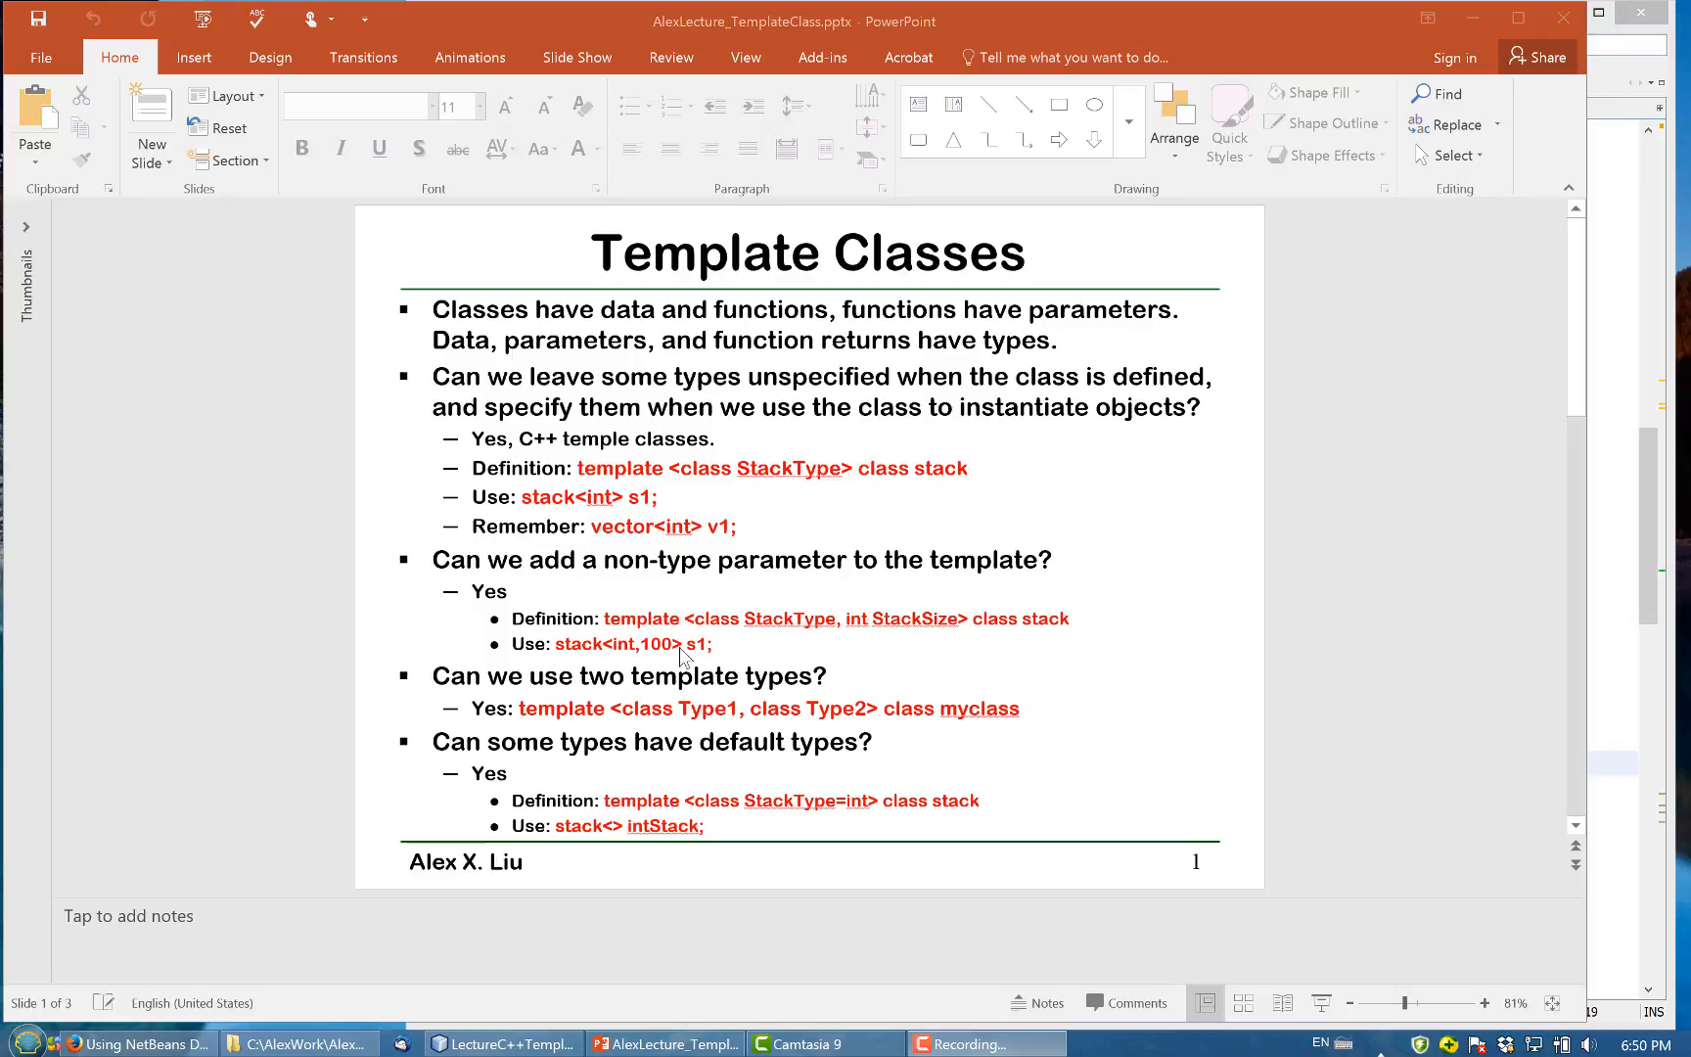
mouse_move(1239, 731)
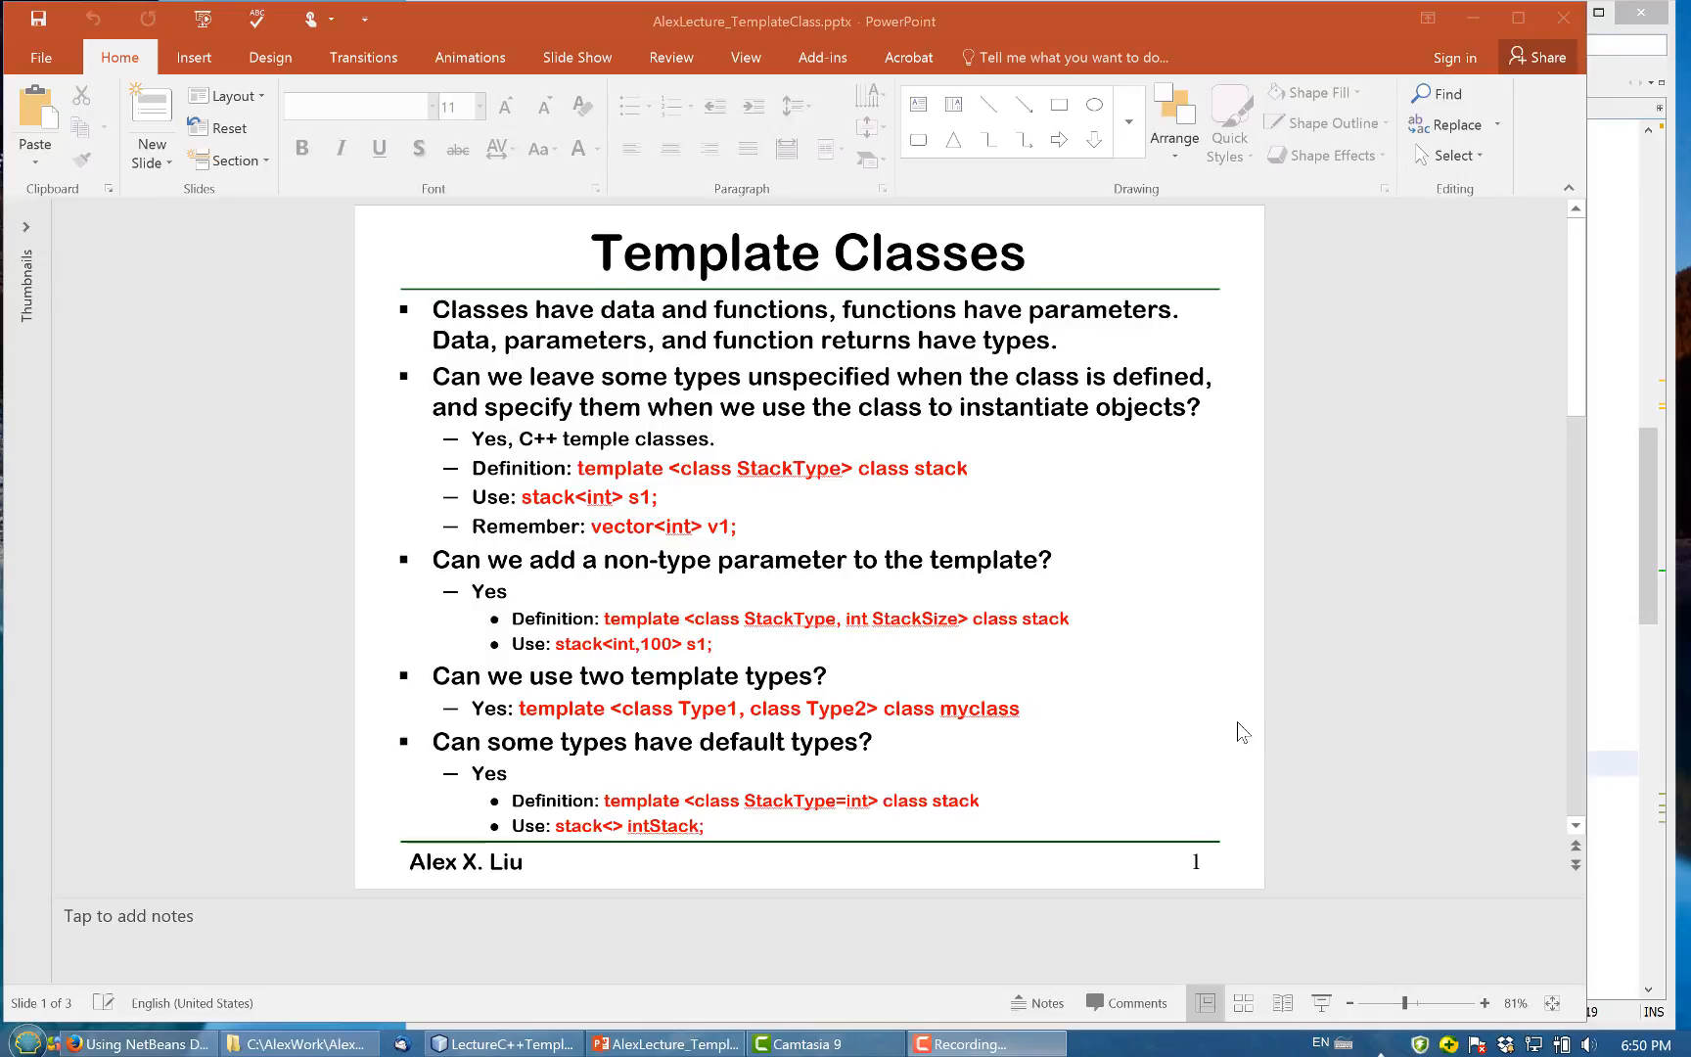
mouse_move(580, 737)
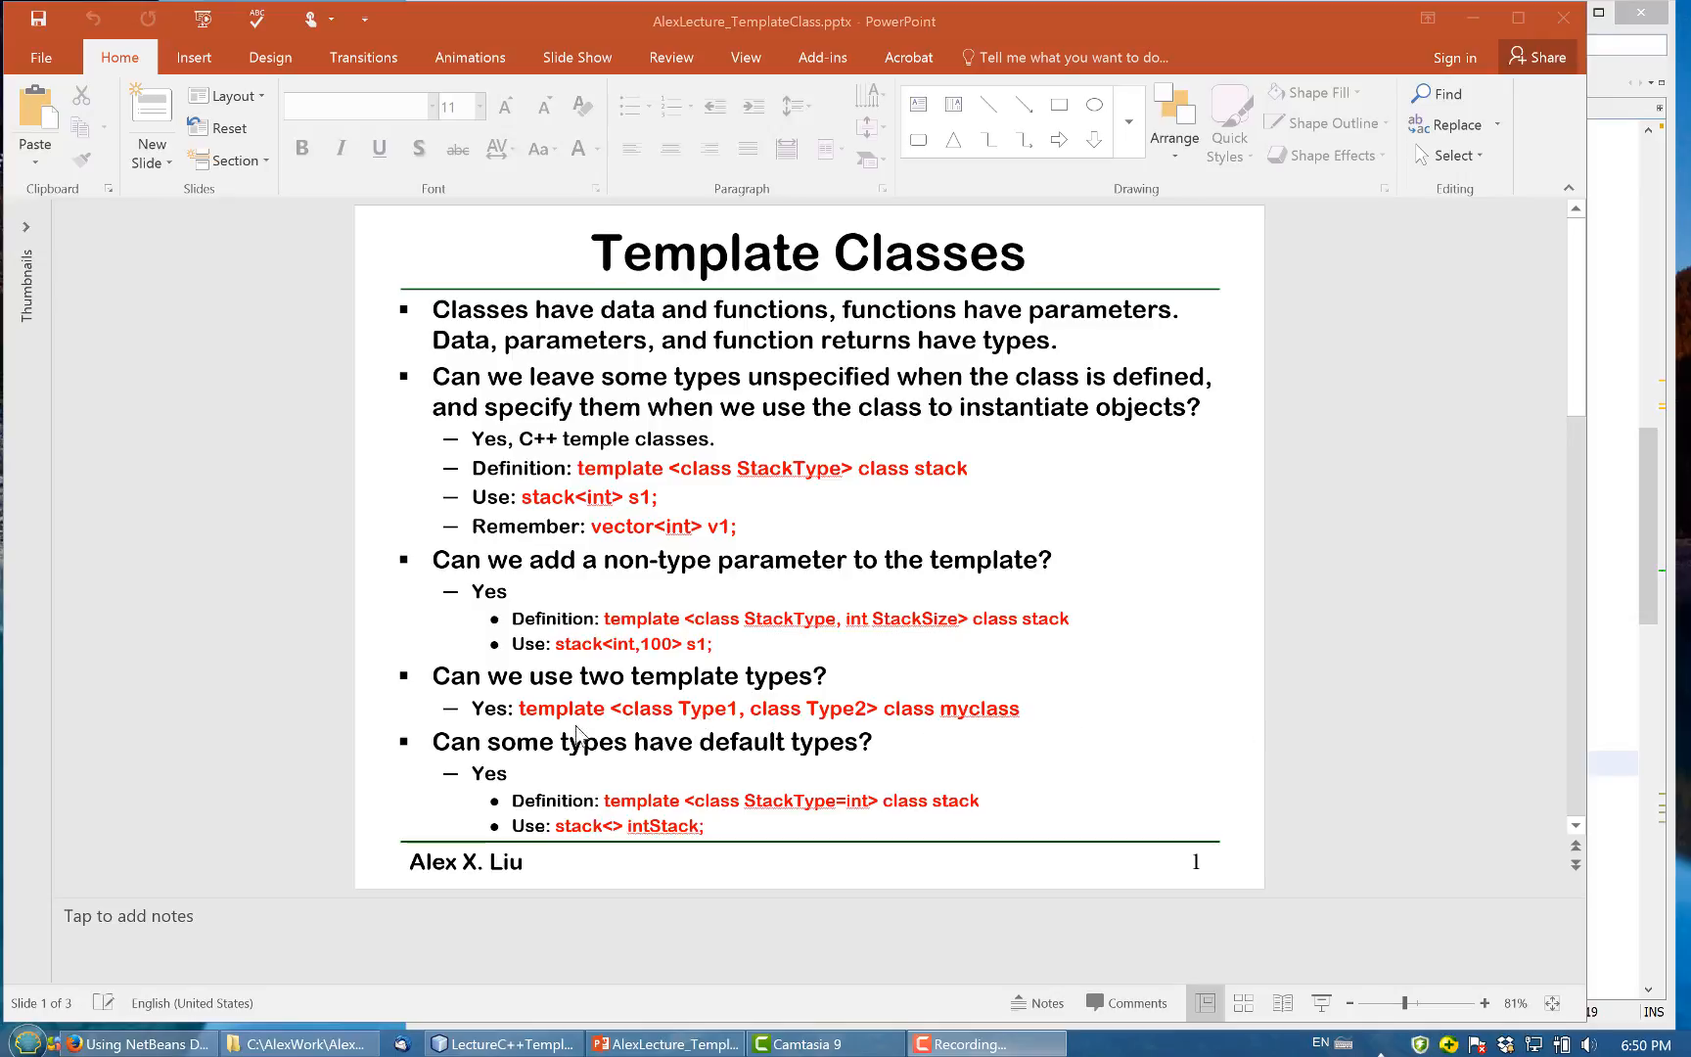
mouse_move(803, 728)
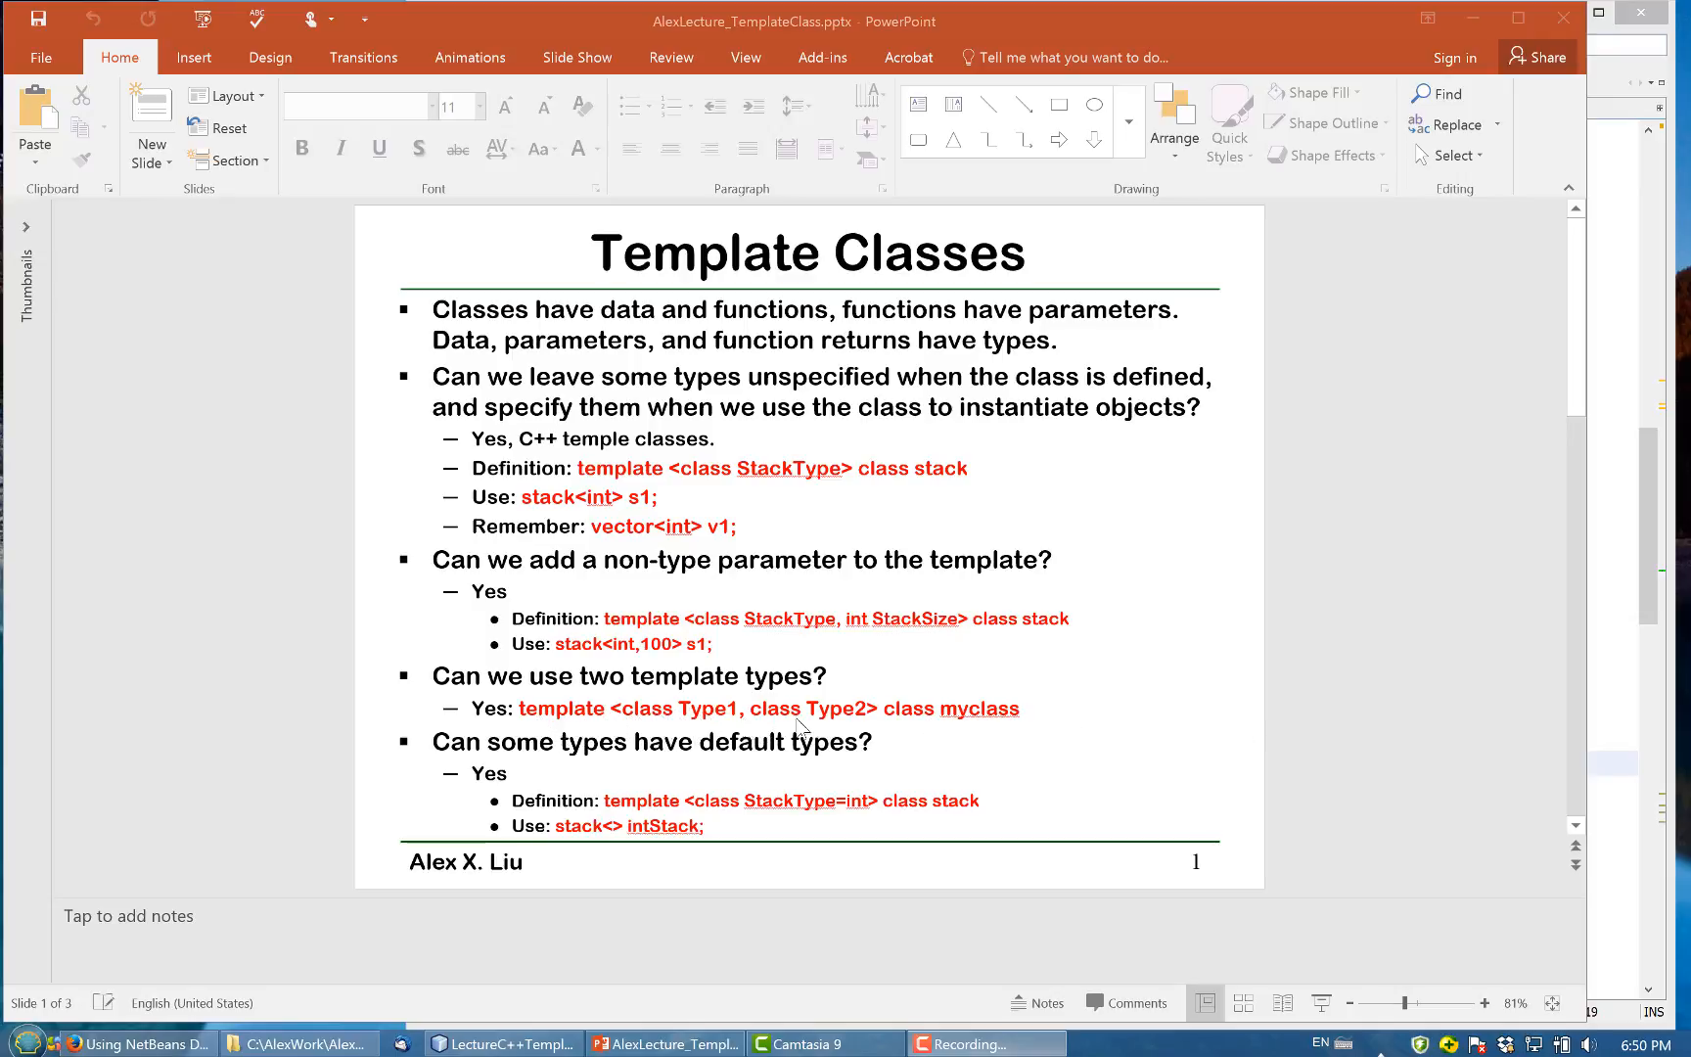
mouse_move(1366, 632)
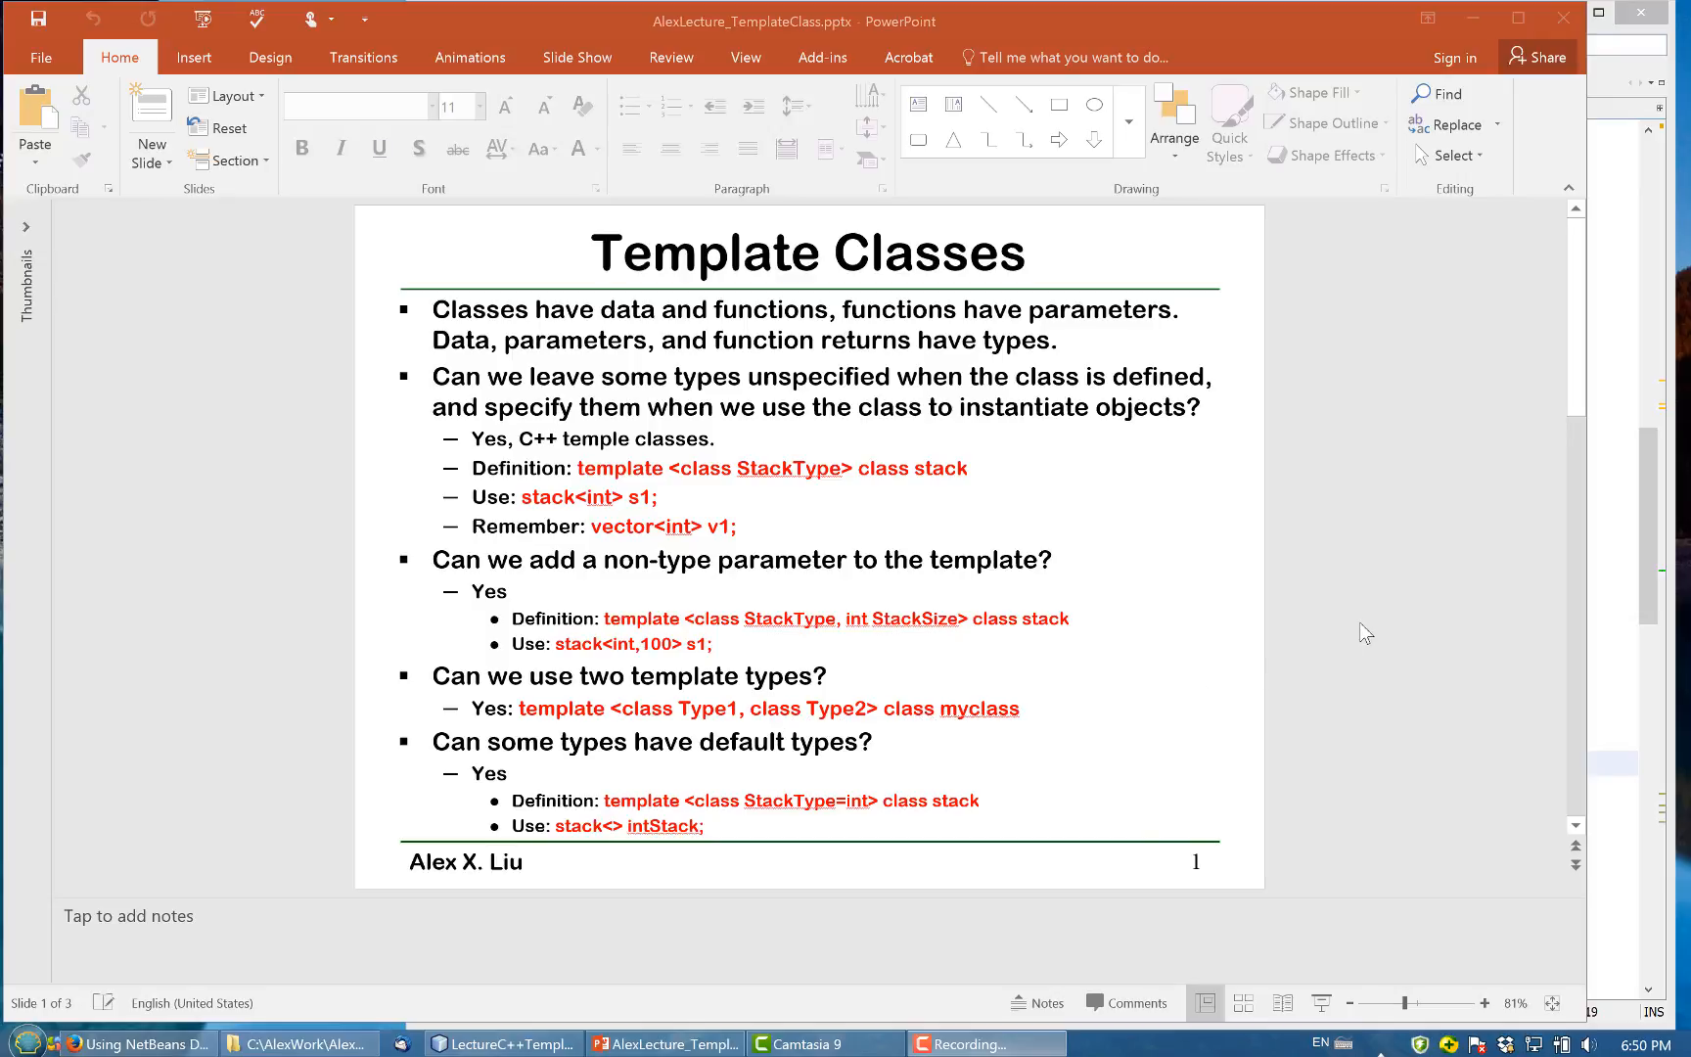
mouse_move(993, 728)
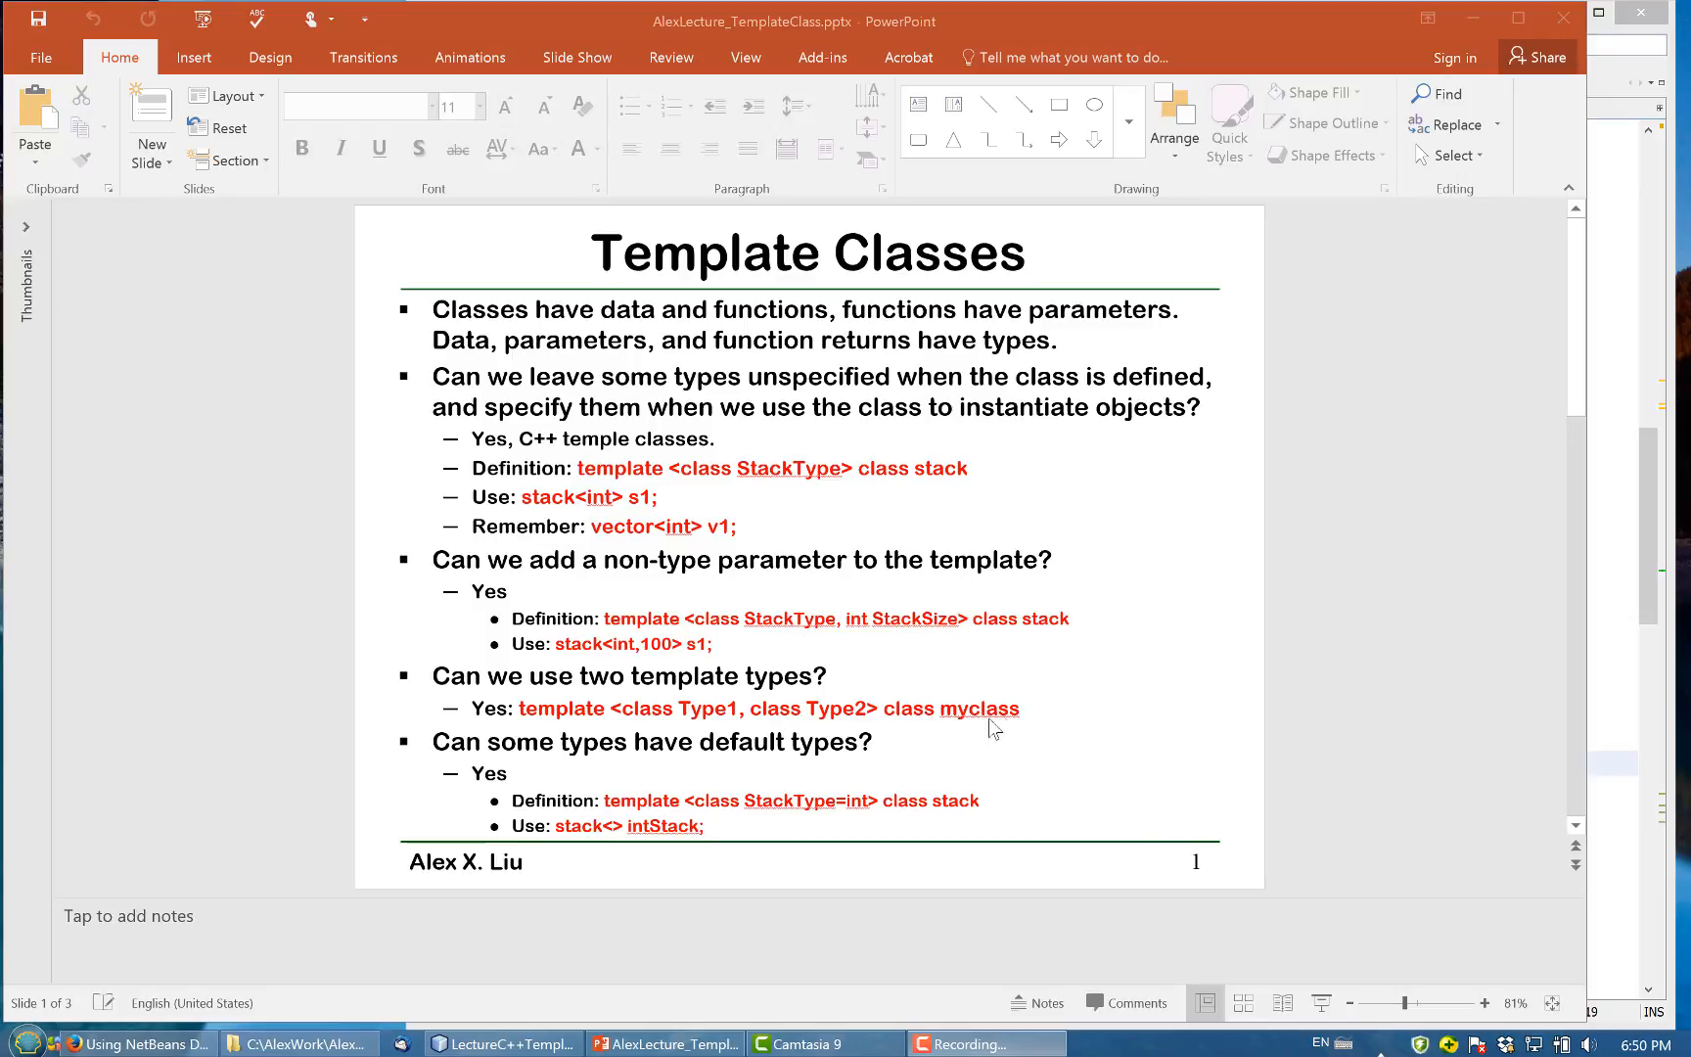
mouse_move(828, 729)
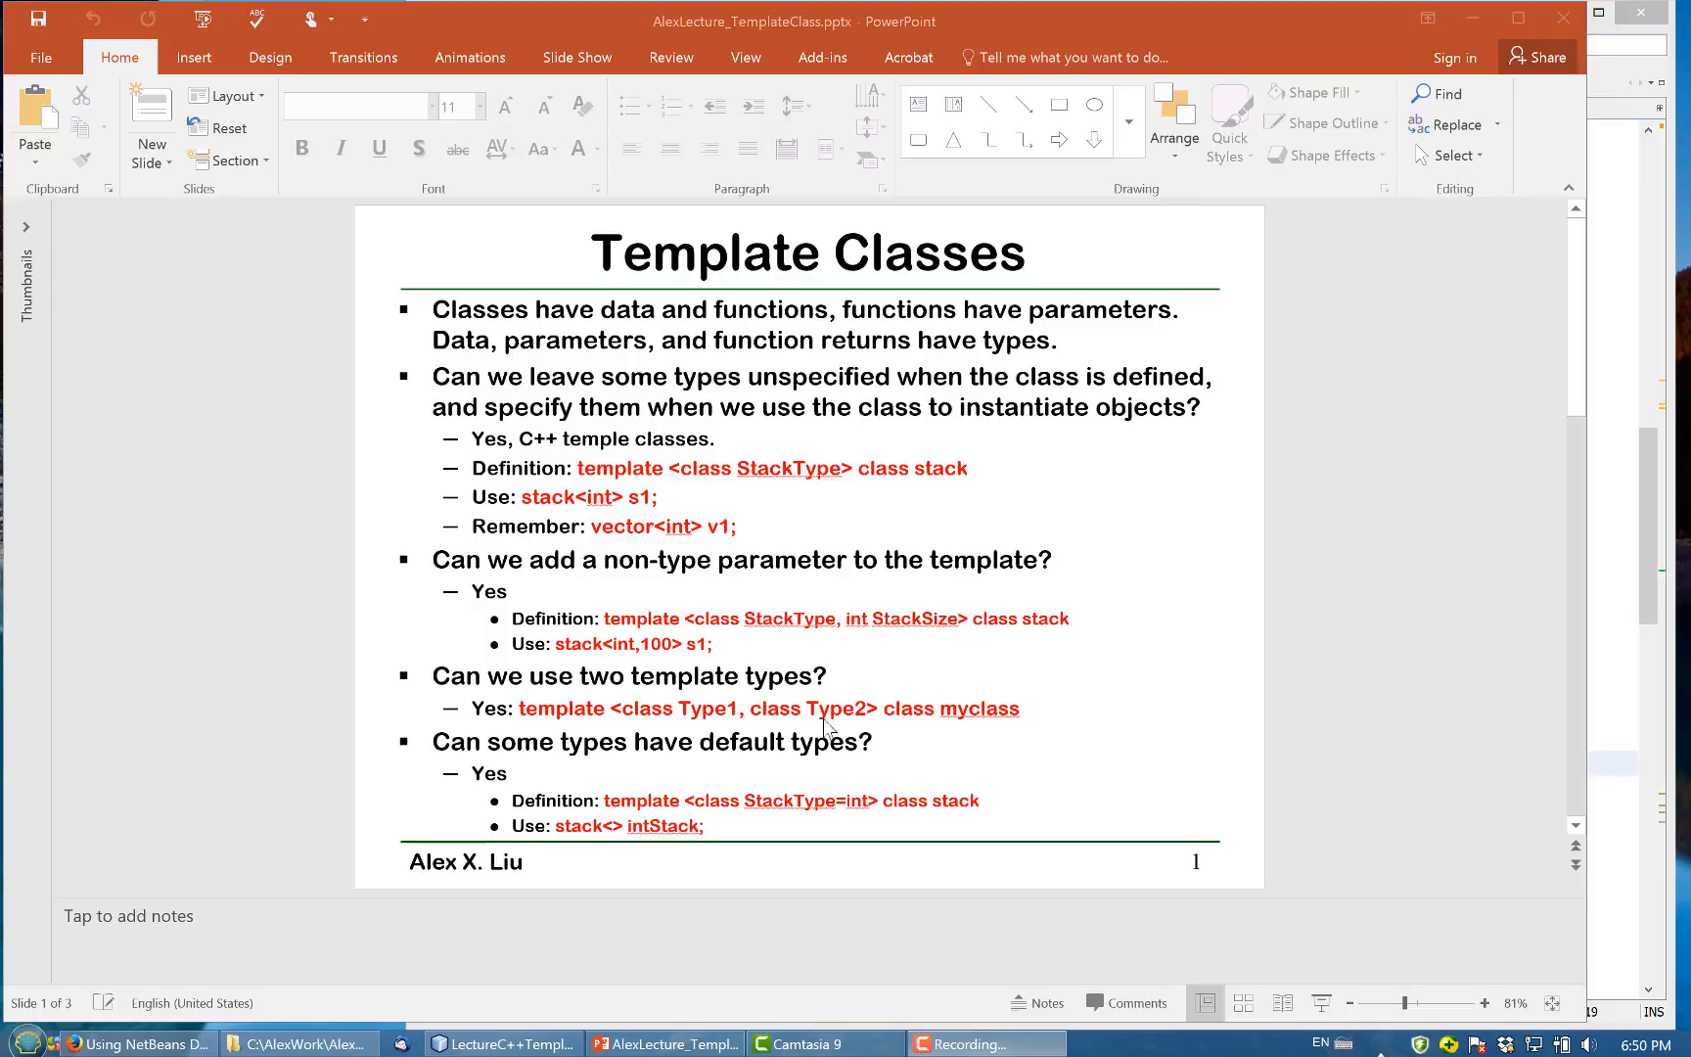
mouse_move(1168, 716)
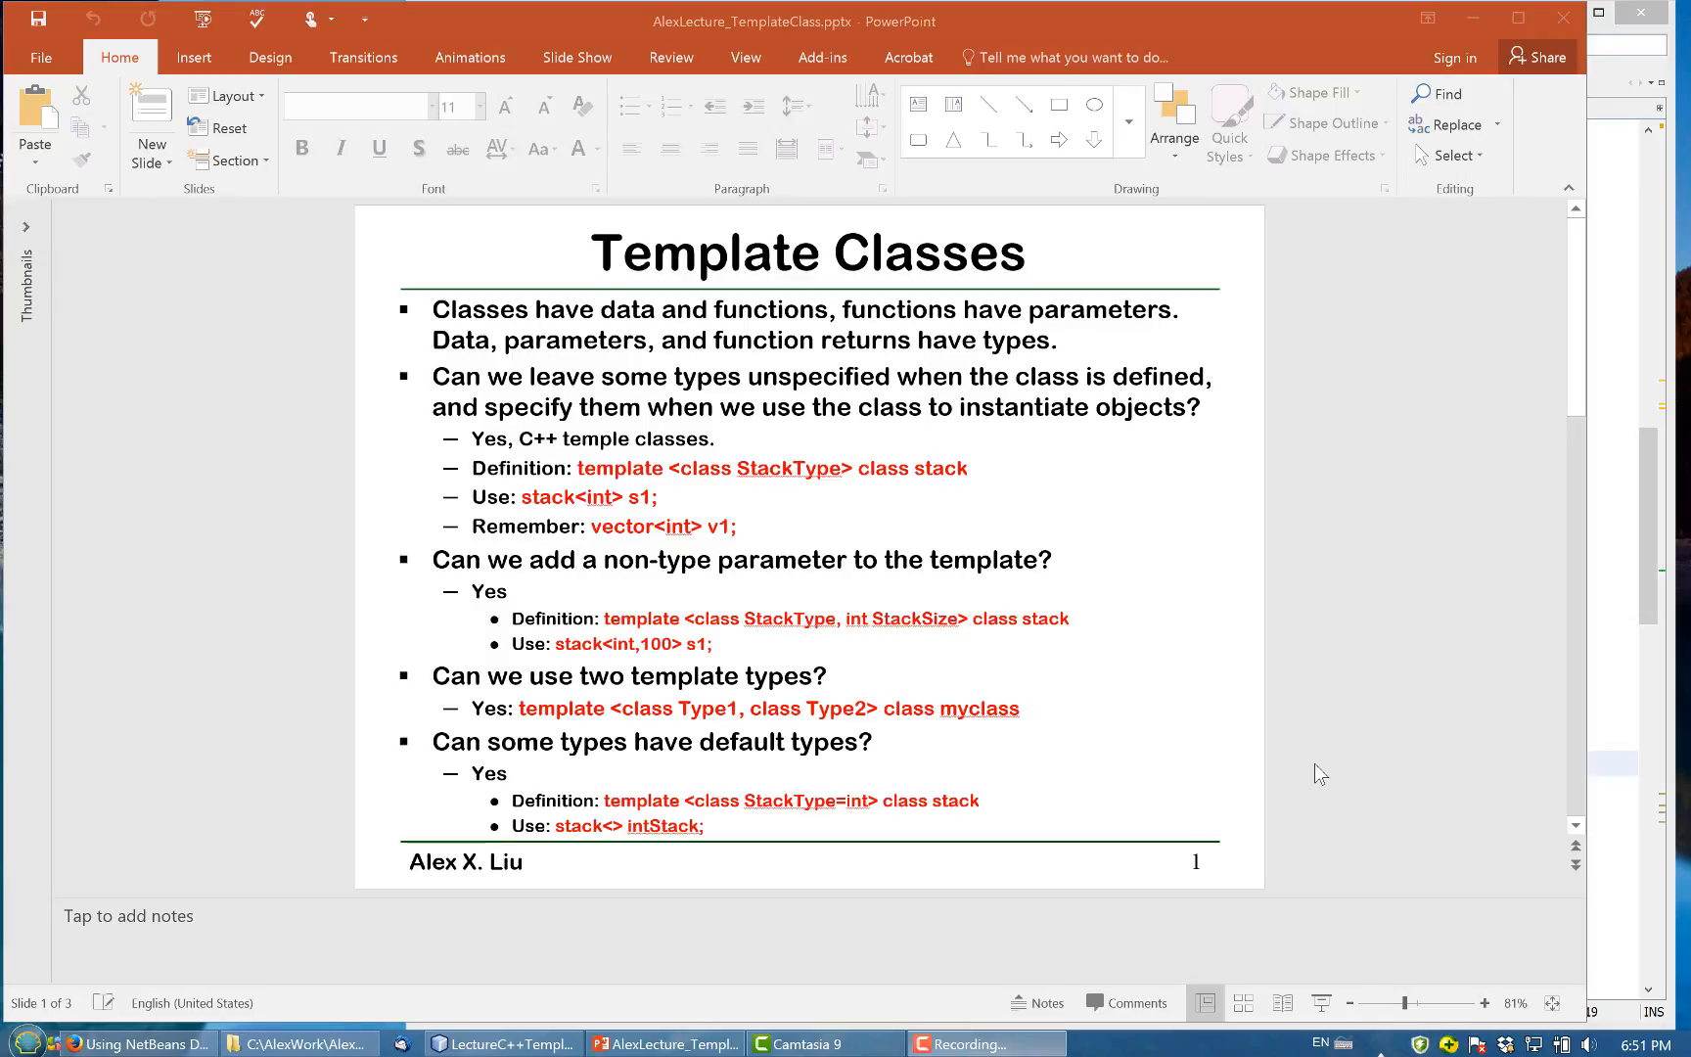
mouse_move(1314, 748)
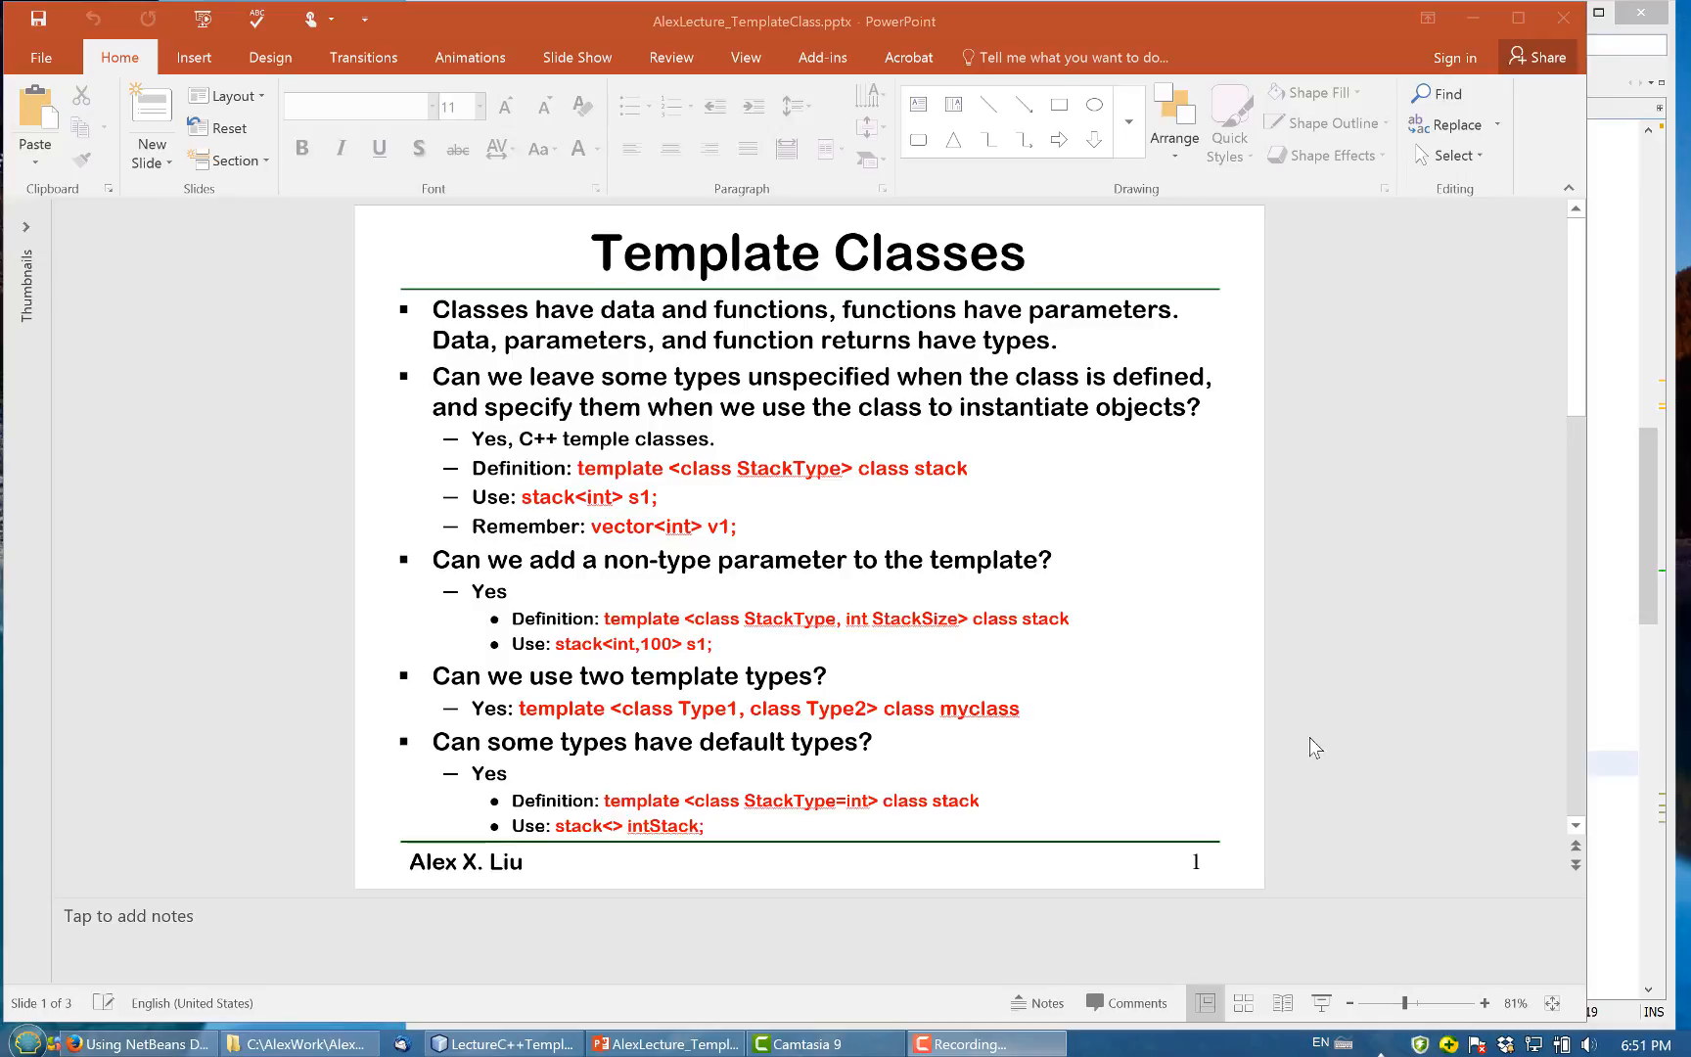
mouse_move(625, 812)
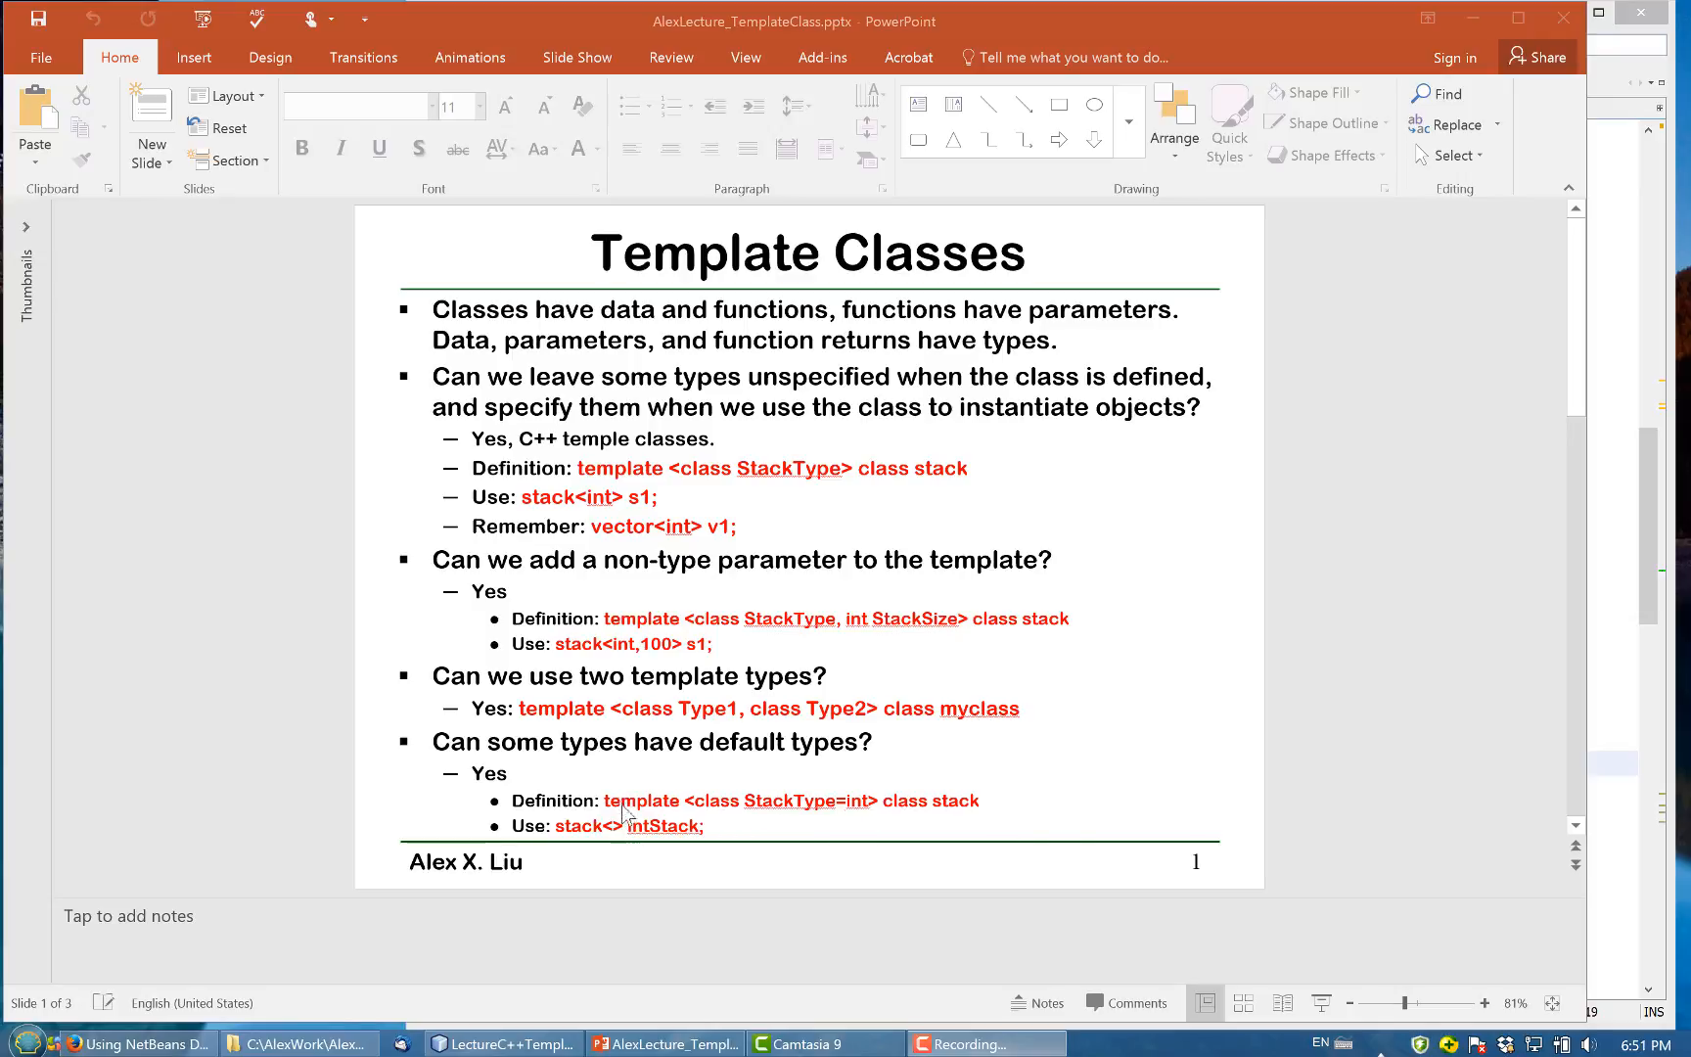
mouse_move(963, 815)
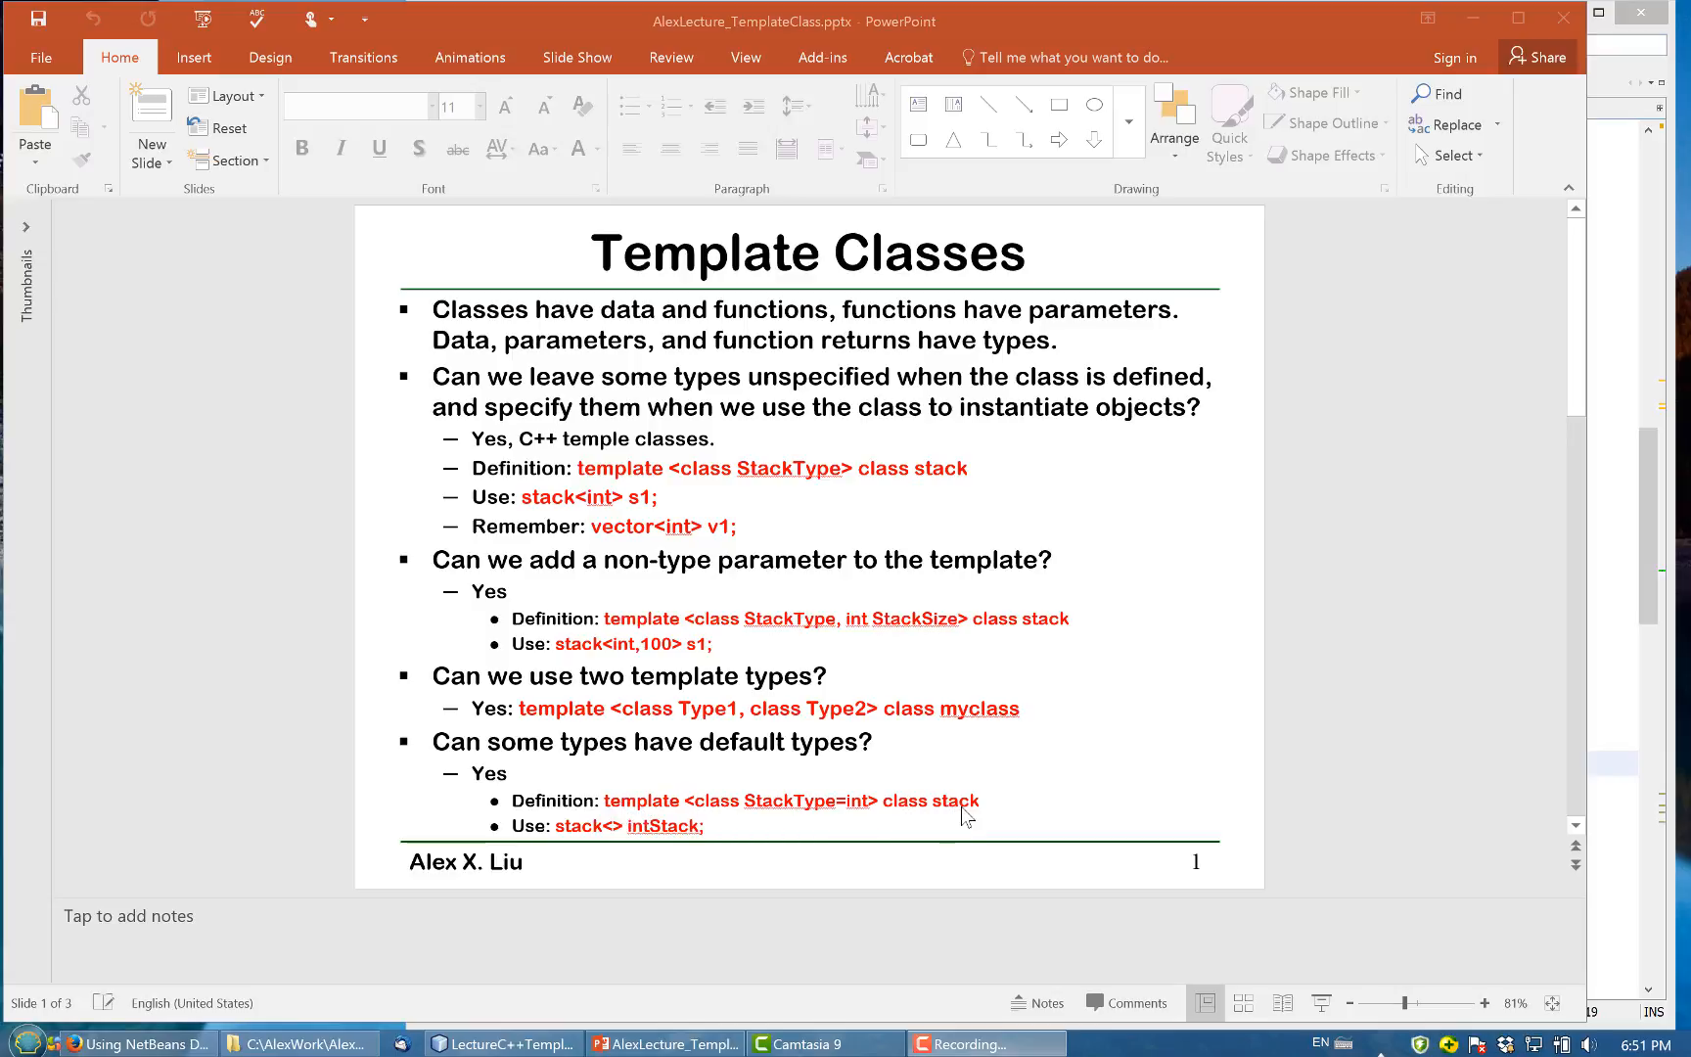
mouse_move(787, 804)
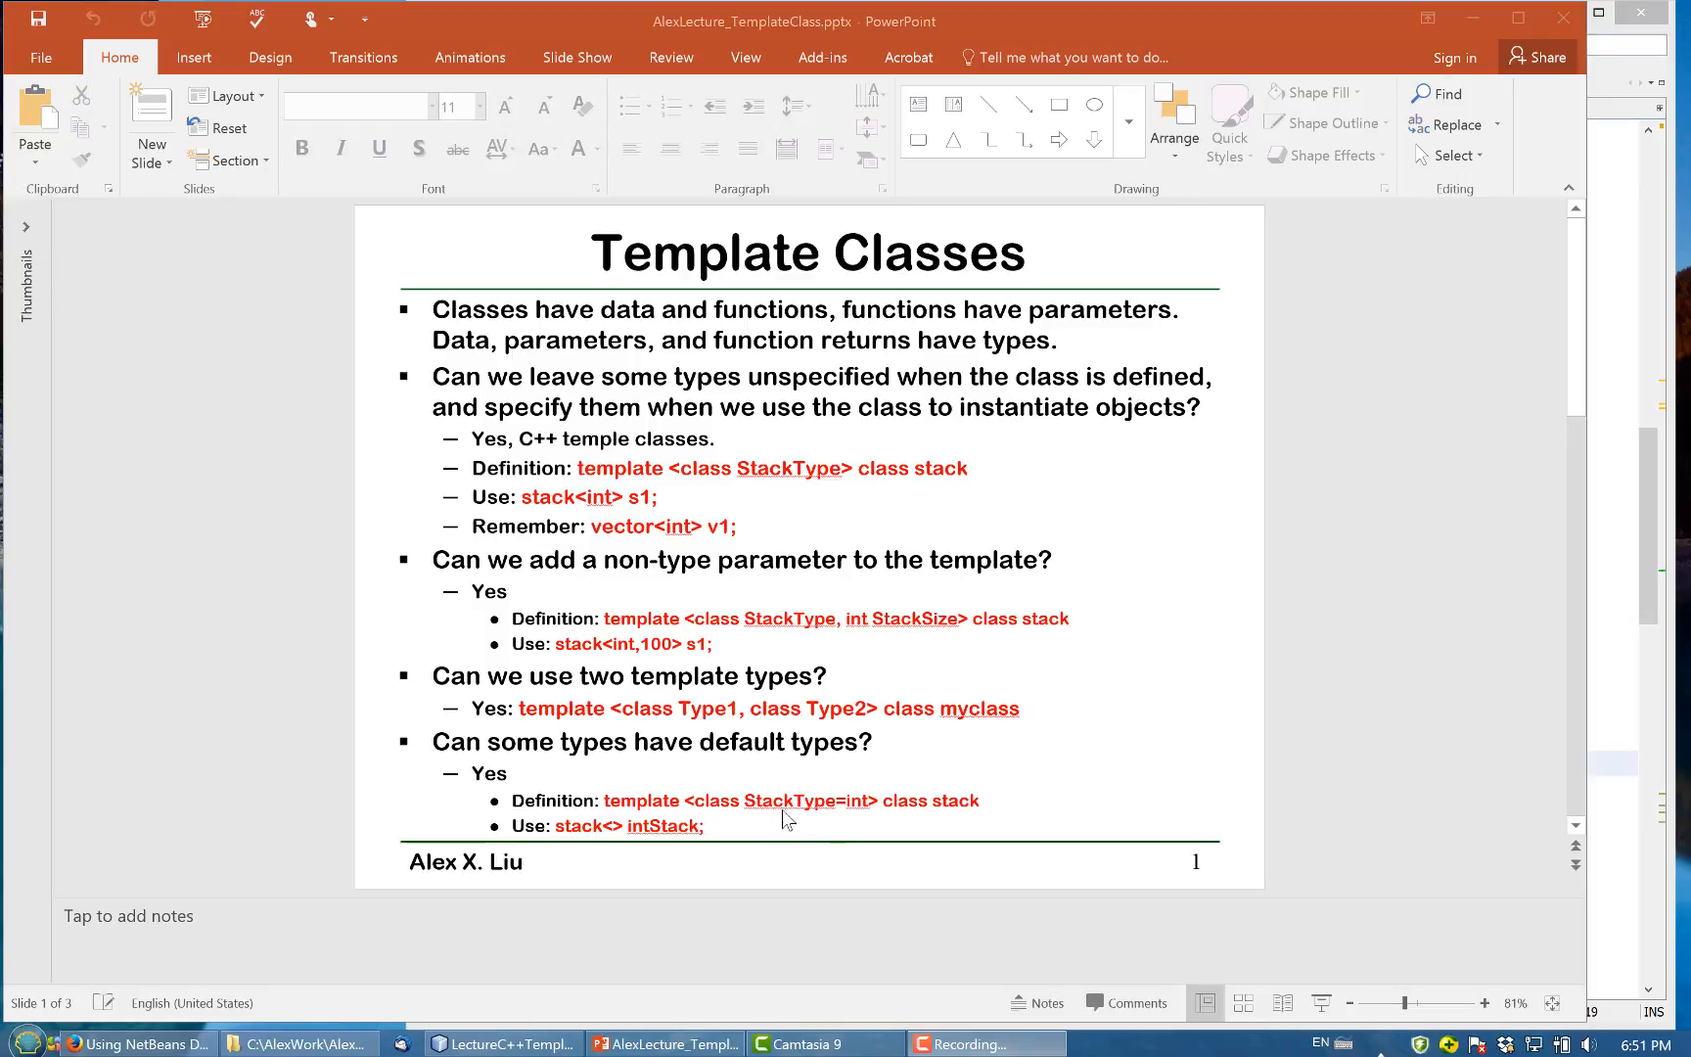
mouse_move(860, 817)
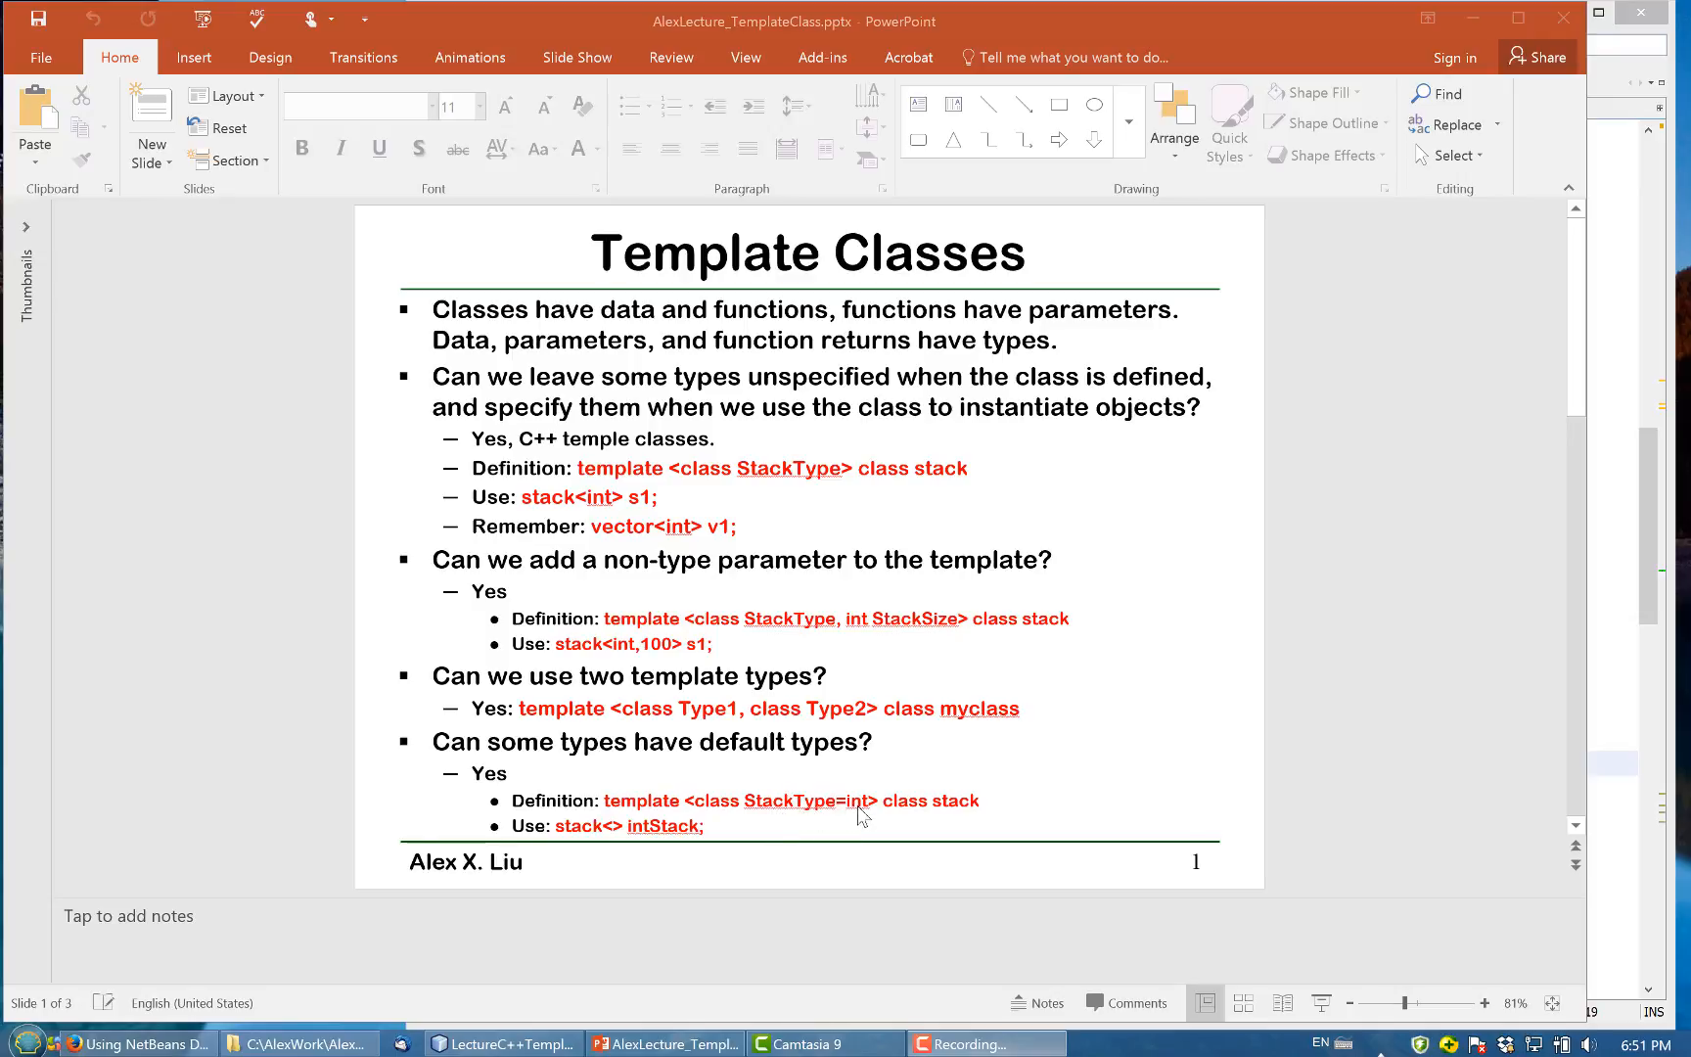
mouse_move(868, 812)
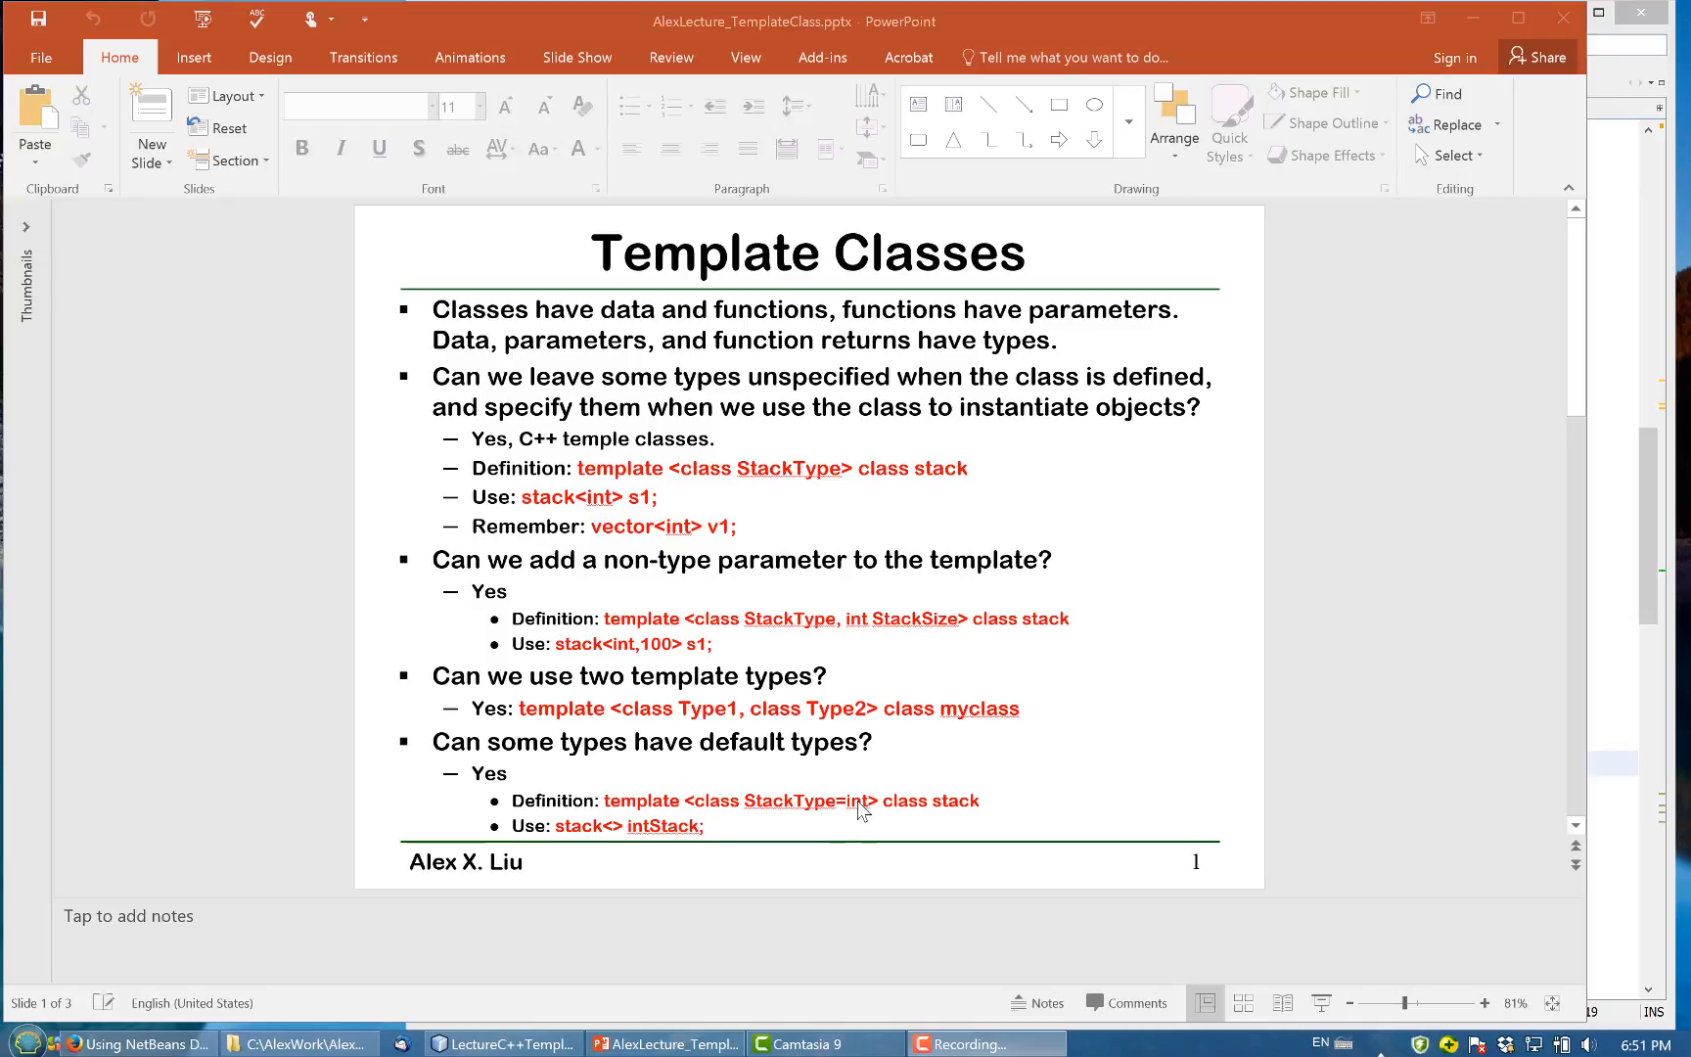
mouse_move(728, 828)
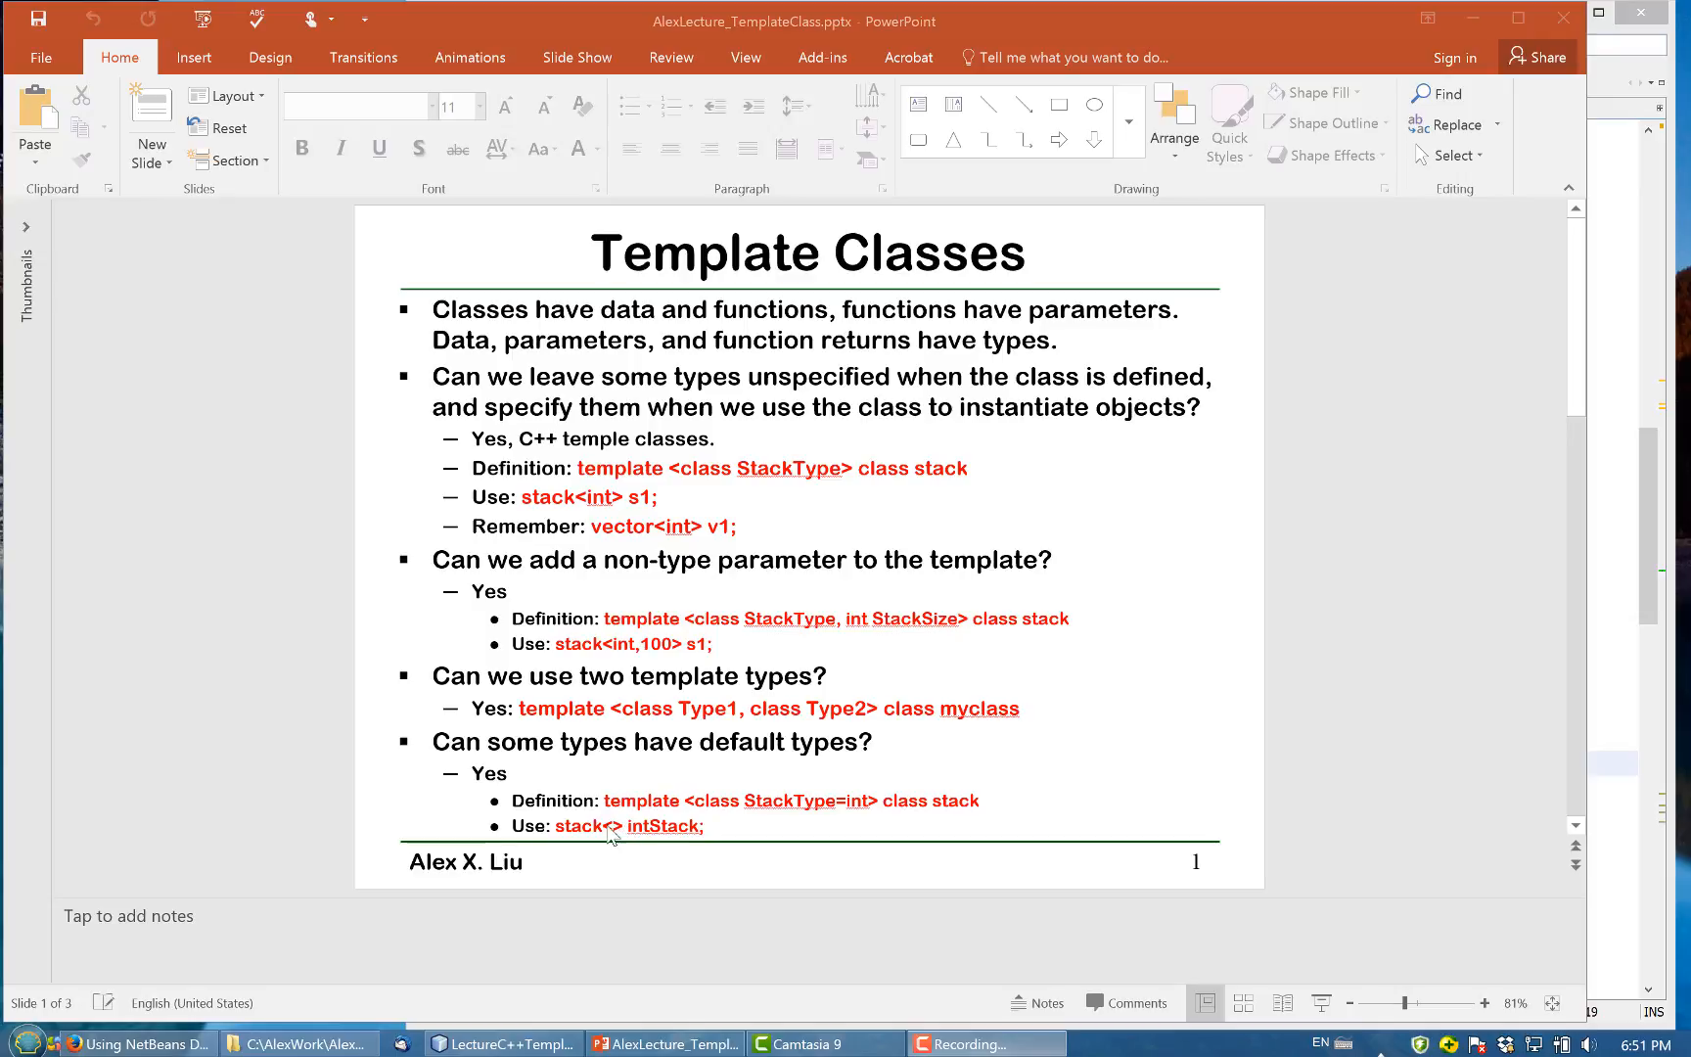
mouse_move(868, 822)
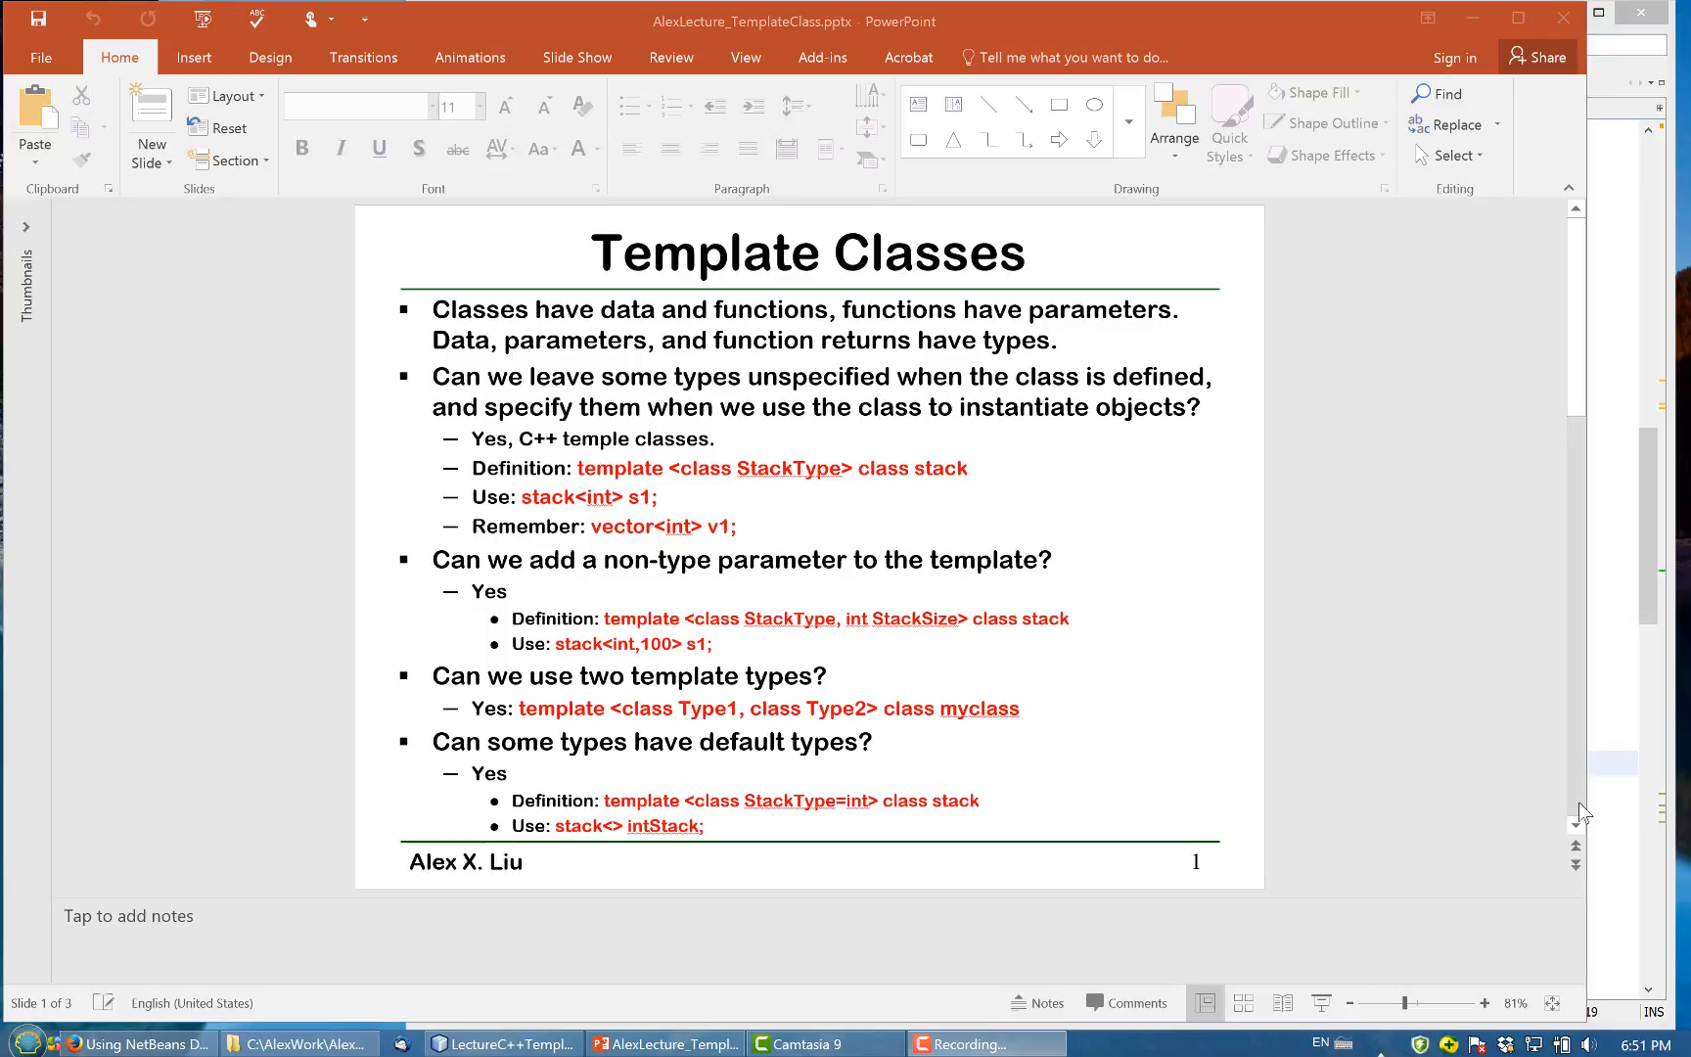
Scroll main.cpp down to the stack class template with StackType and StackSize
scroll(down, 3)
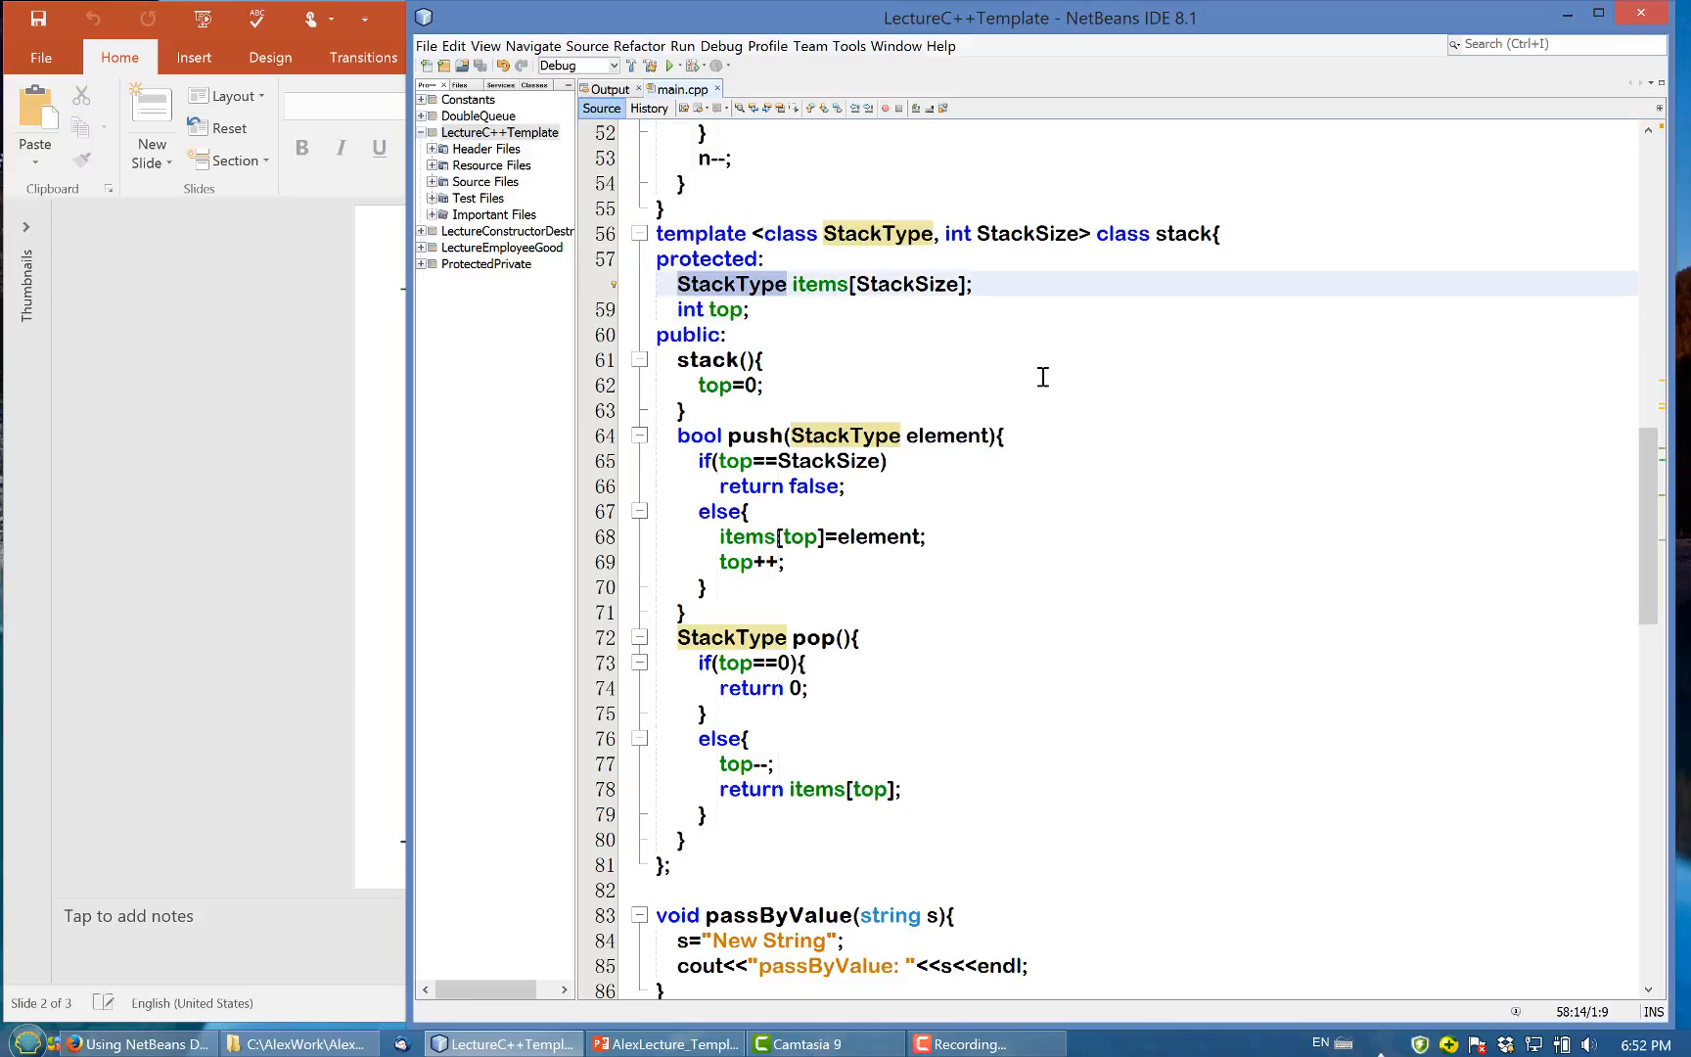
mouse_move(728, 413)
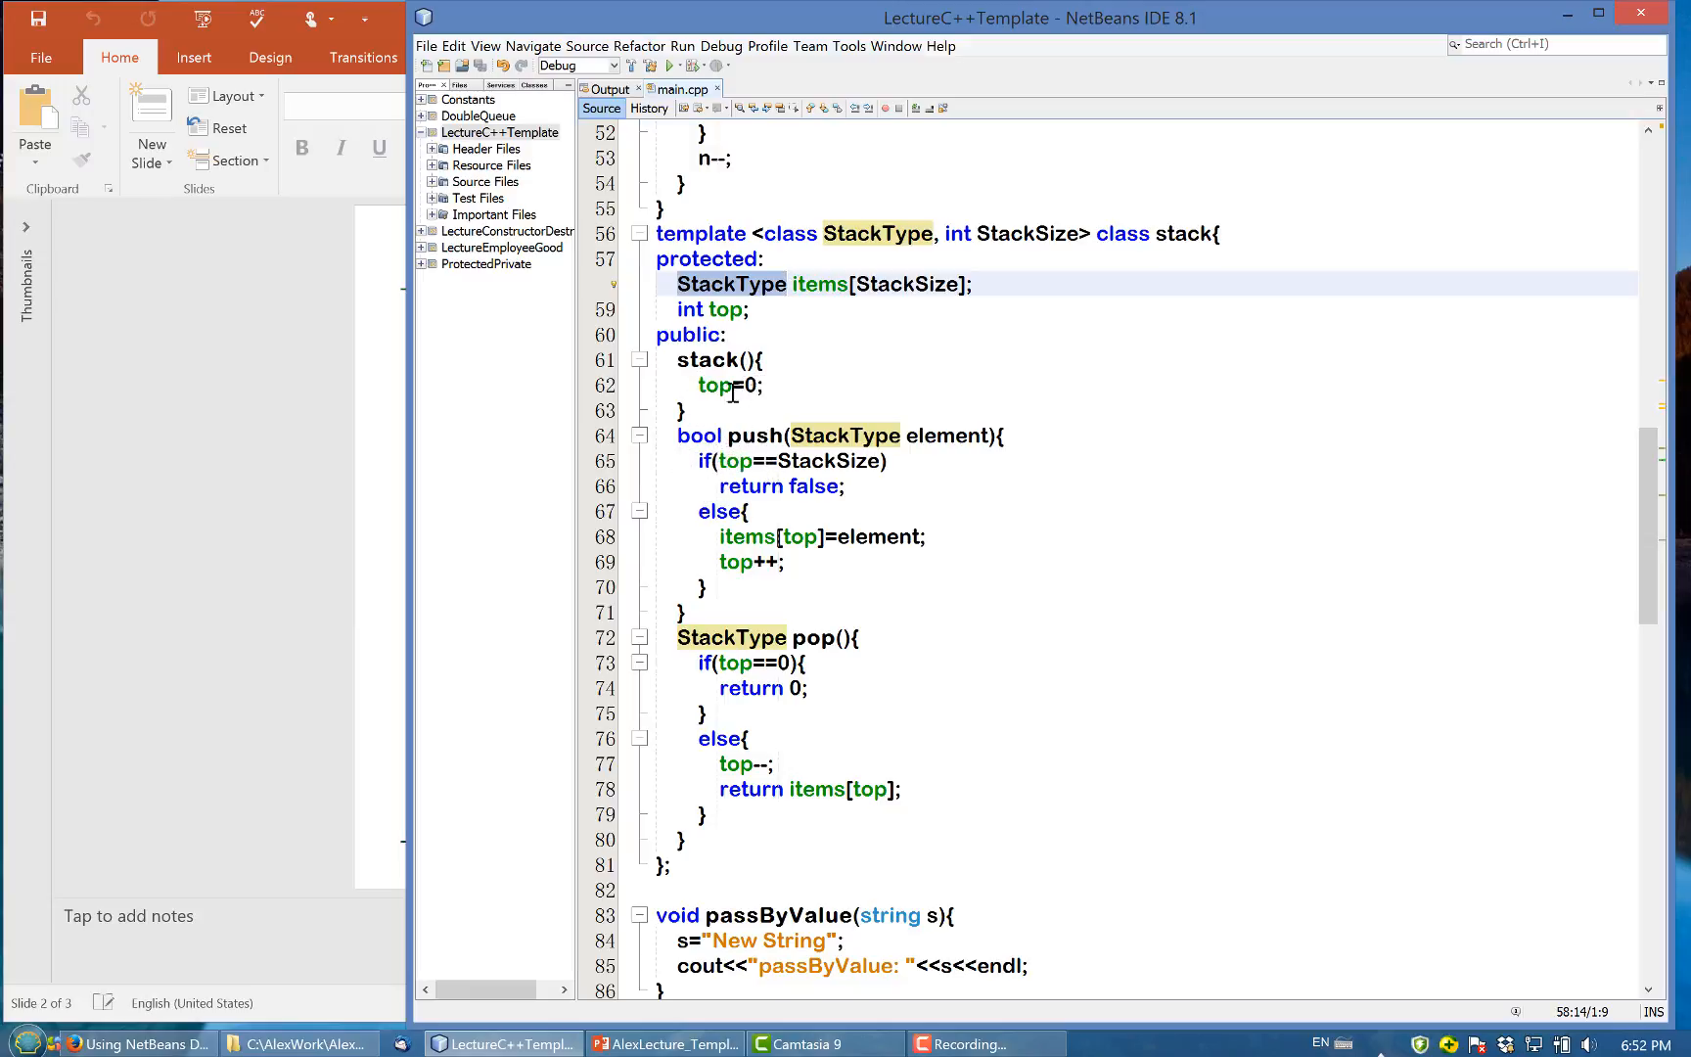
mouse_move(760, 445)
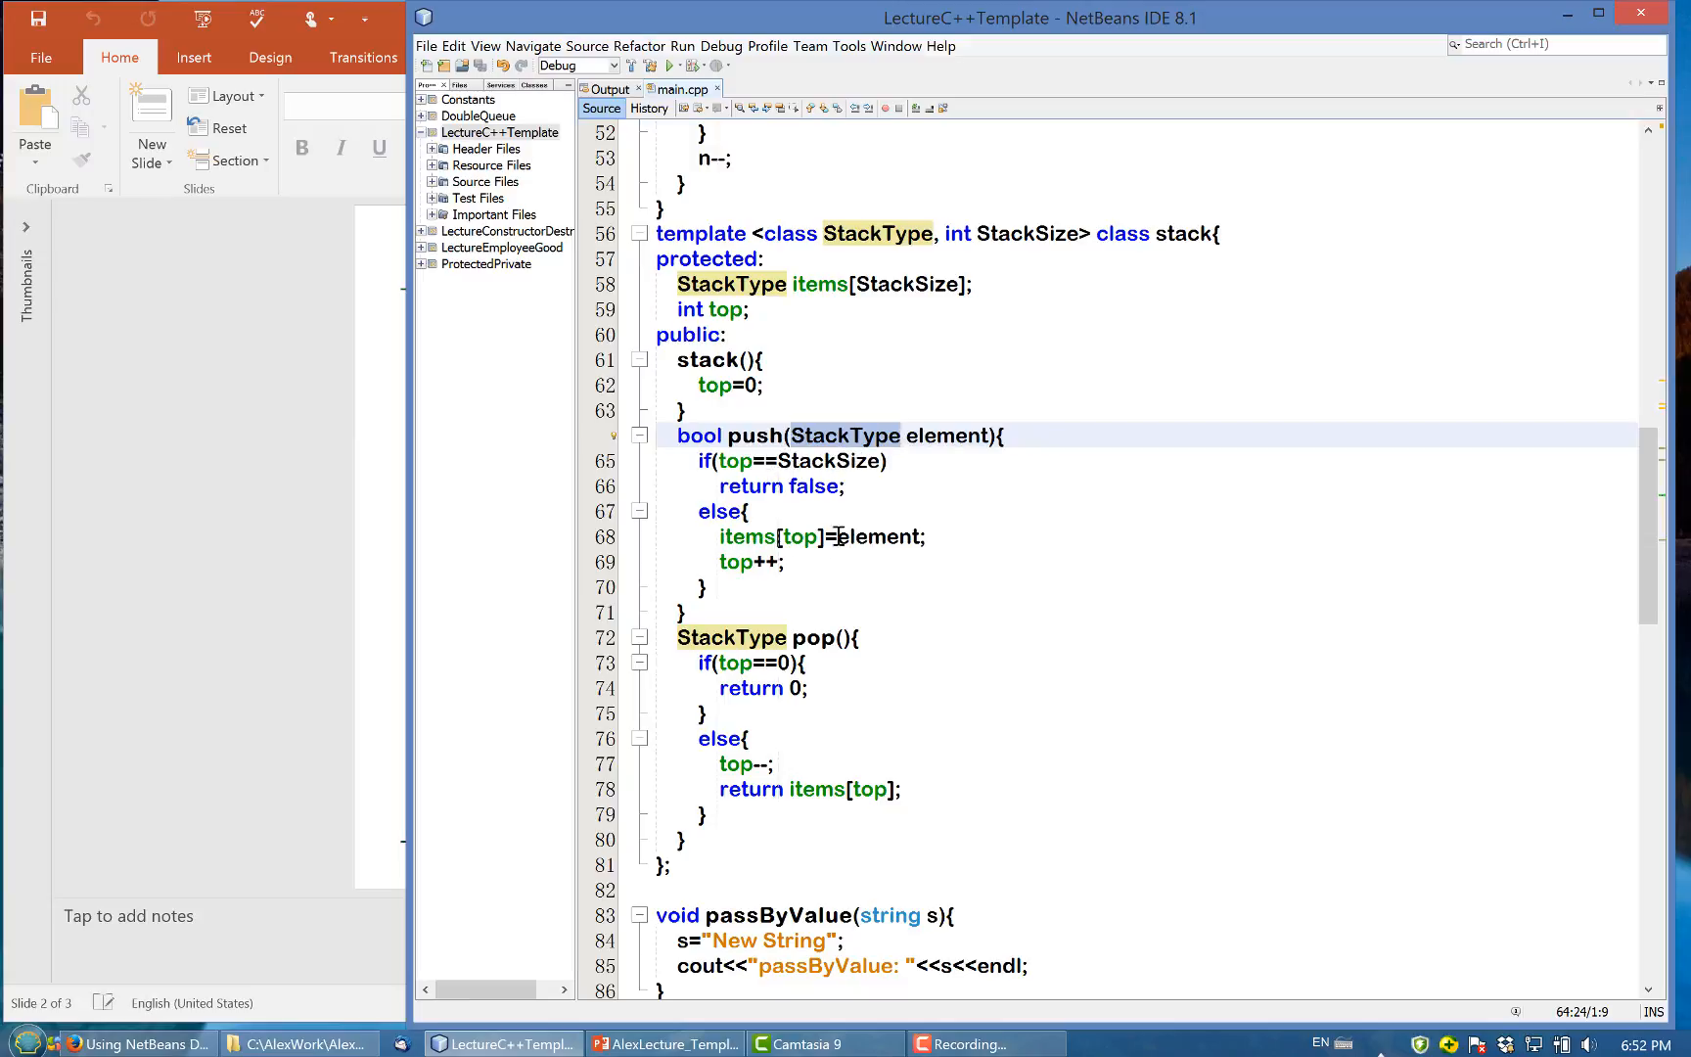
mouse_move(807, 537)
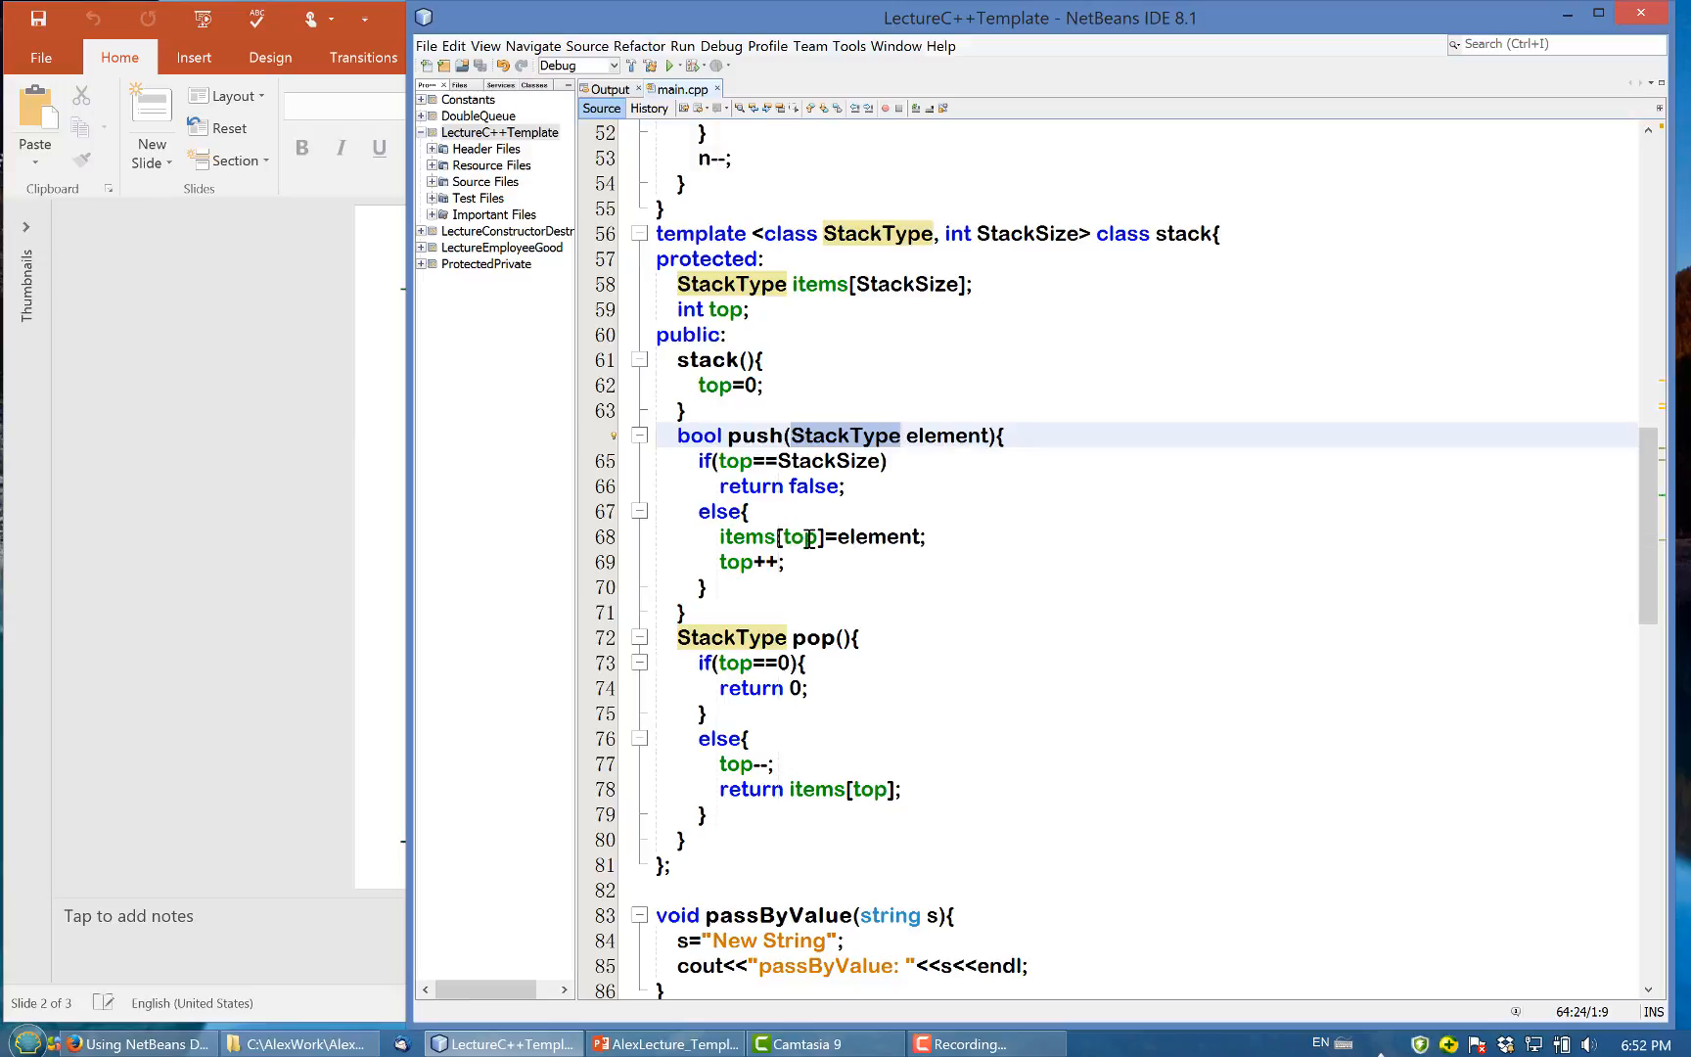
Add 'return true;' after the top++ line in the push method
click(786, 562)
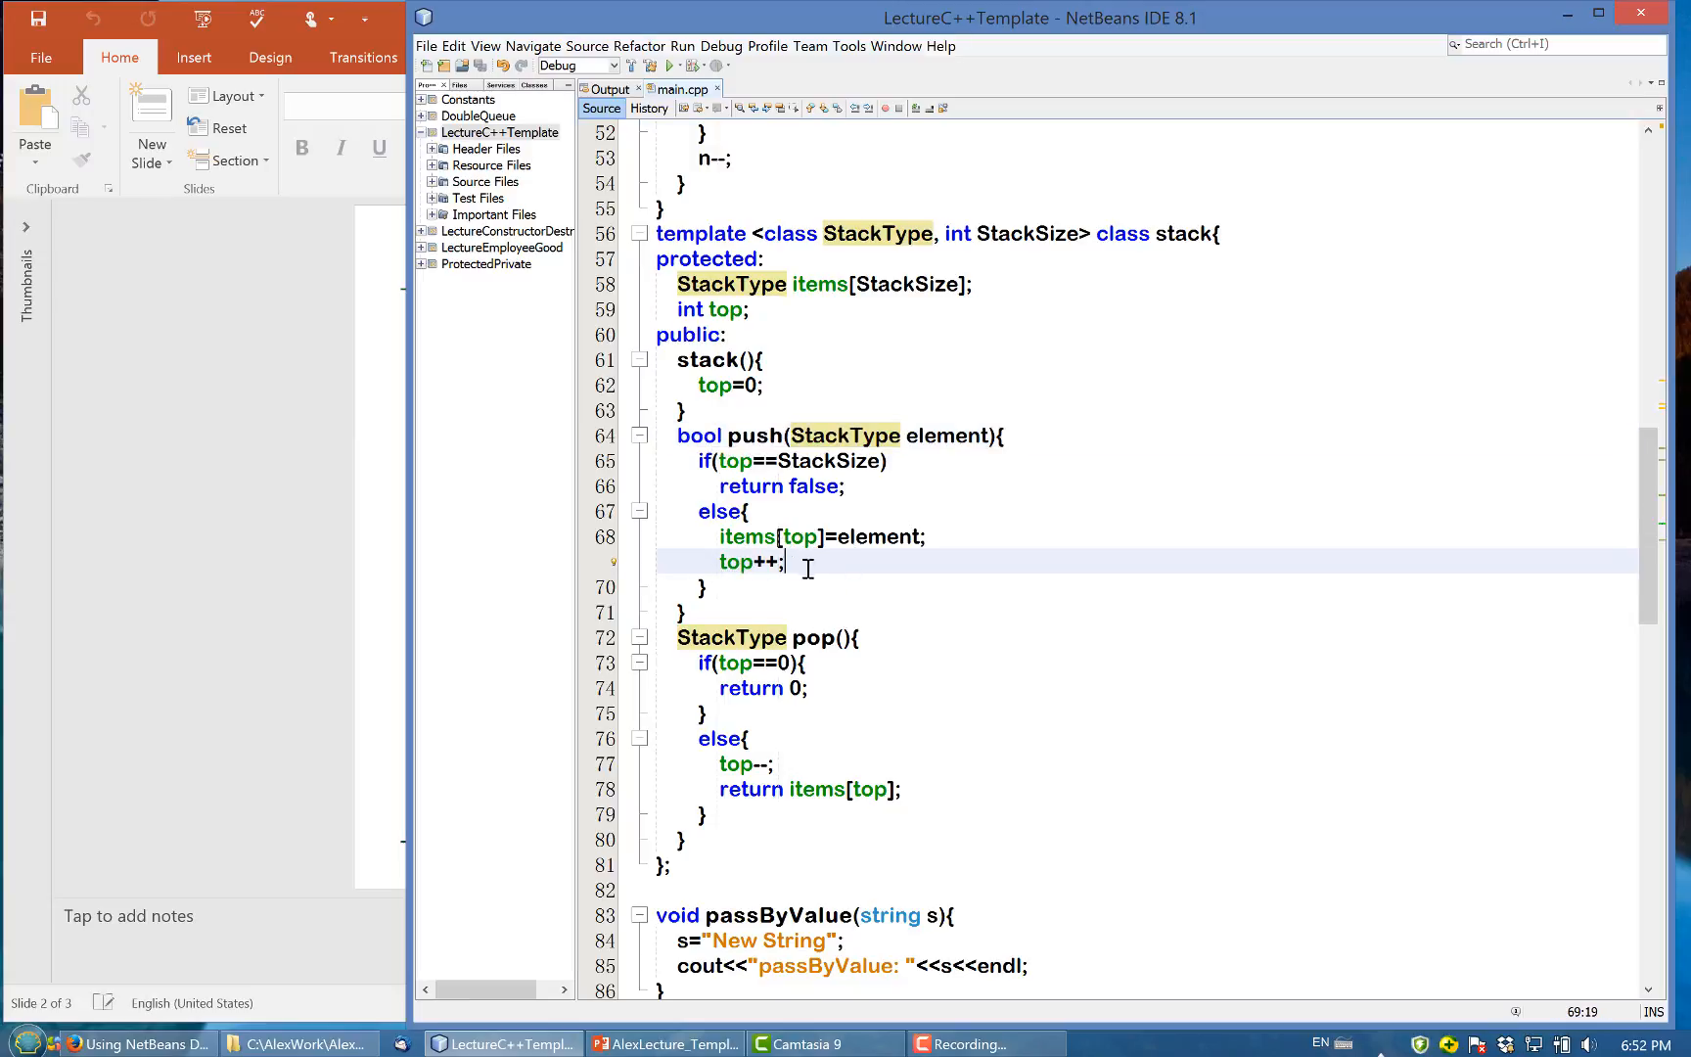
mouse_move(971, 604)
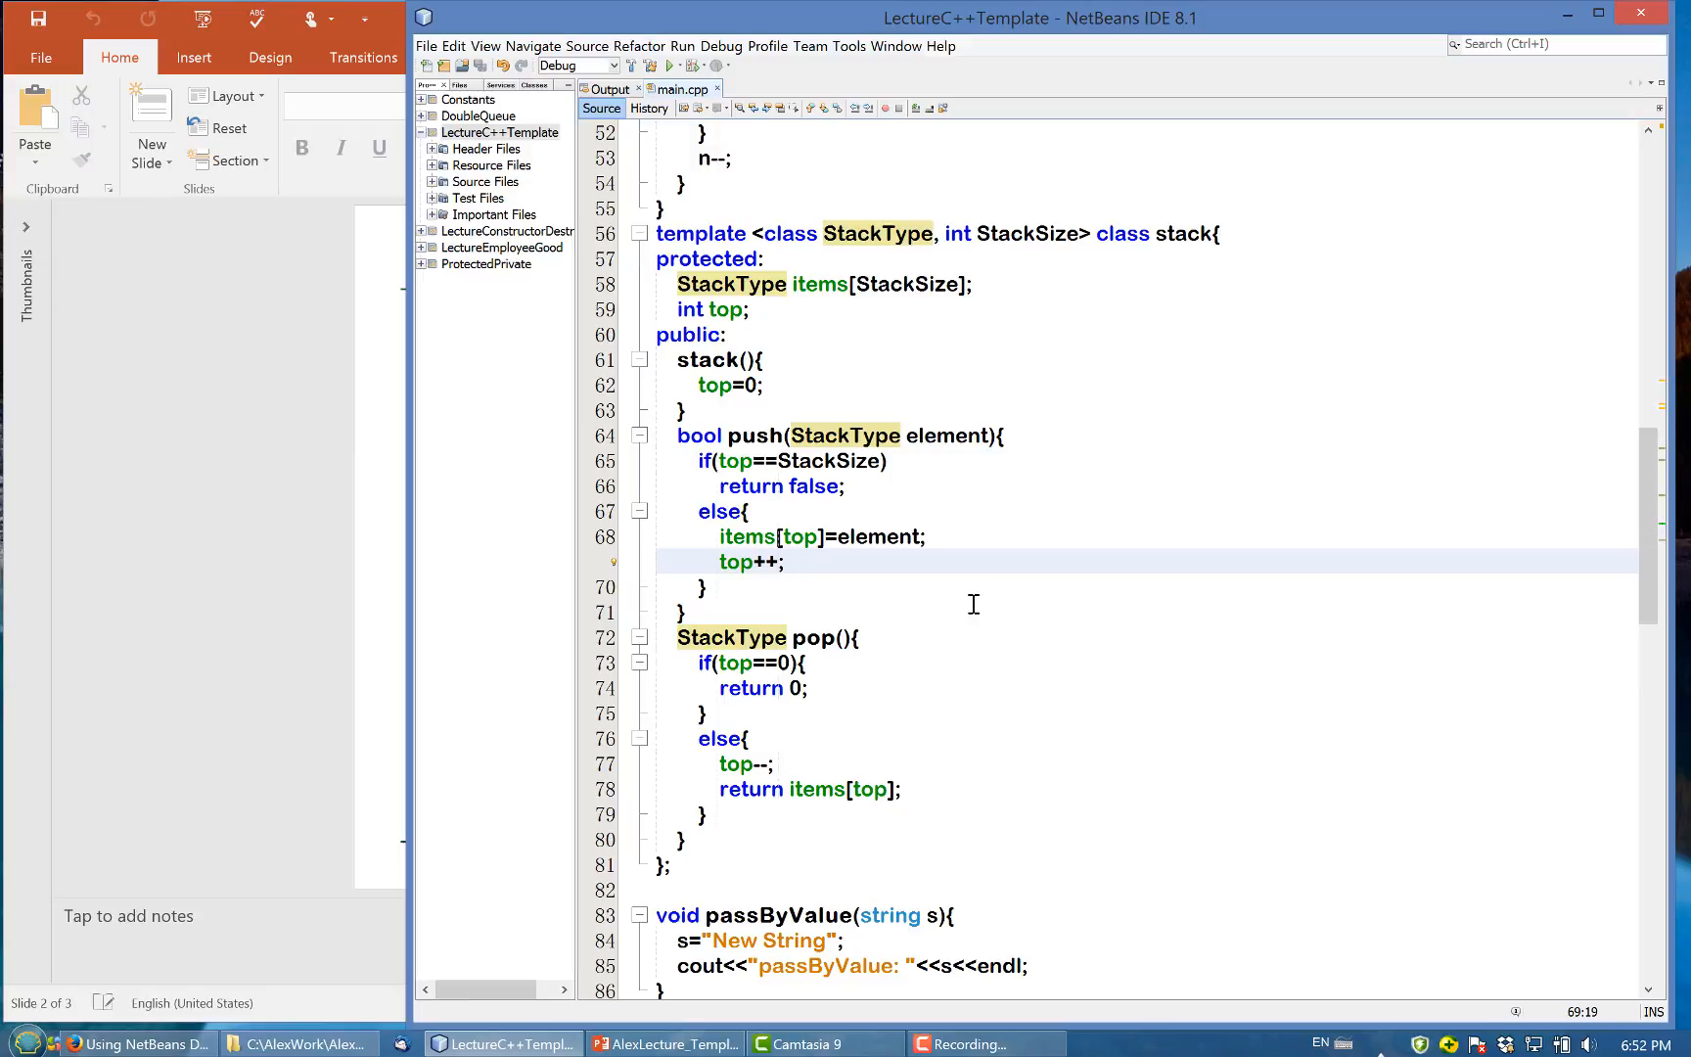
text(return false)
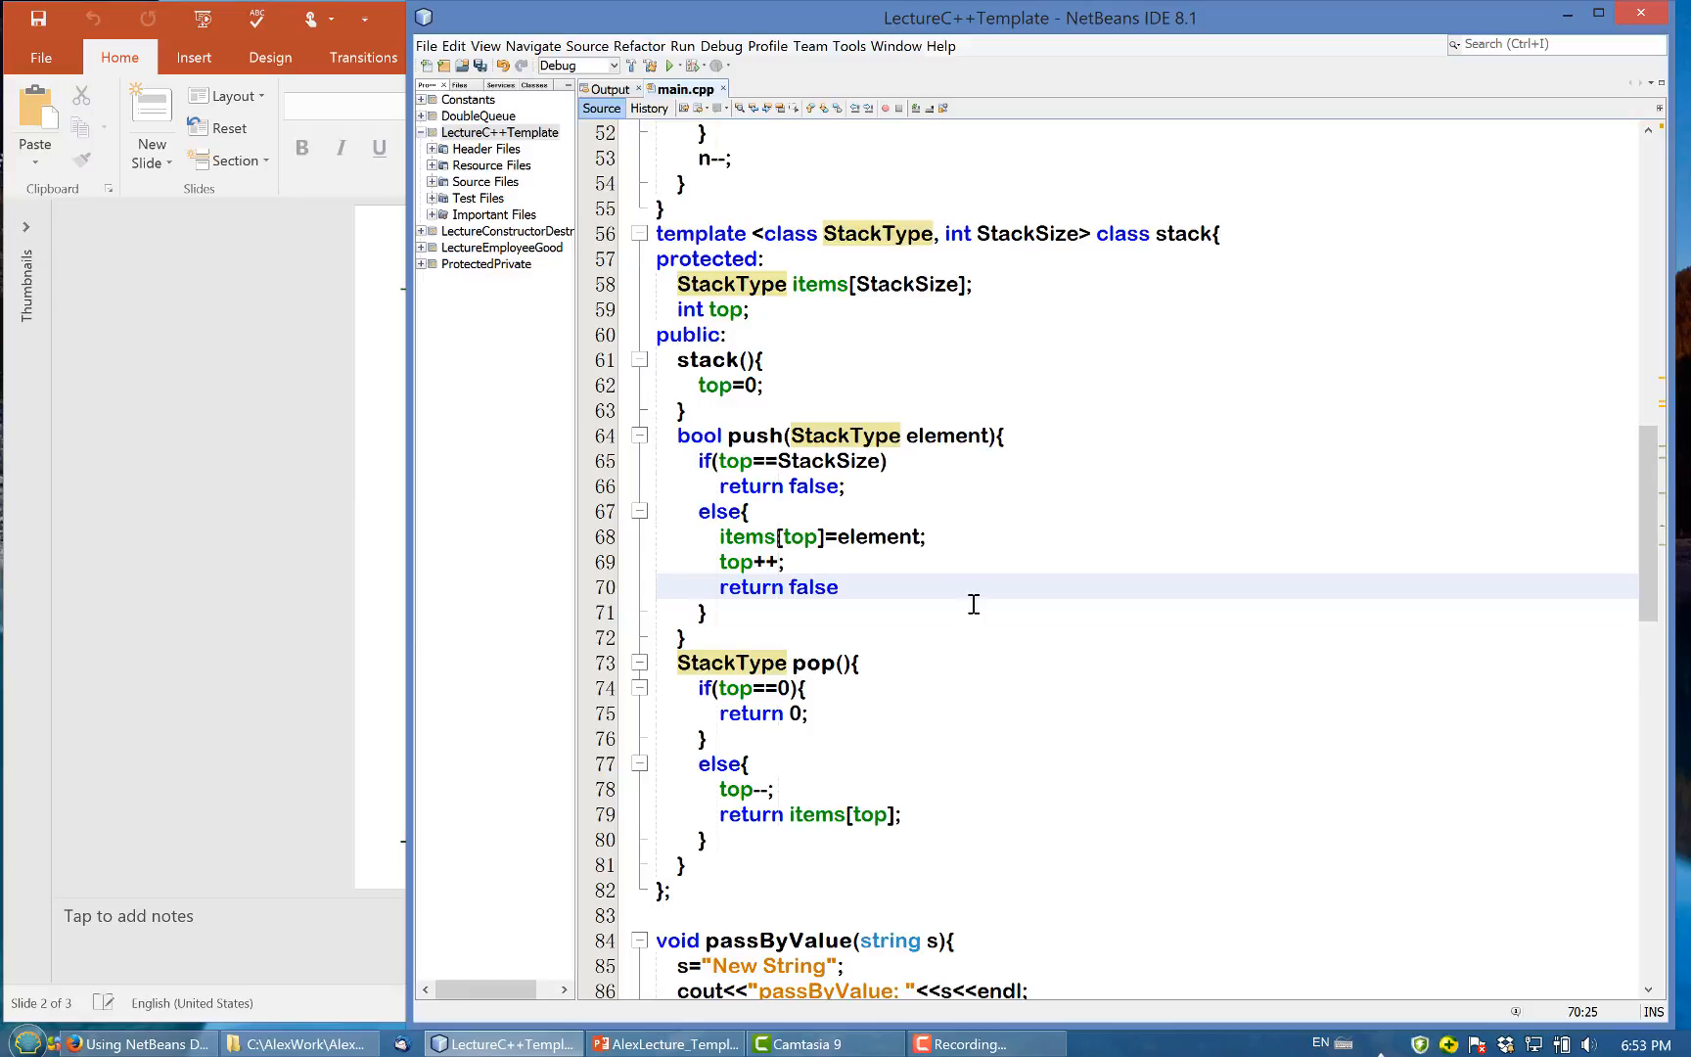
text(true;)
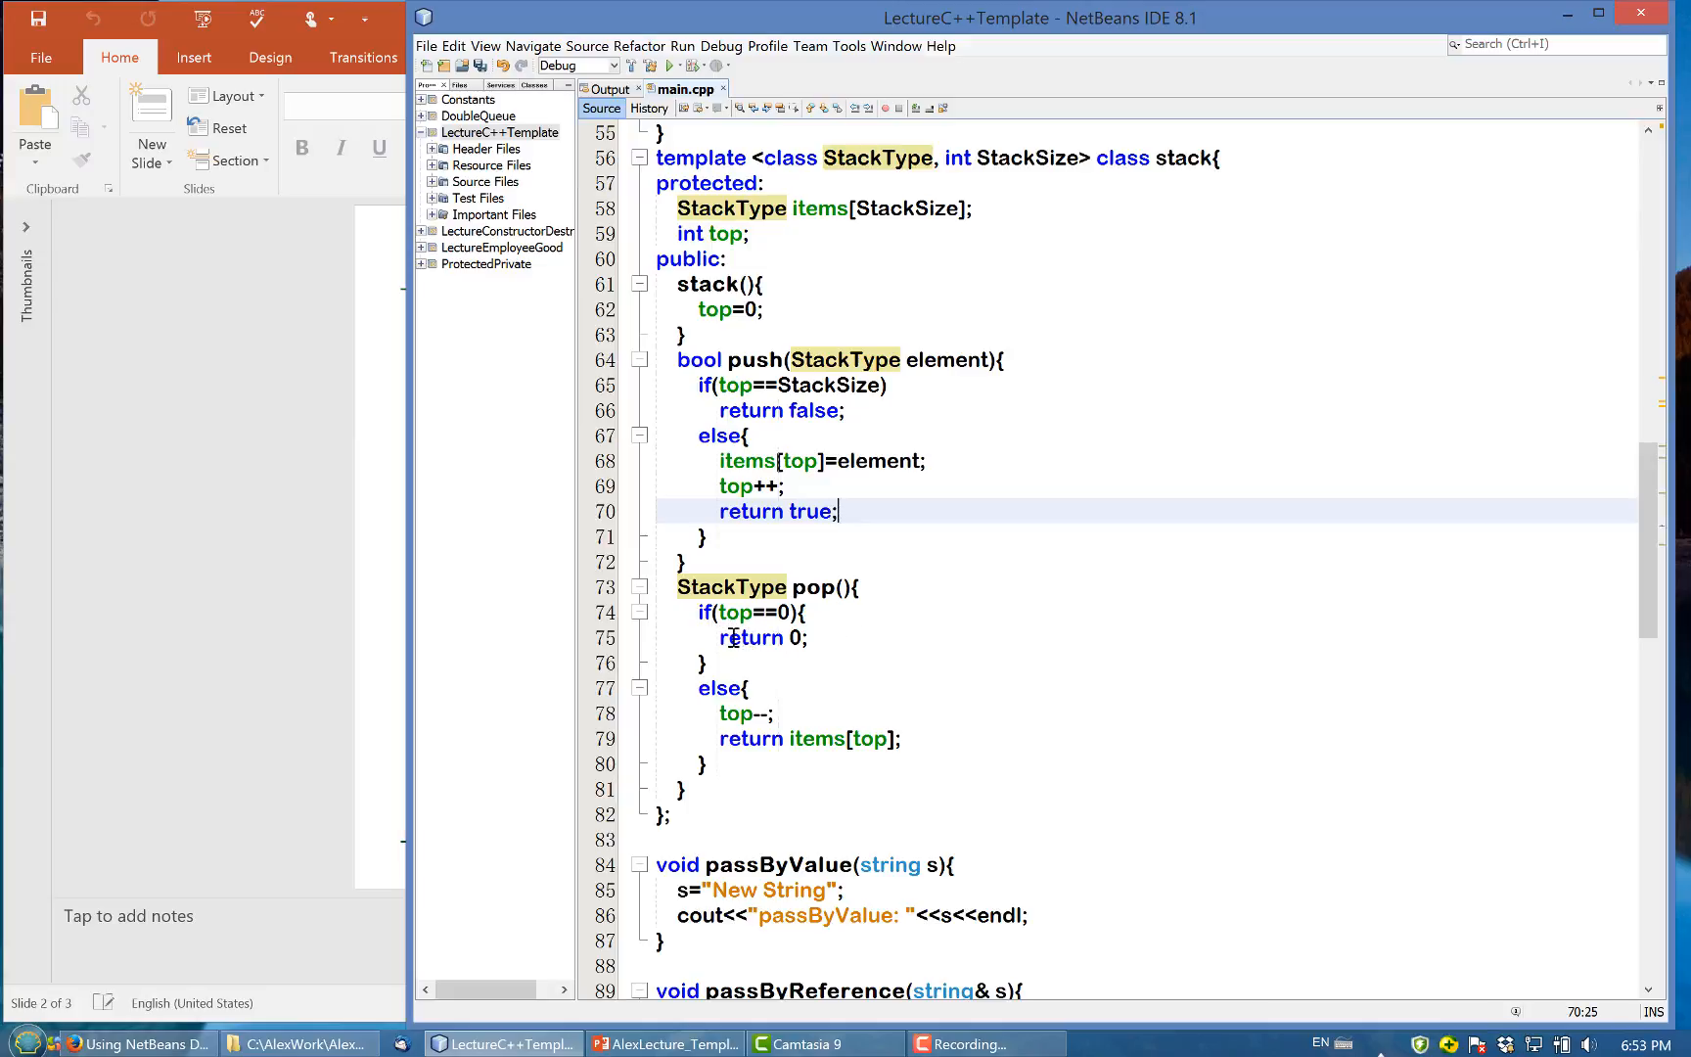
mouse_move(747, 613)
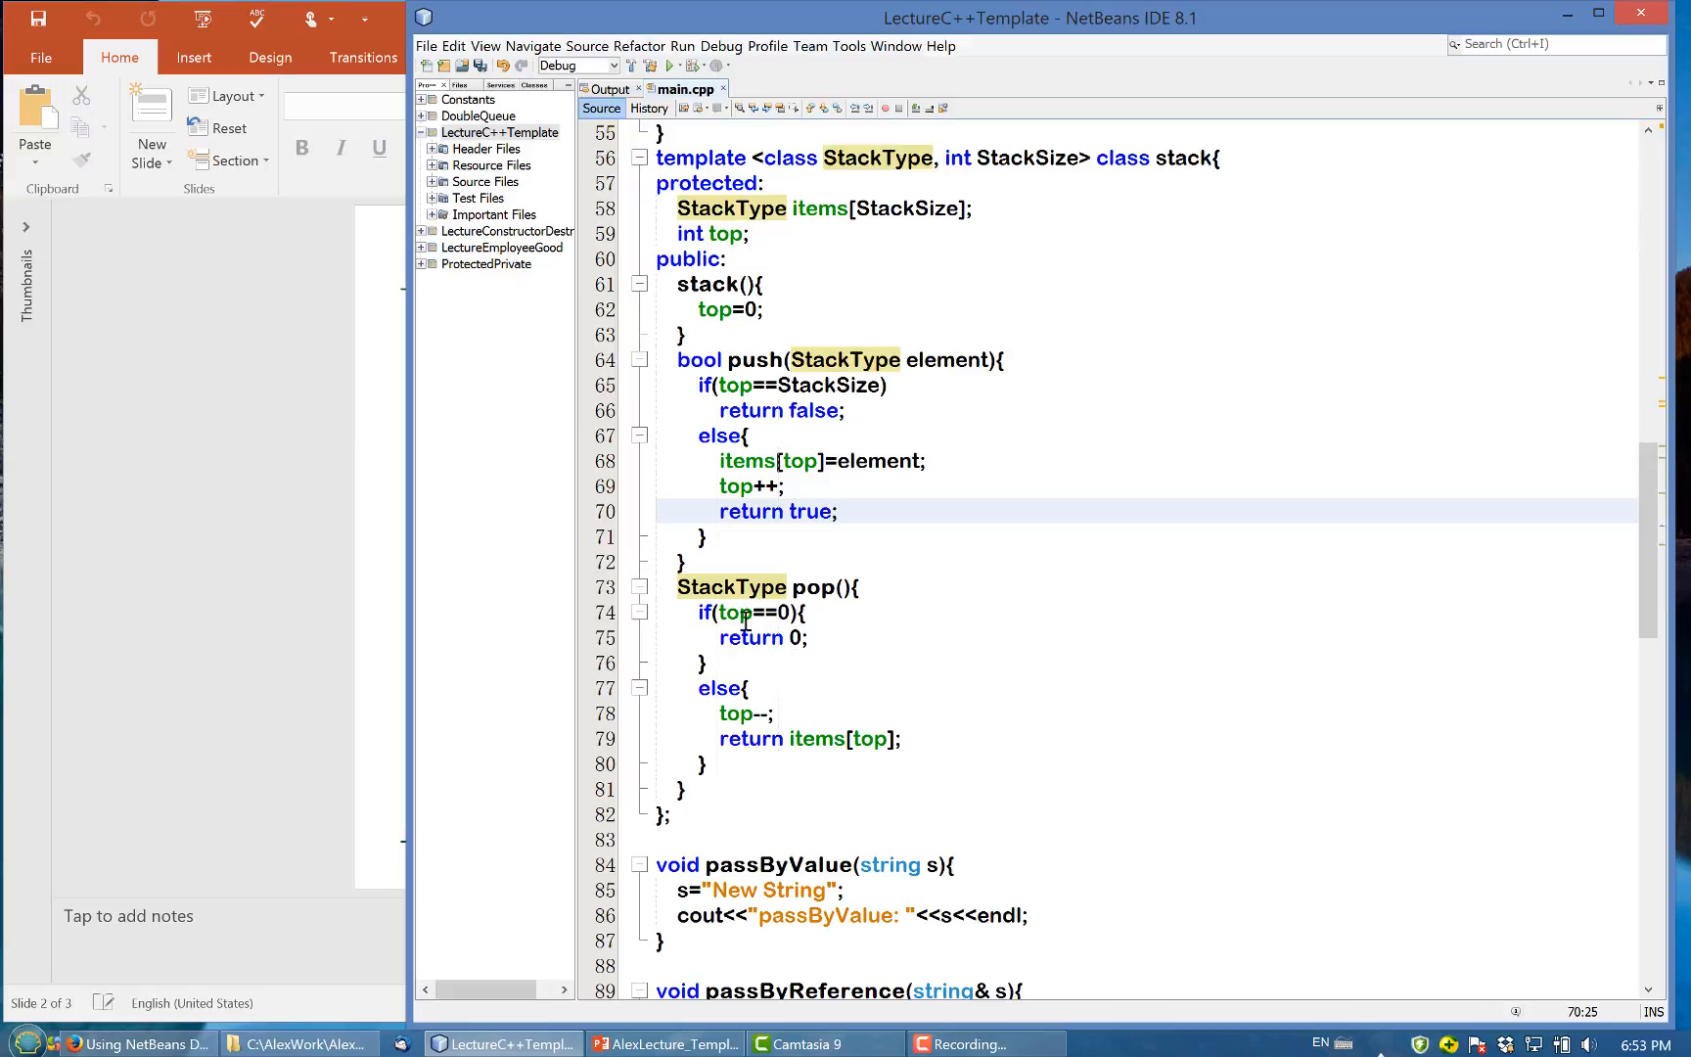
mouse_move(821, 659)
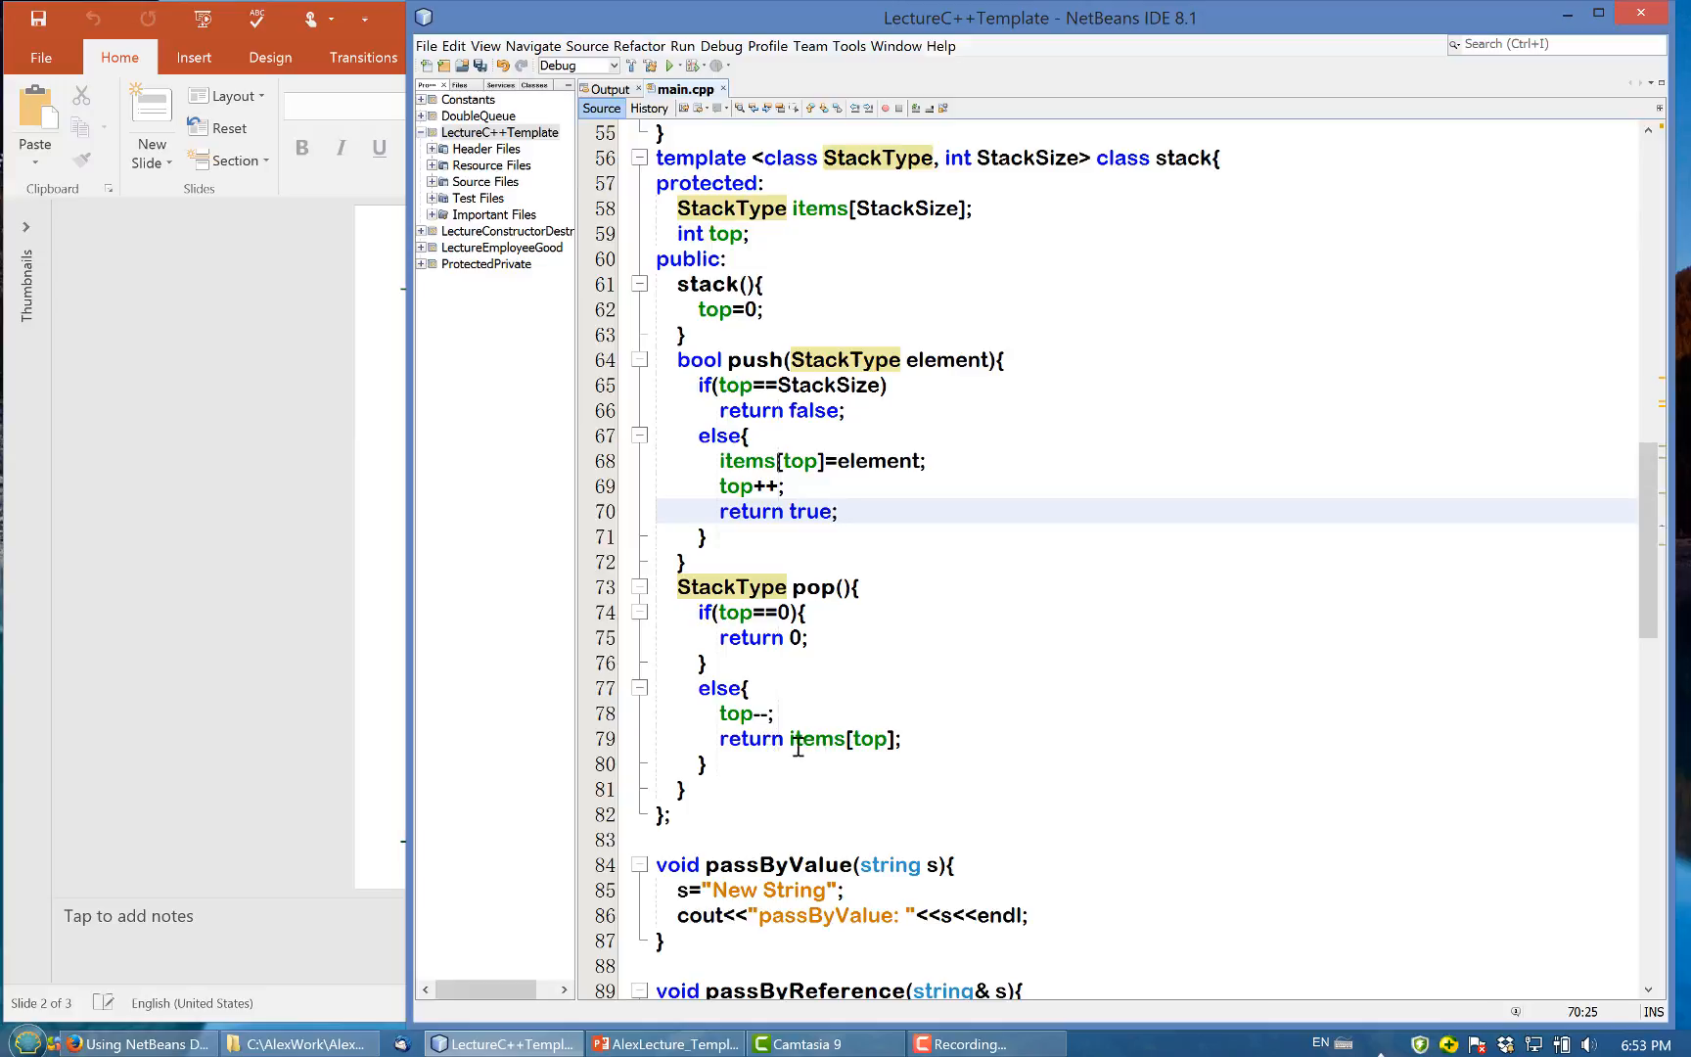
mouse_move(765, 739)
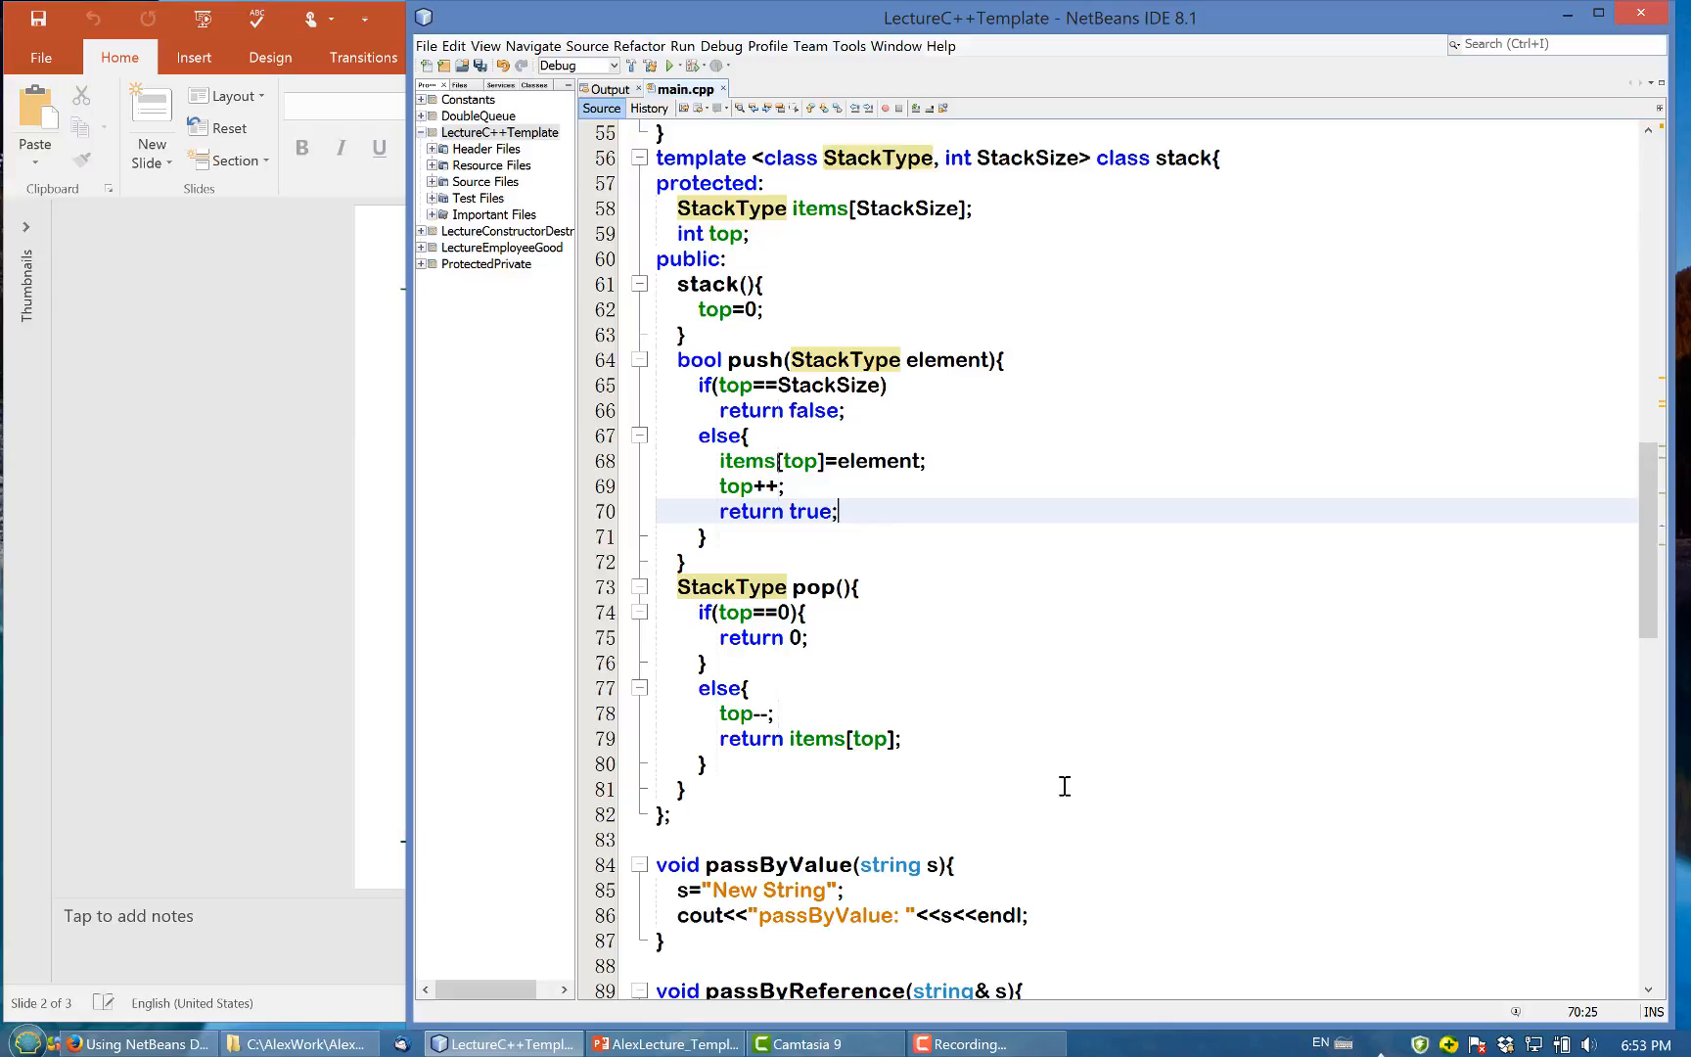
Scroll to main's demo and examine the size-4 char stack declaration
scroll(down, 3)
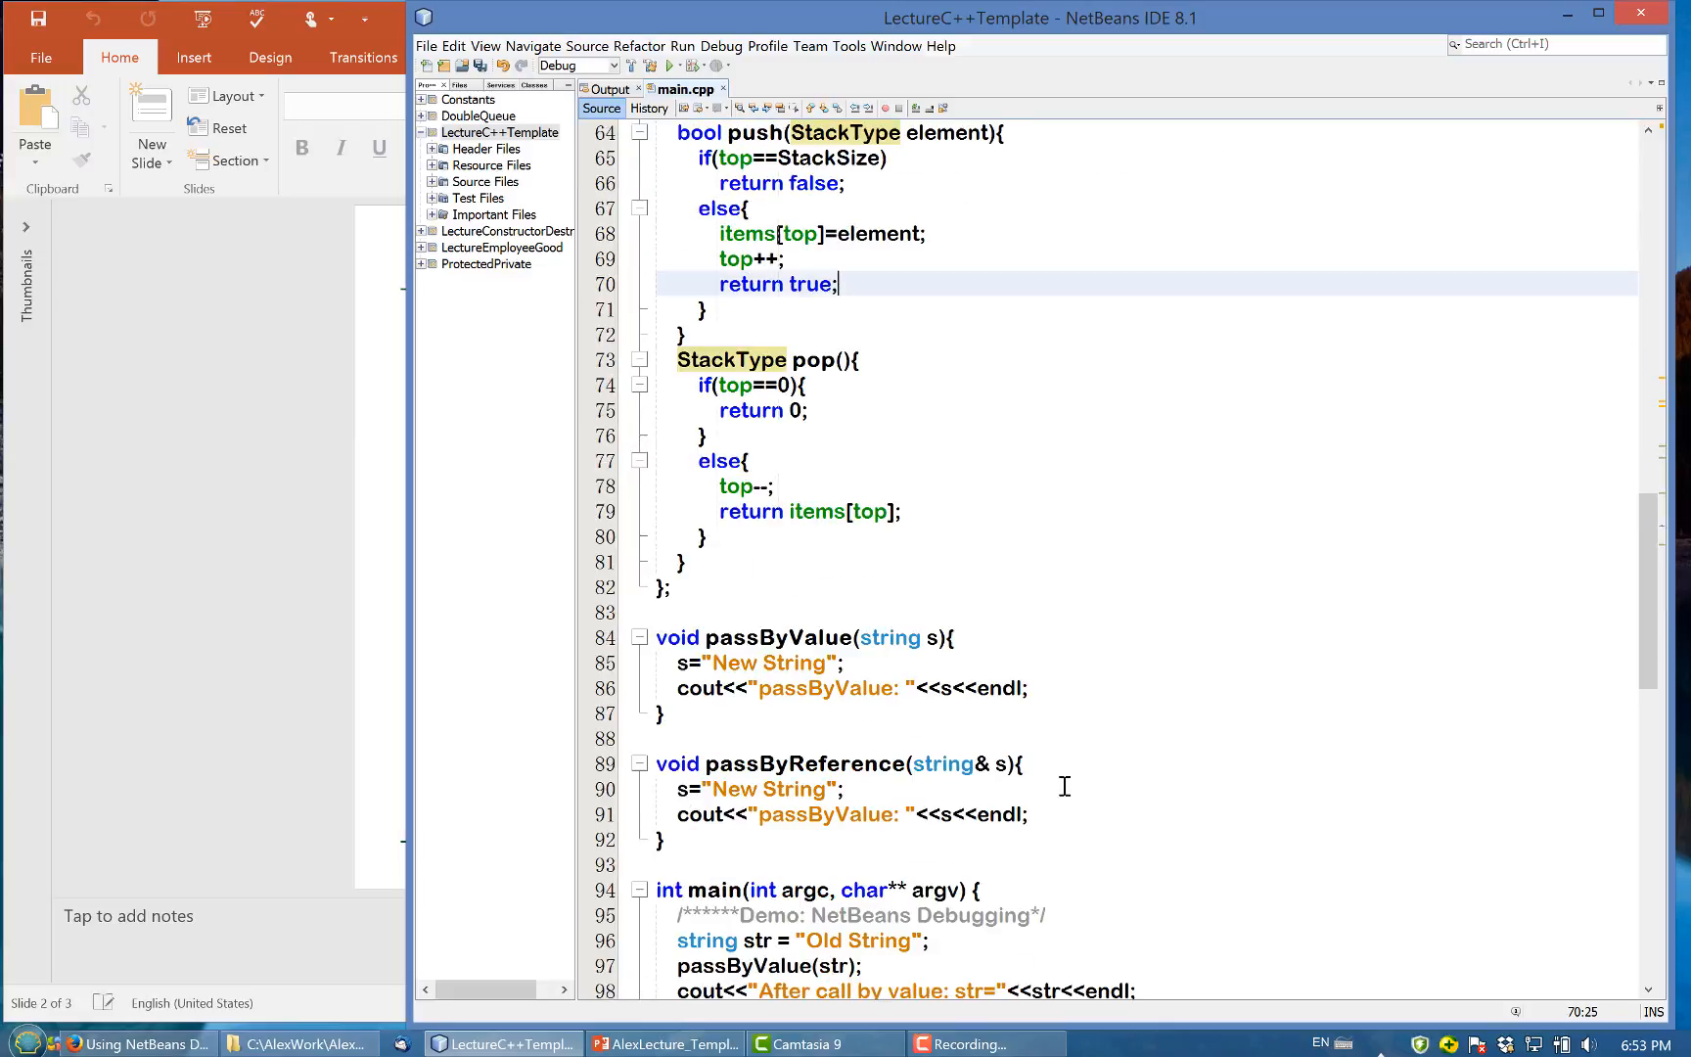
scroll(down, 3)
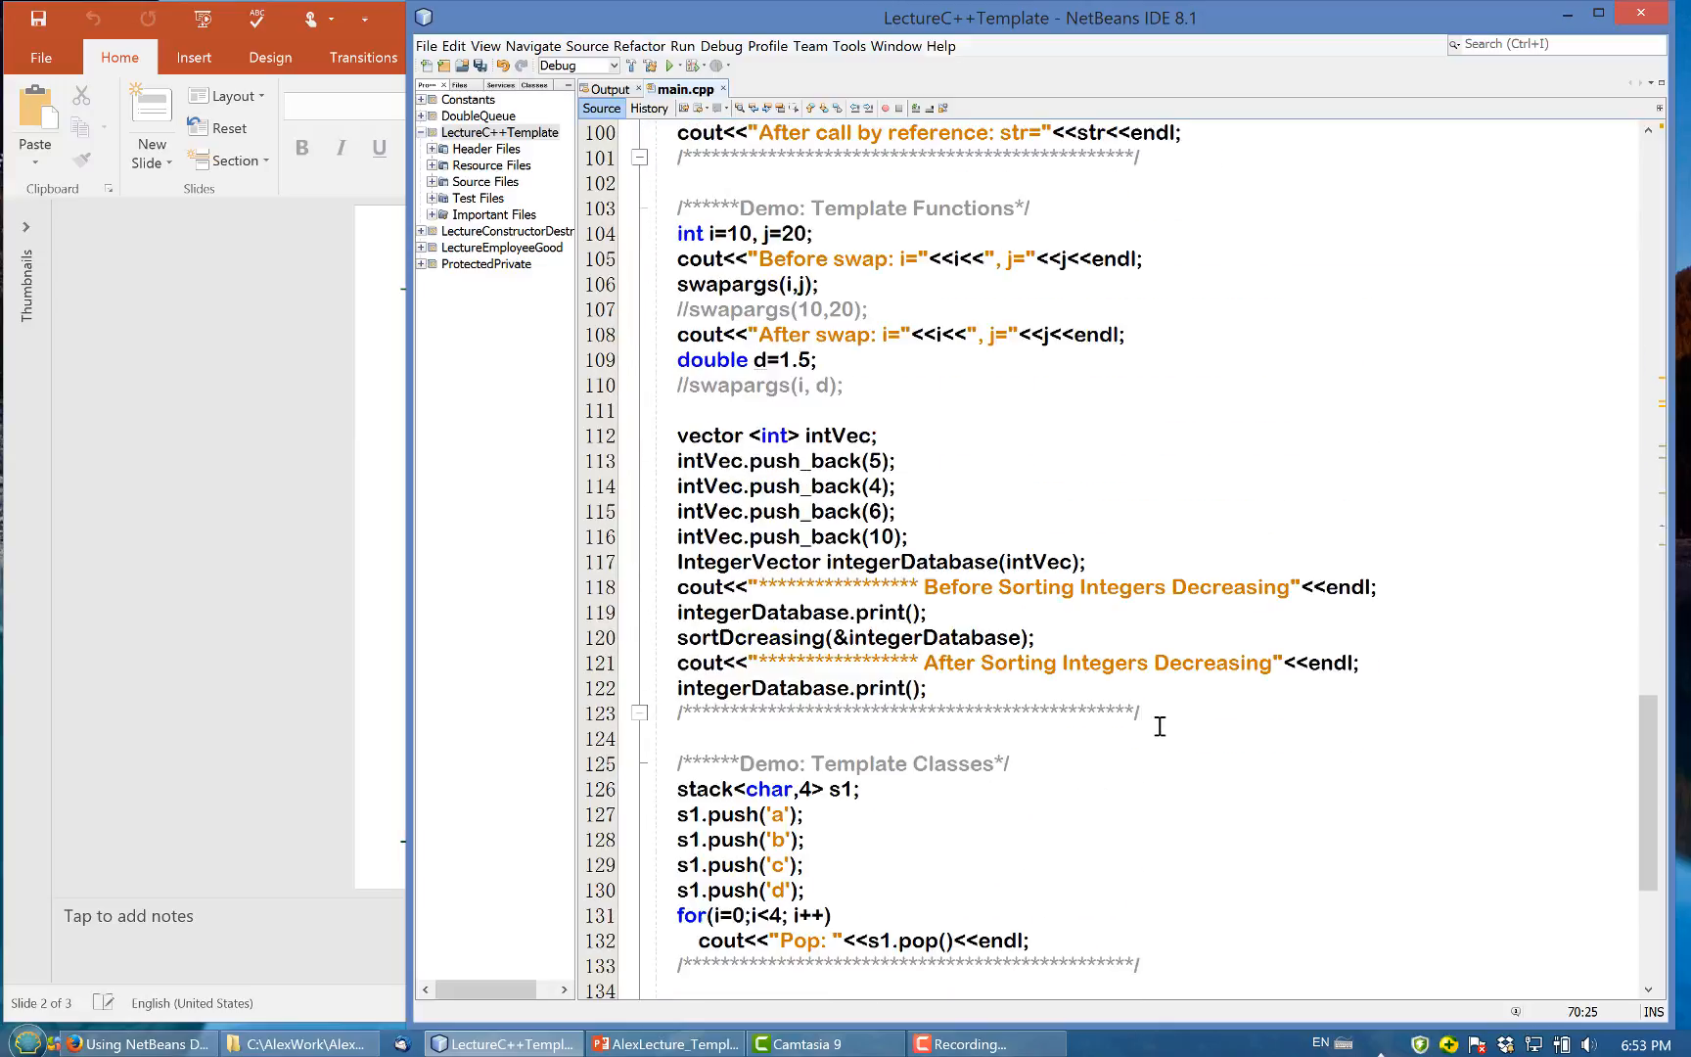
mouse_move(1051, 690)
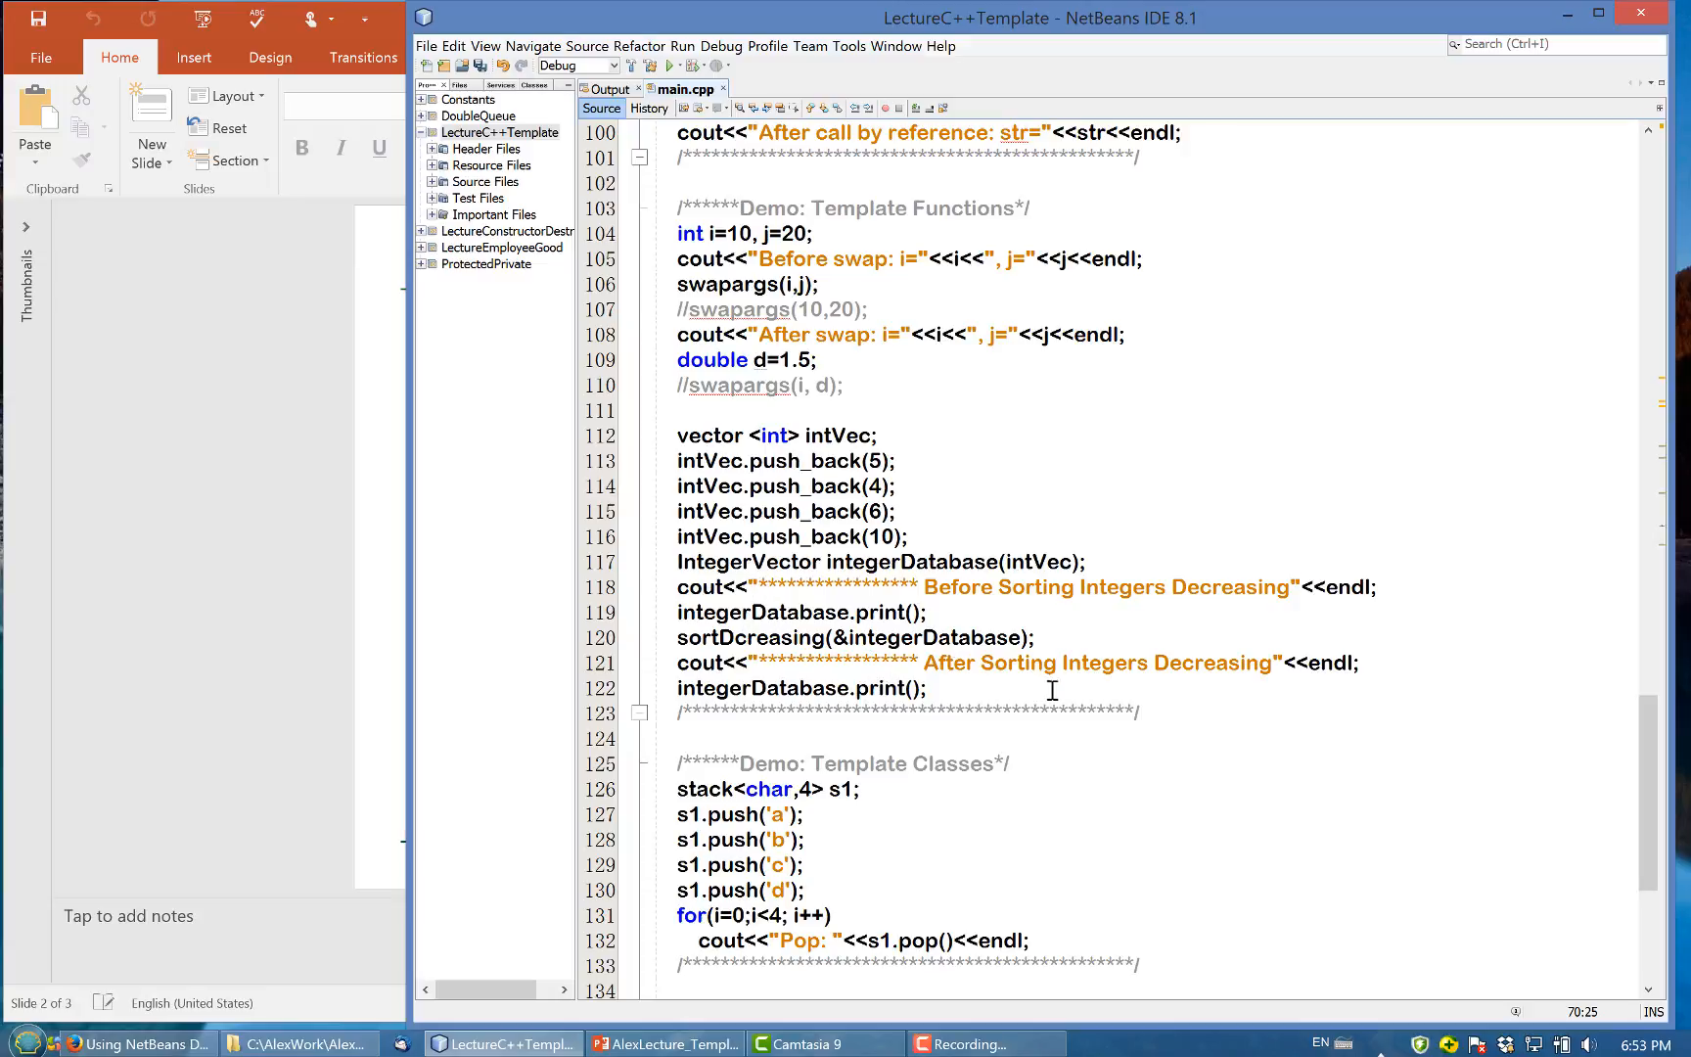
scroll(down, 3)
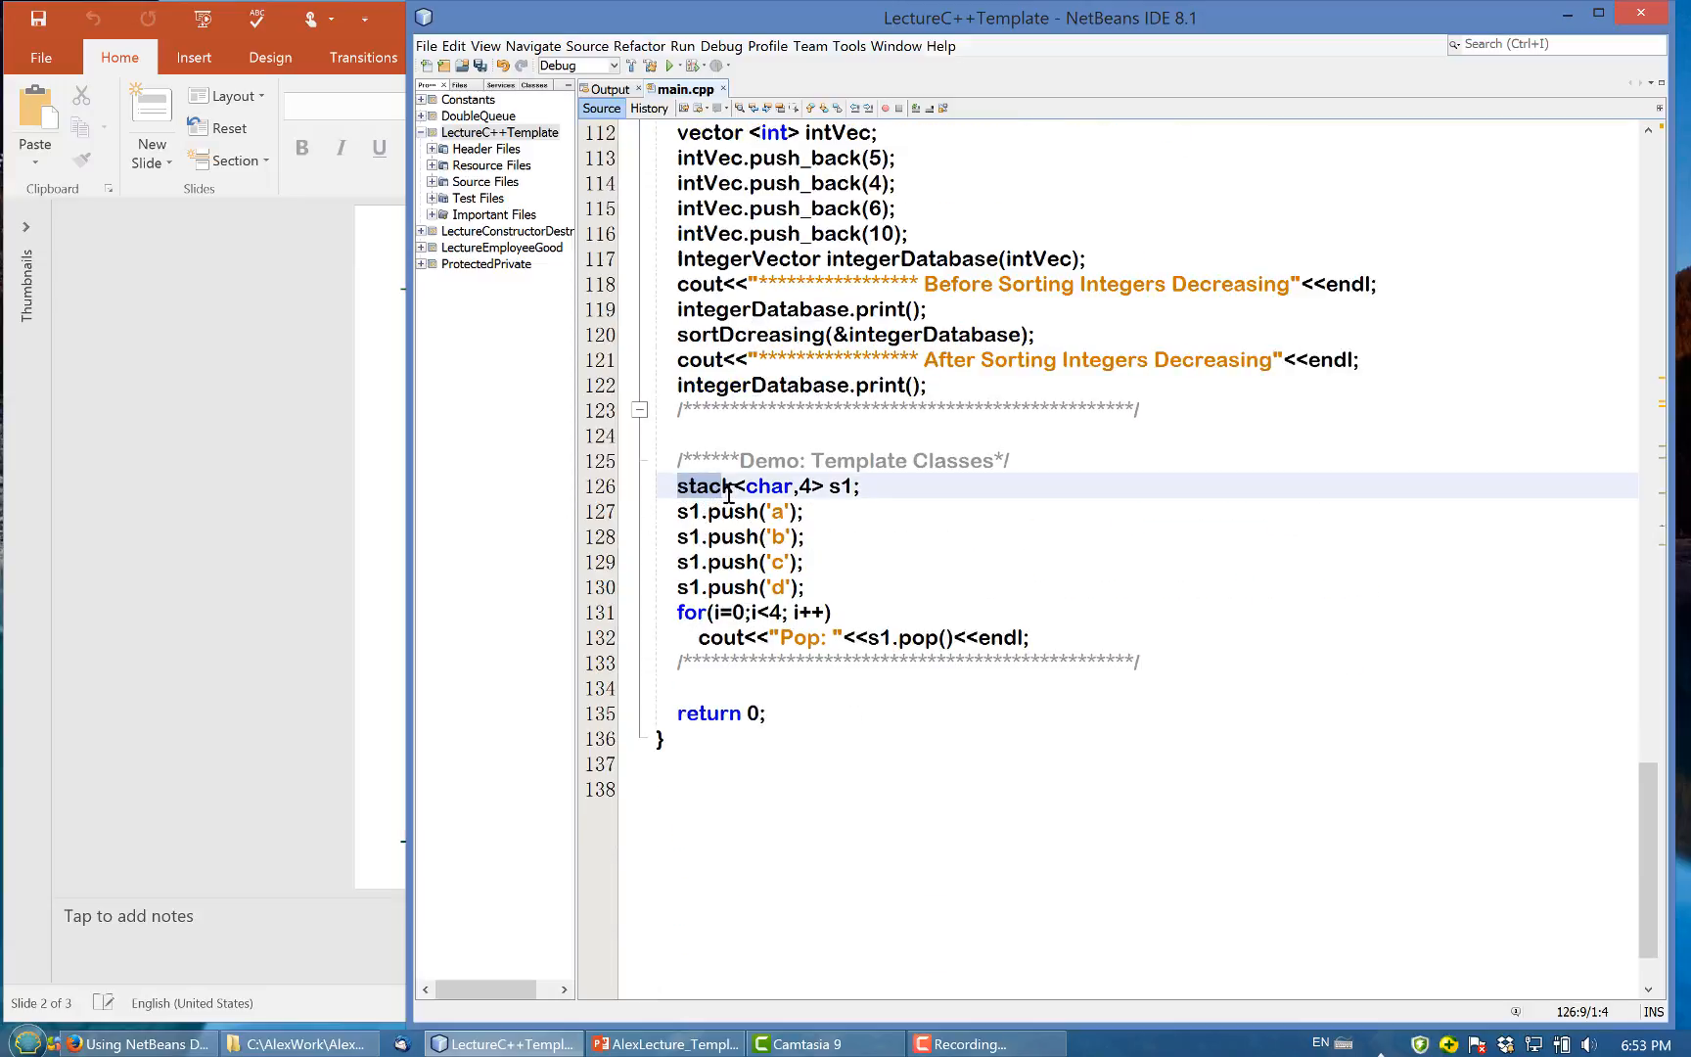
double_click(769, 485)
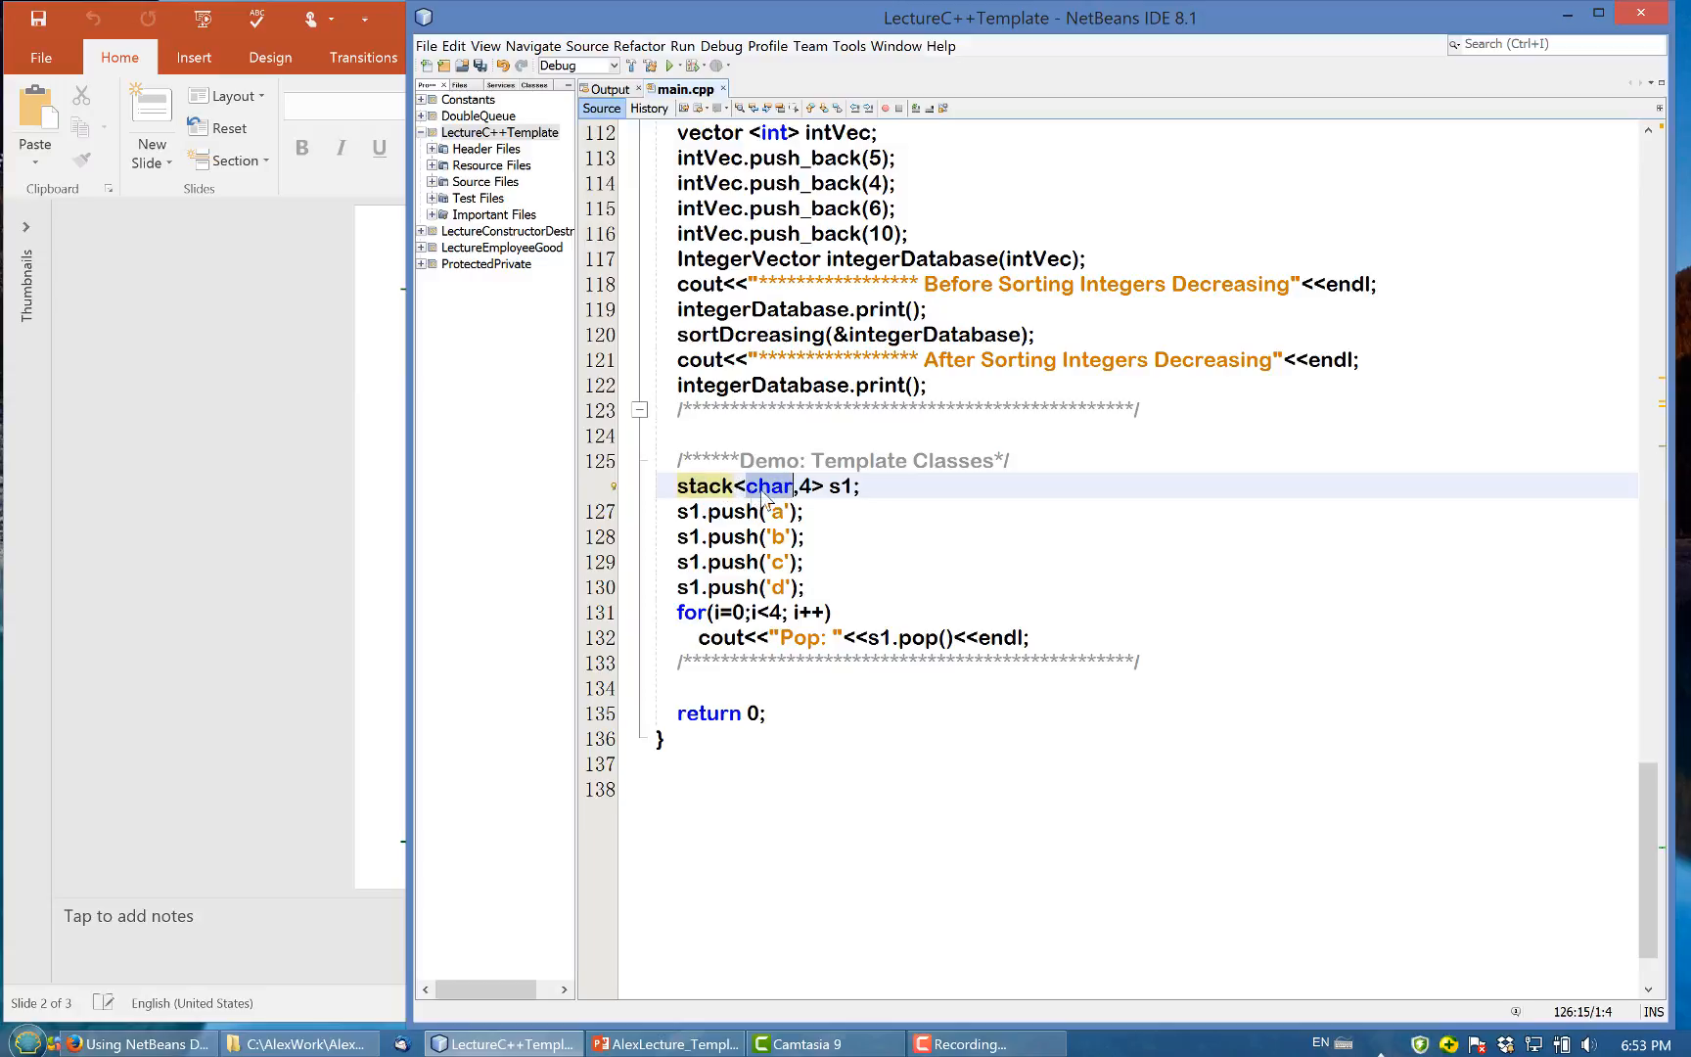
mouse_move(772, 501)
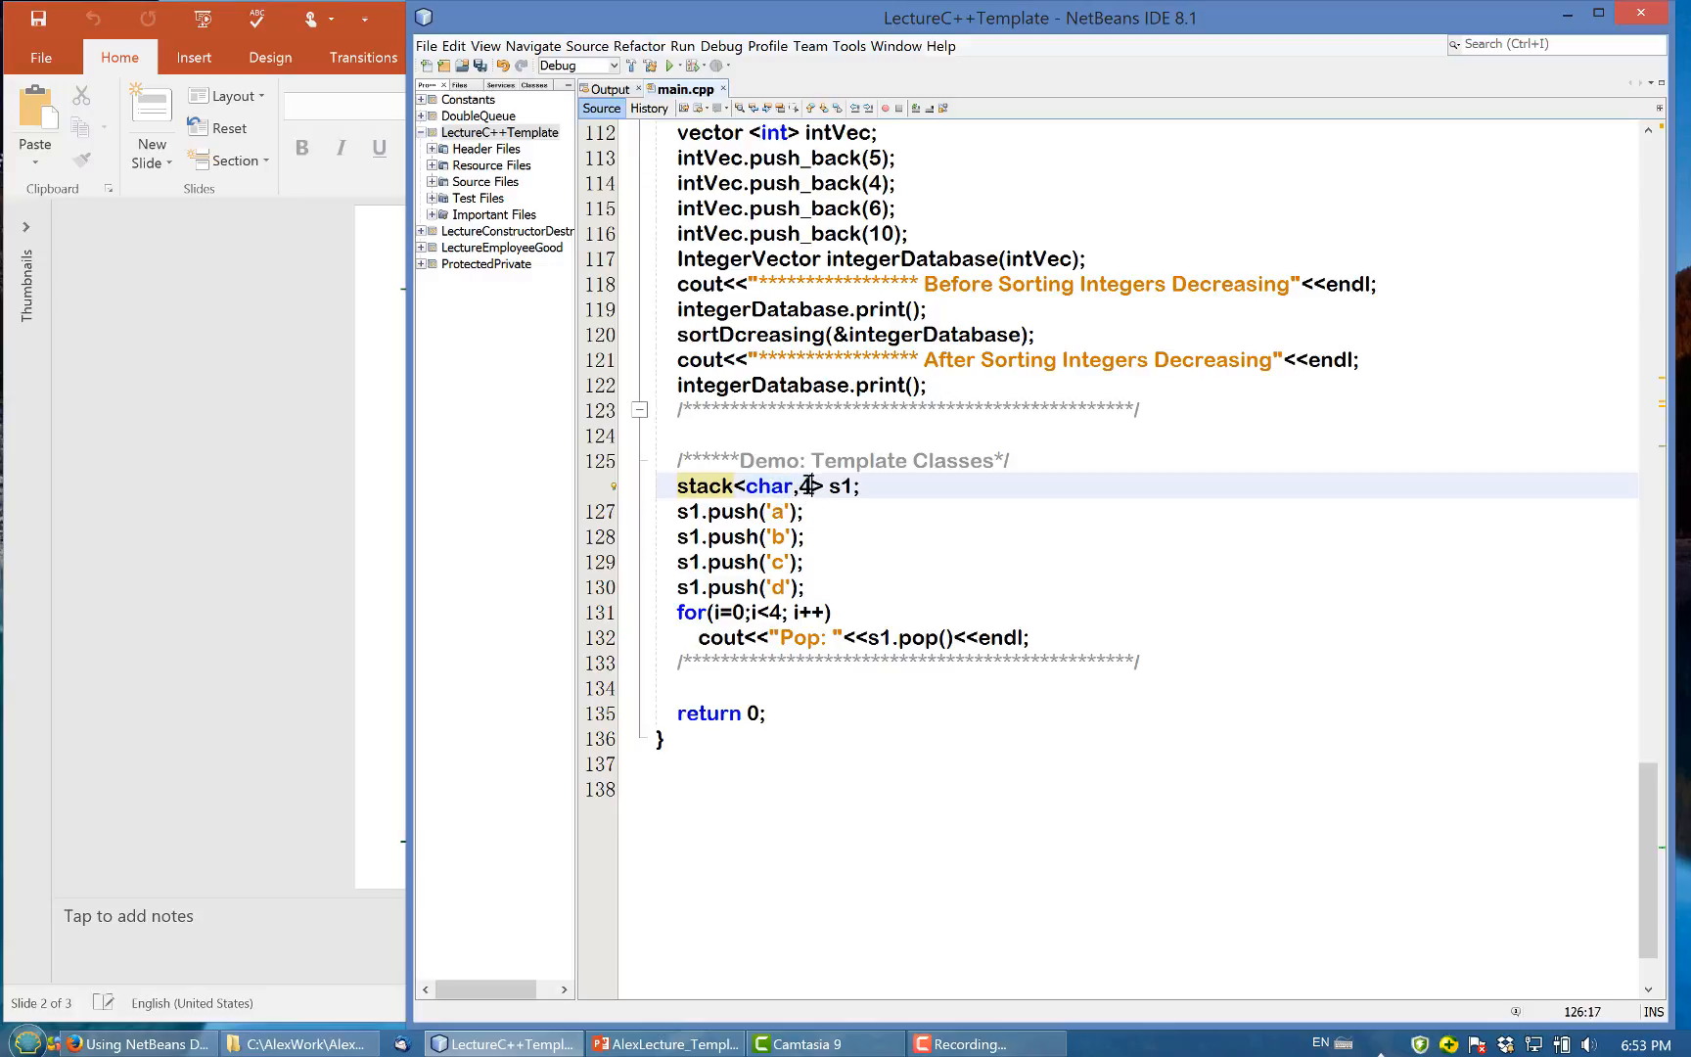
click(847, 486)
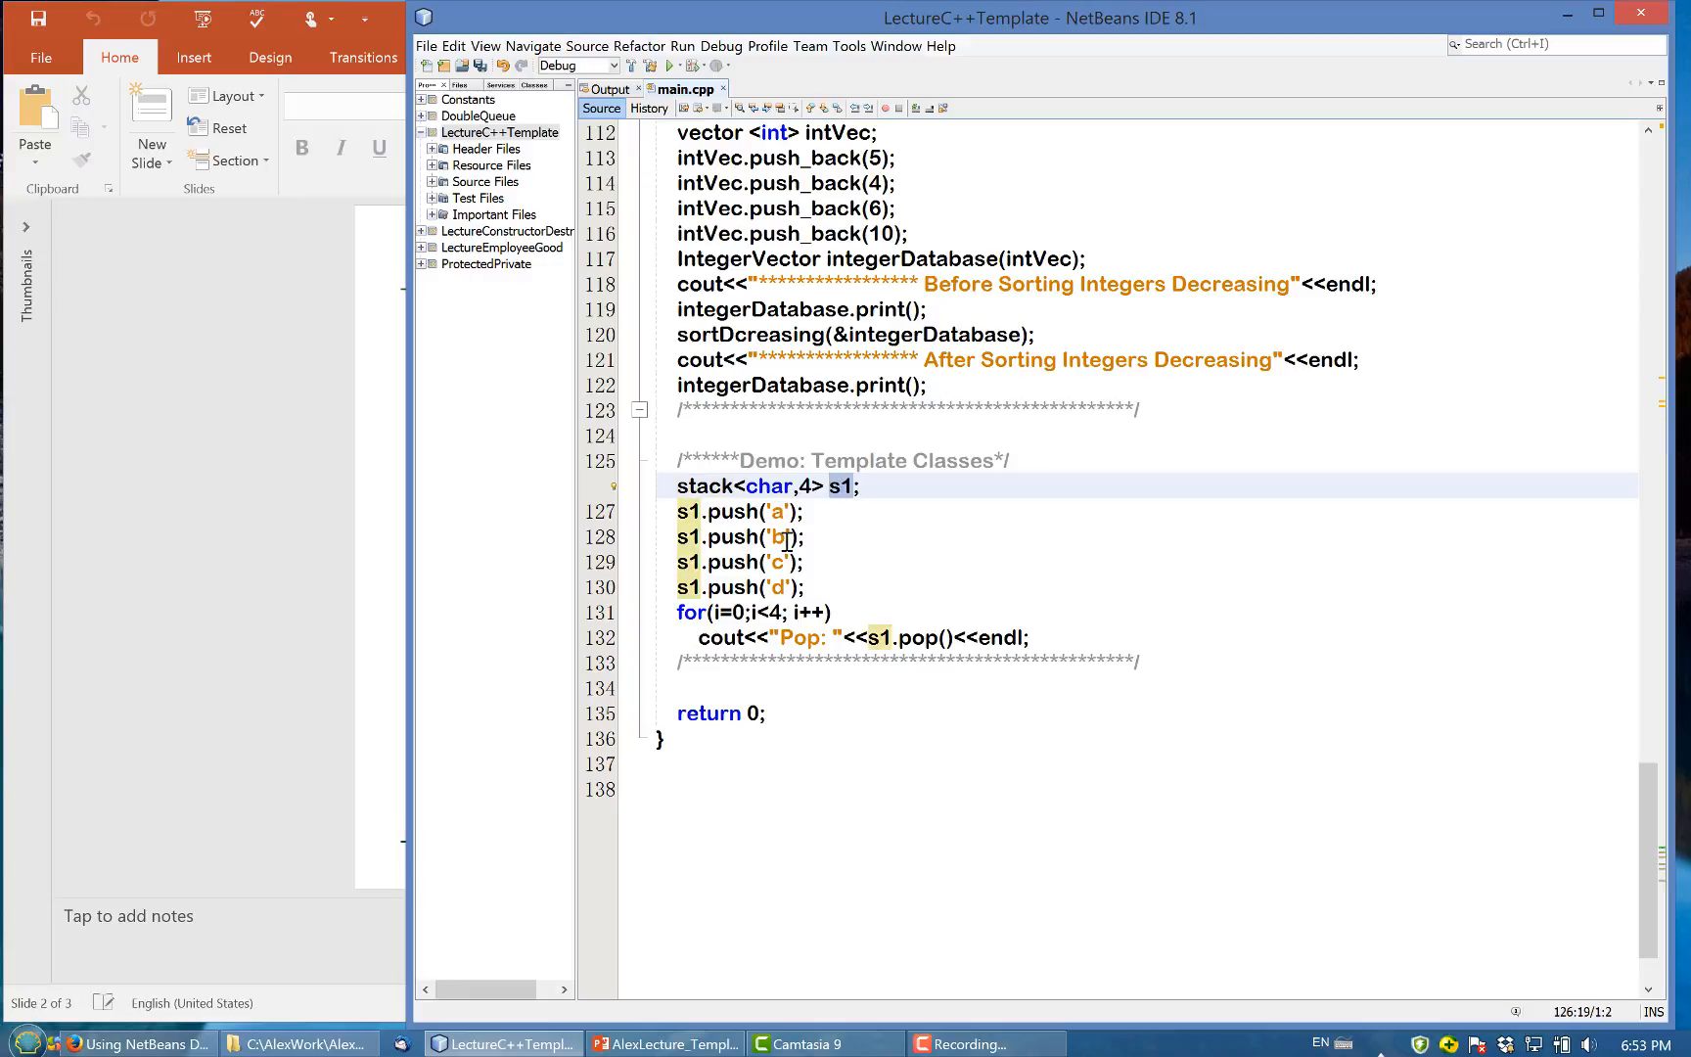
mouse_move(948, 706)
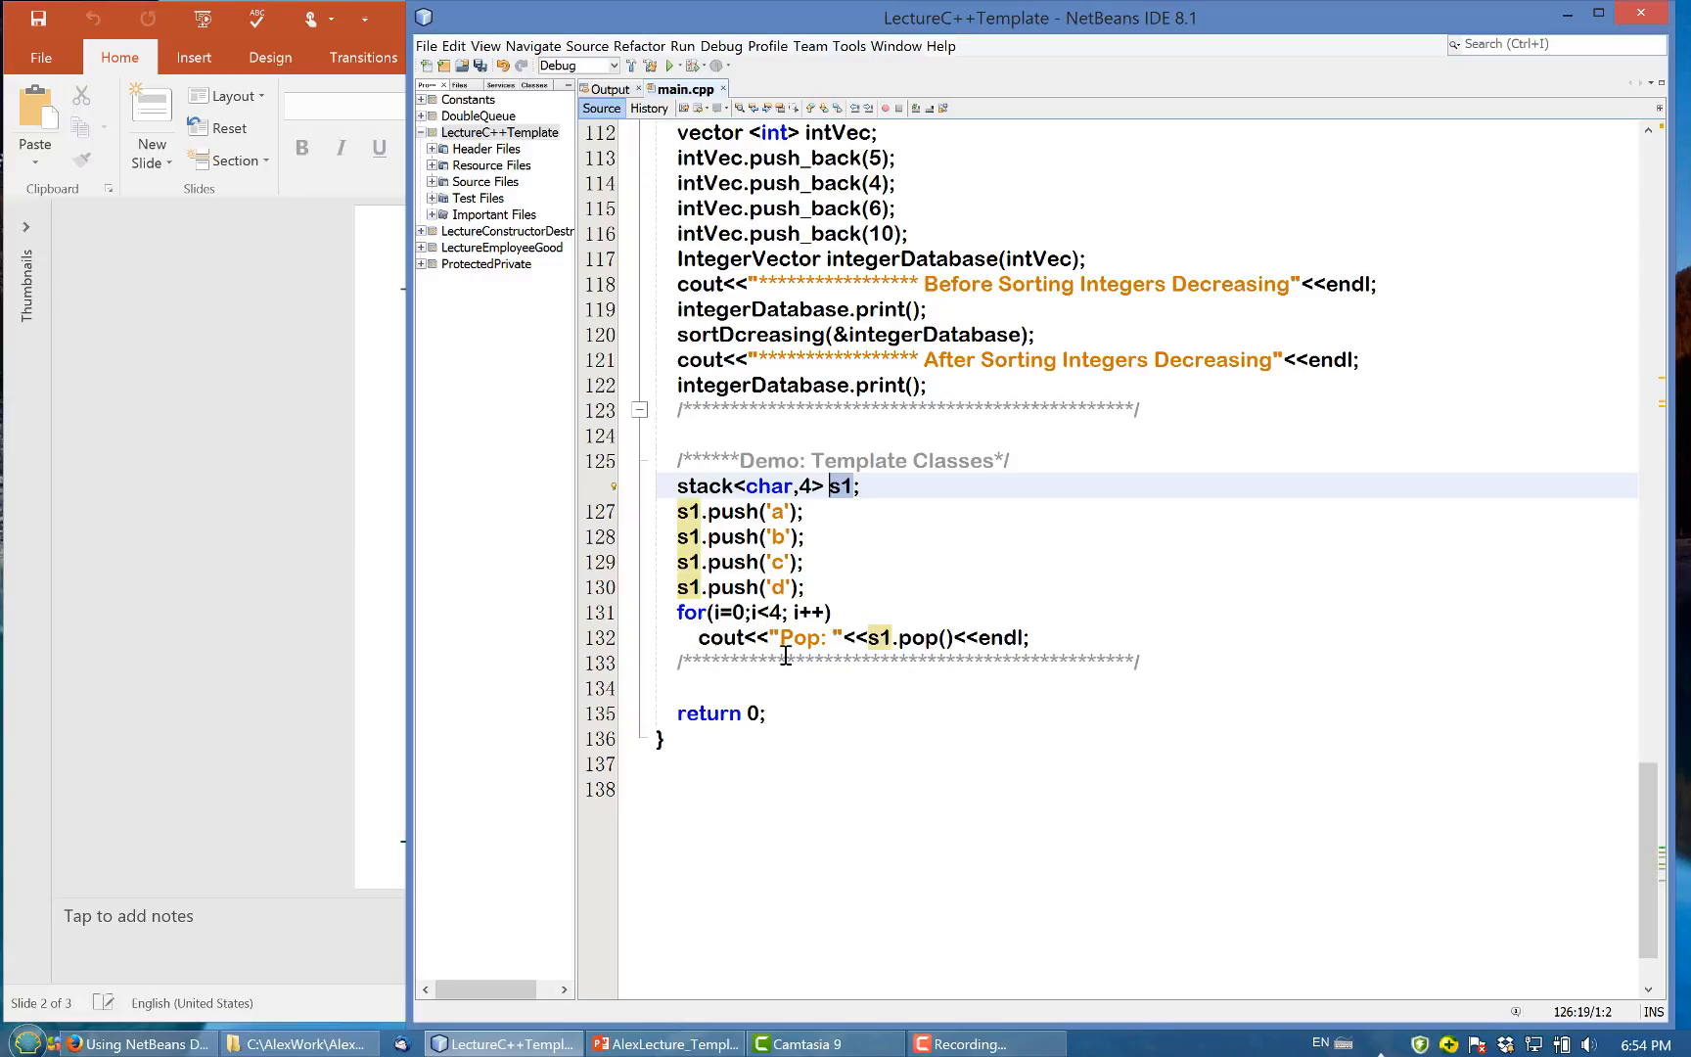
mouse_move(1119, 648)
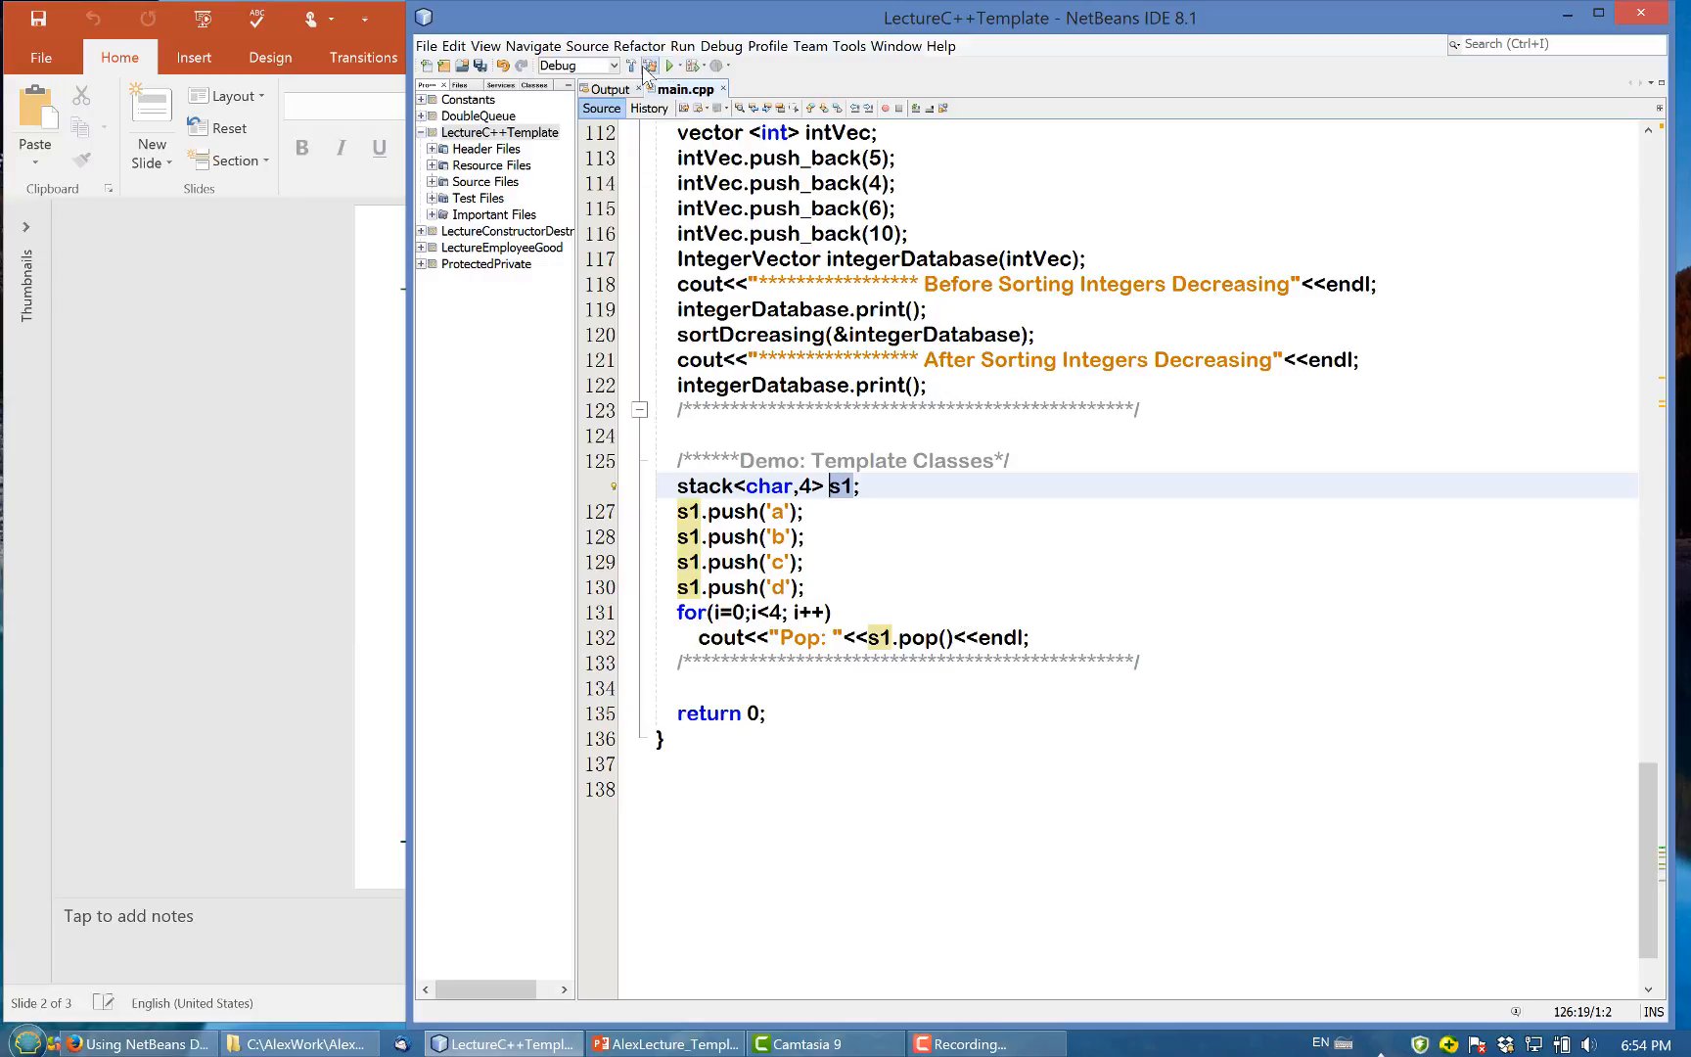
Run the project, confirm output pops d, c, b, a, and return to main.cpp
click(650, 64)
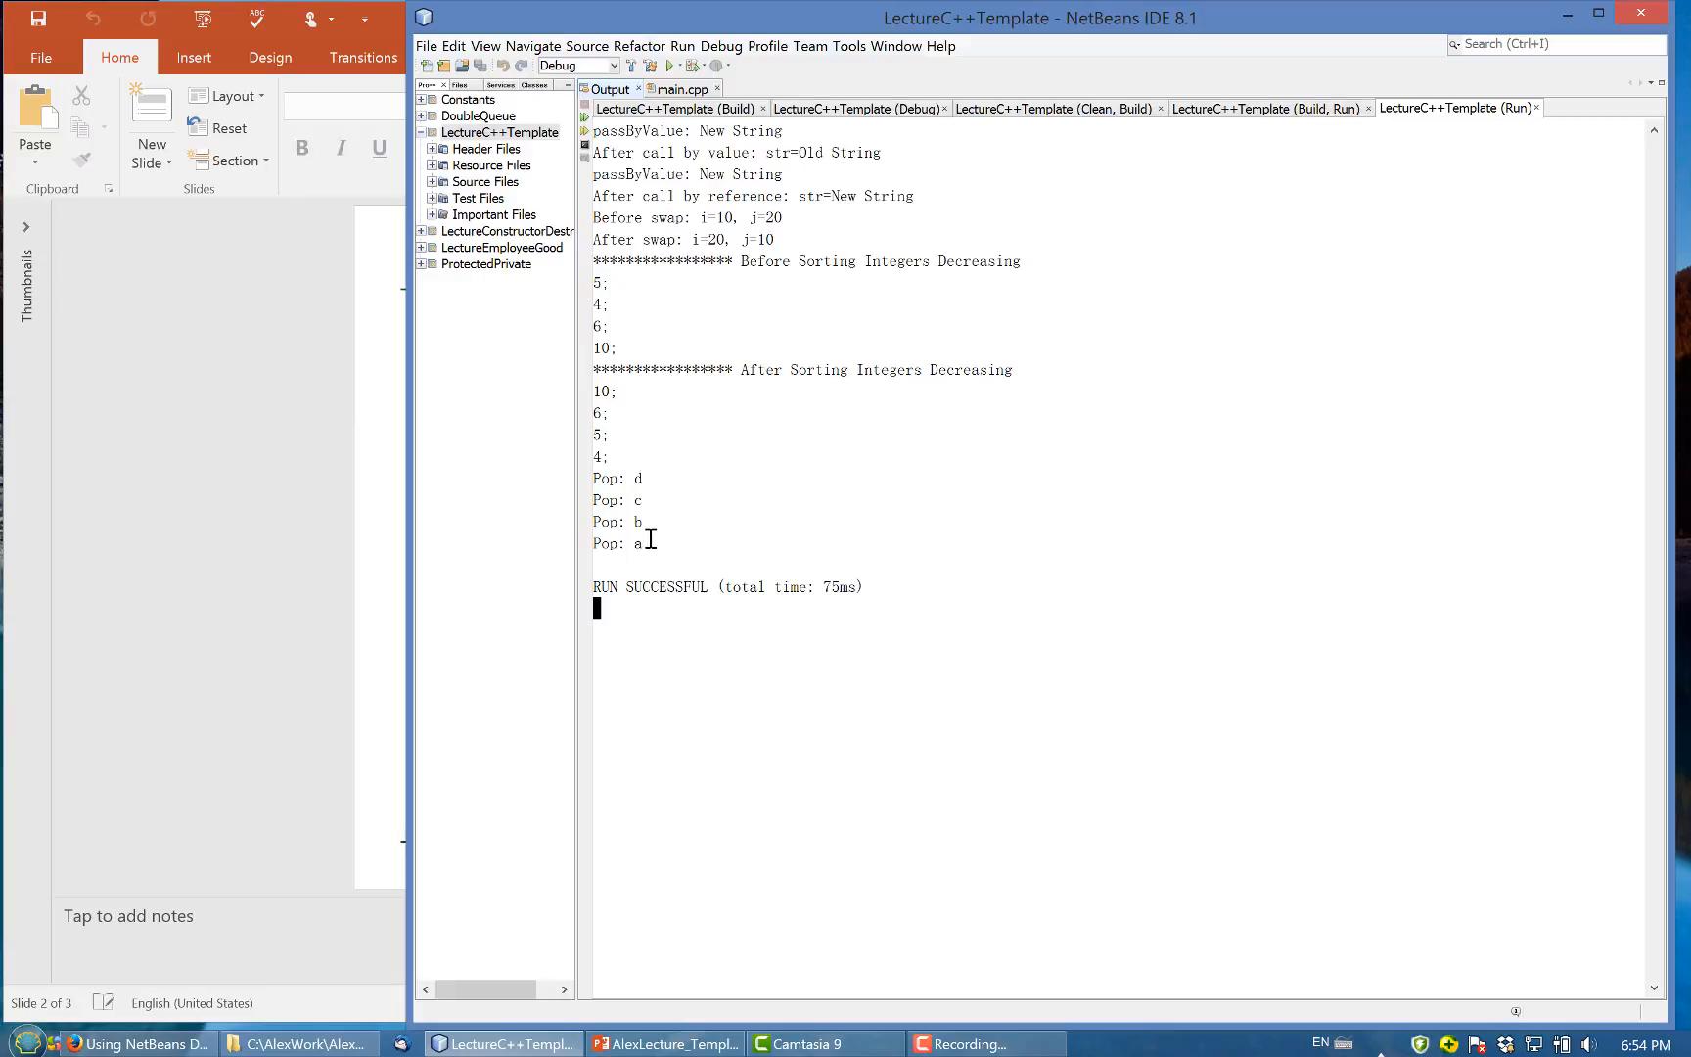
mouse_move(665, 479)
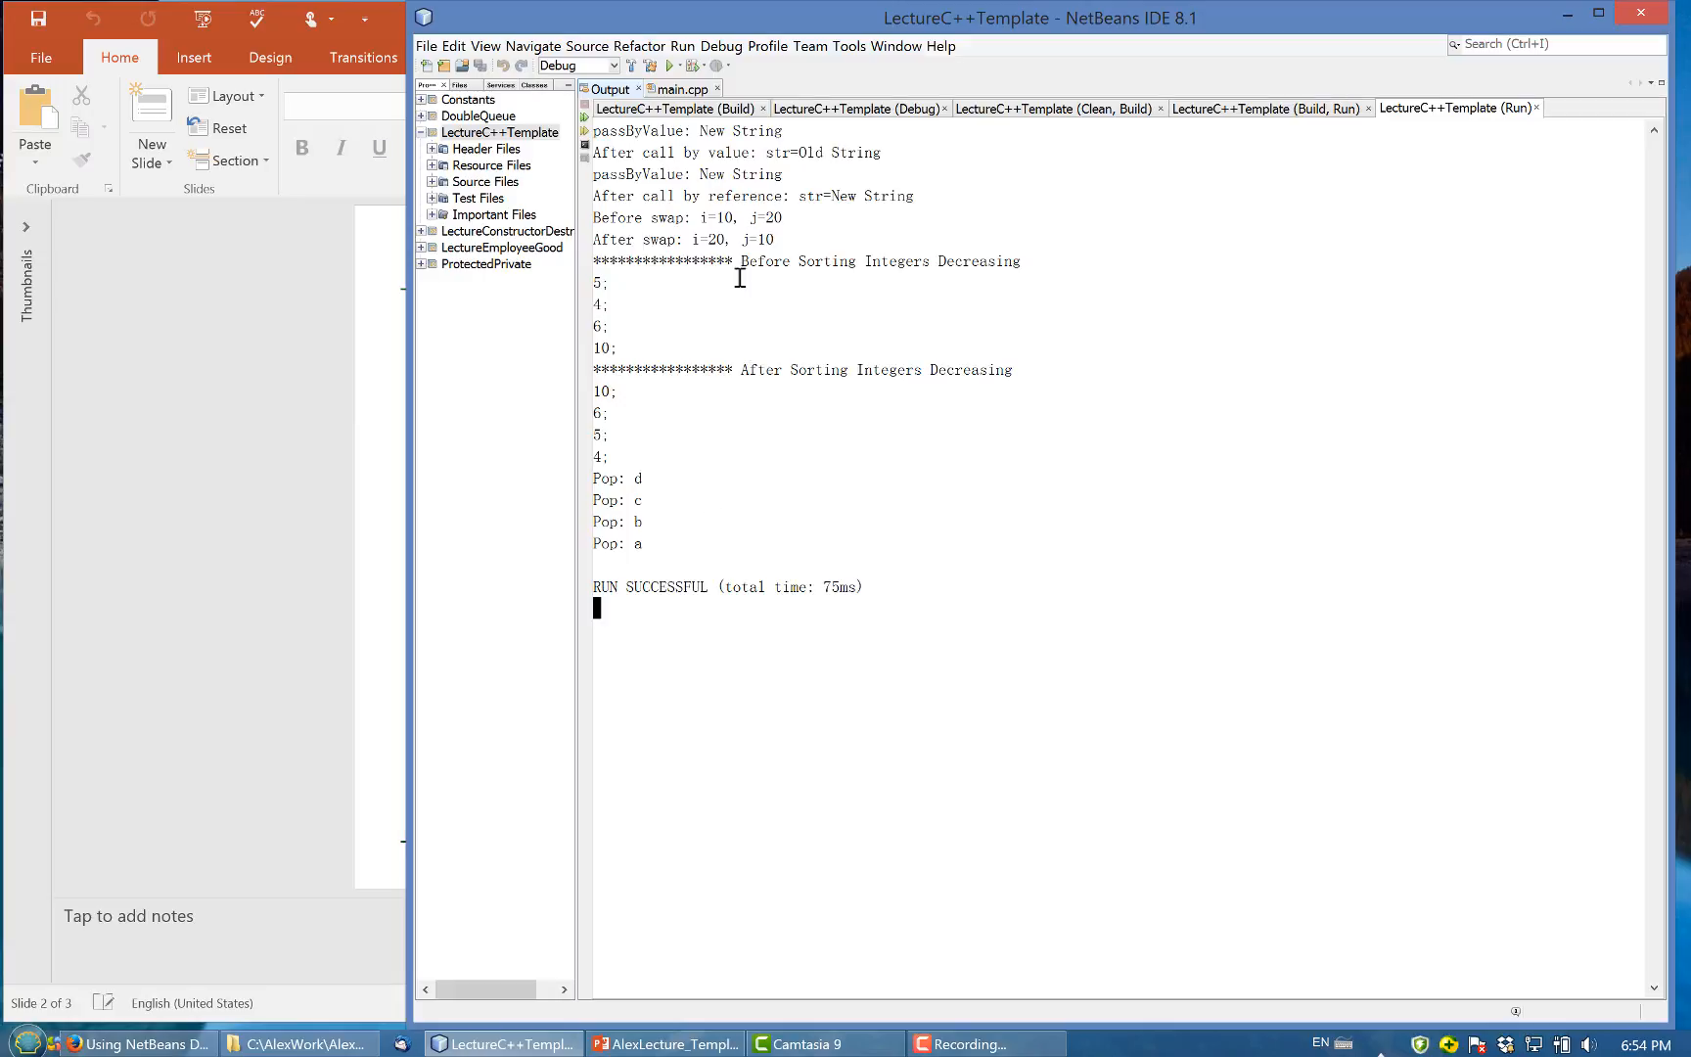
click(600, 108)
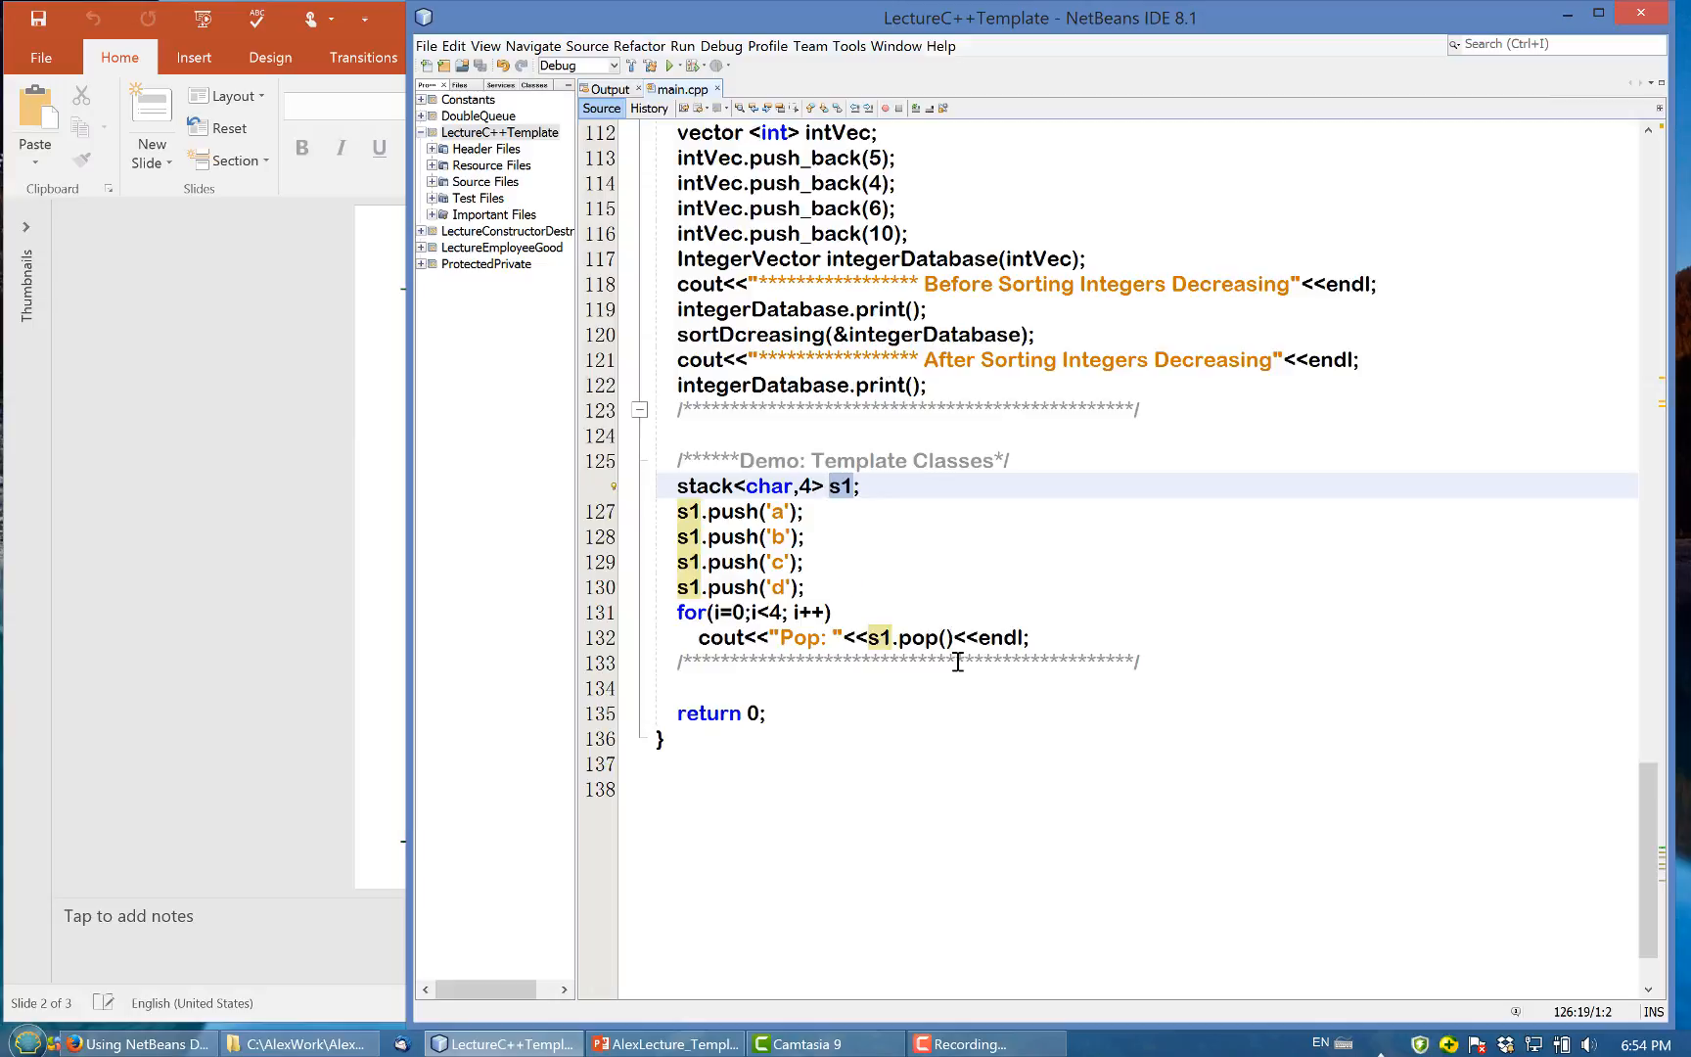